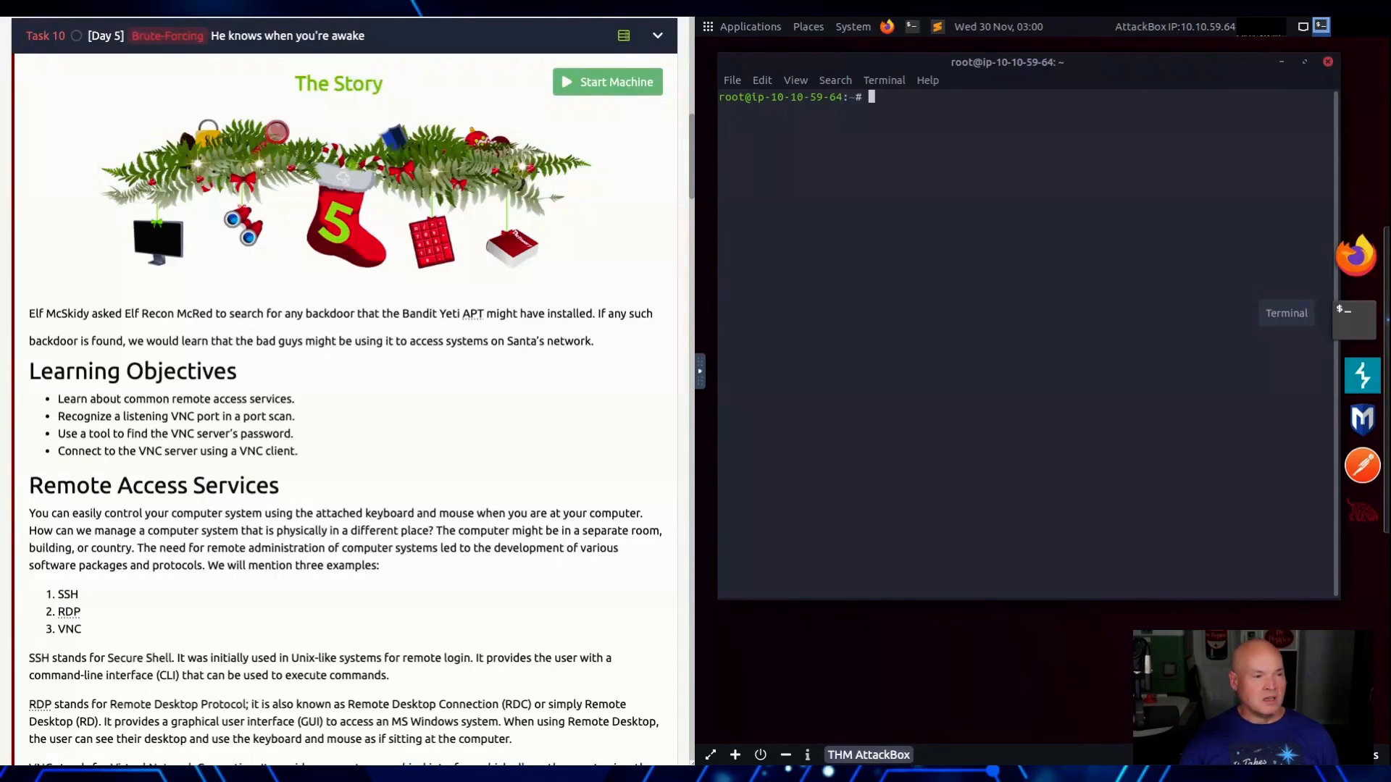
- Scroll the Day 5 task past The Story and Learning Objectives to Remote Access Services (SSH, RDP, VNC)
scroll("down", 3)
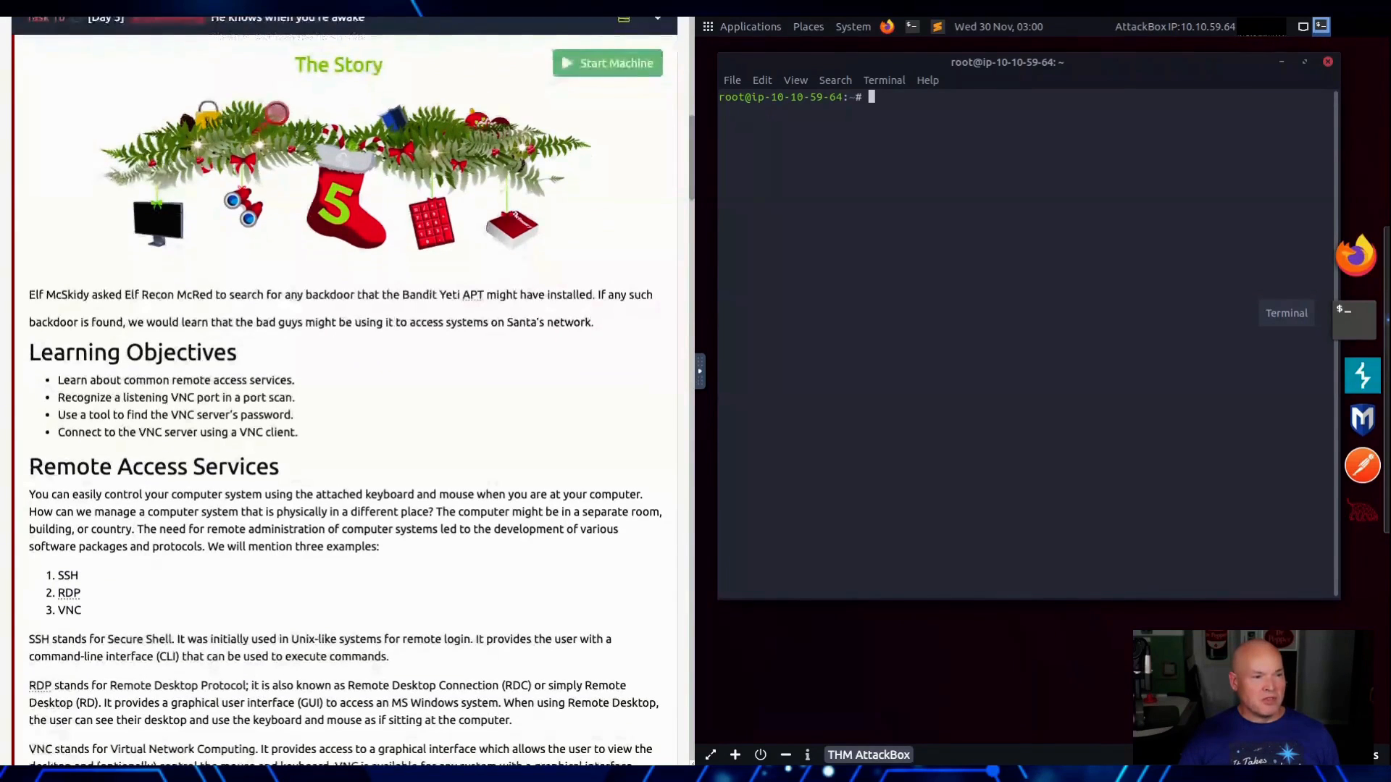
scroll("down", 3)
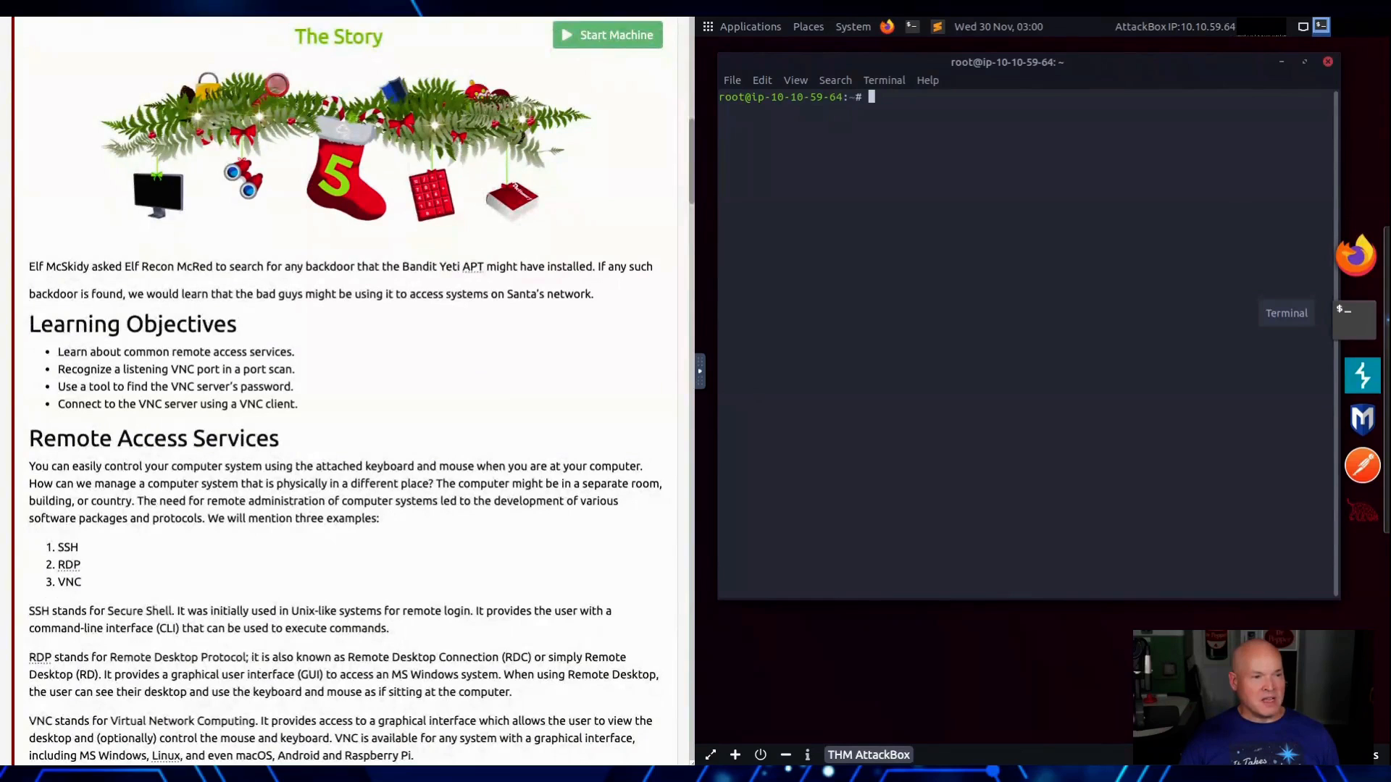
scroll("down", 3)
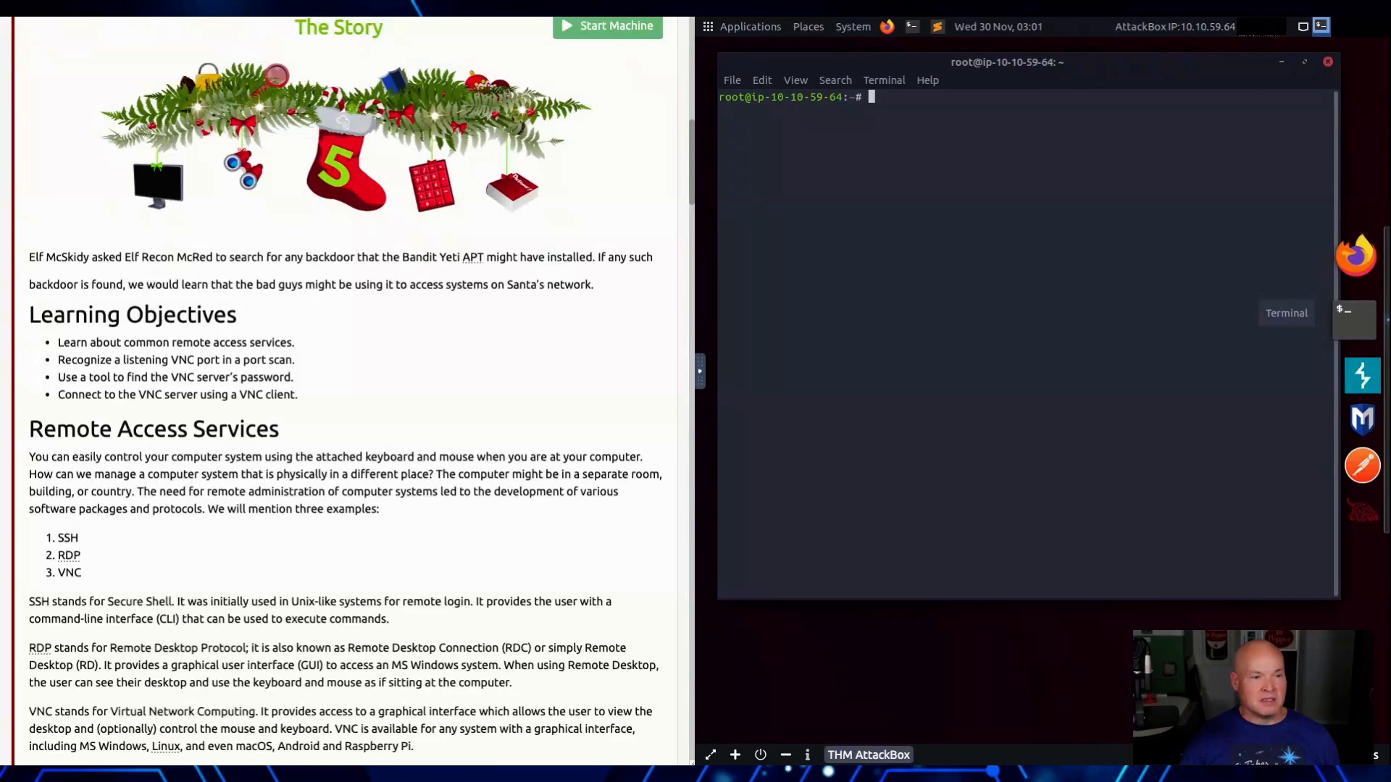
scroll("down", 3)
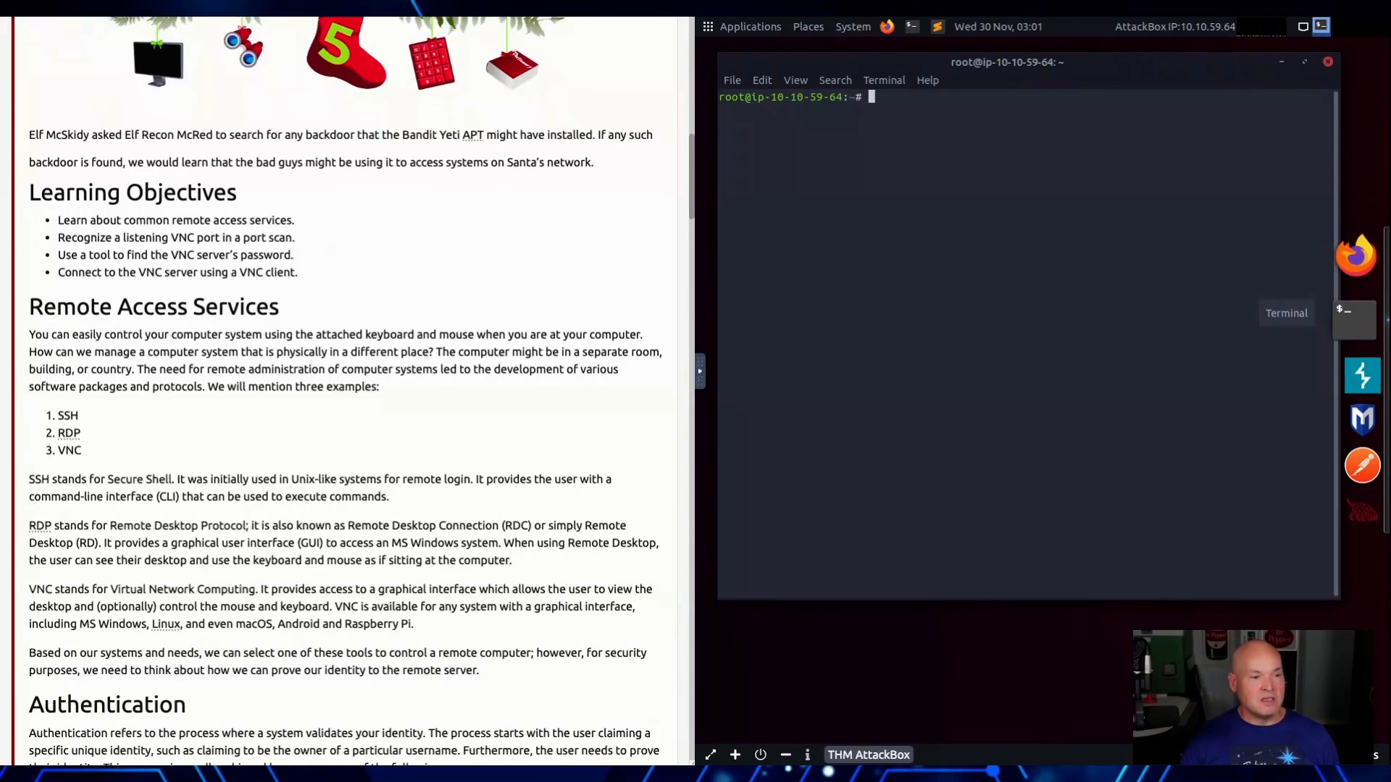
- Scroll through the Authentication section until the Attacking Passwords heading appears
scroll("down", 3)
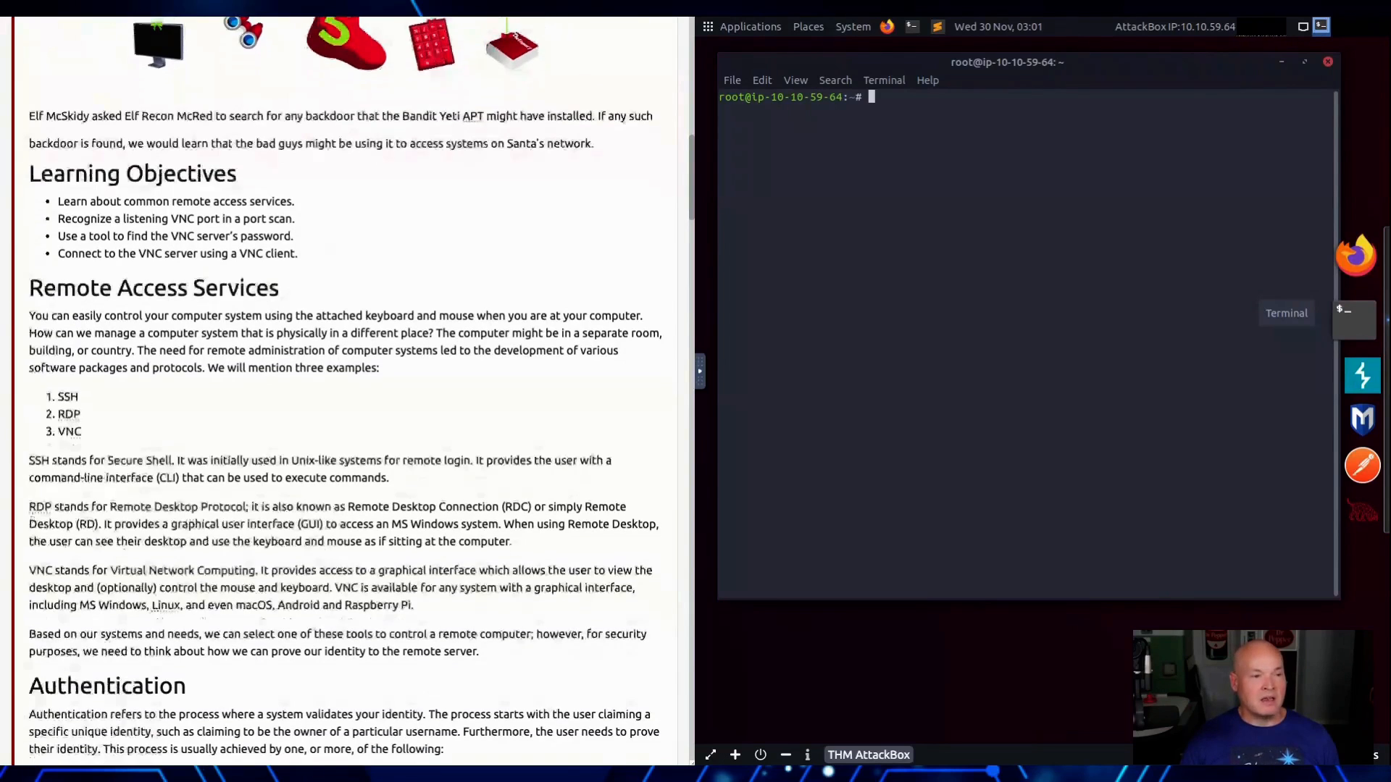
scroll("down", 3)
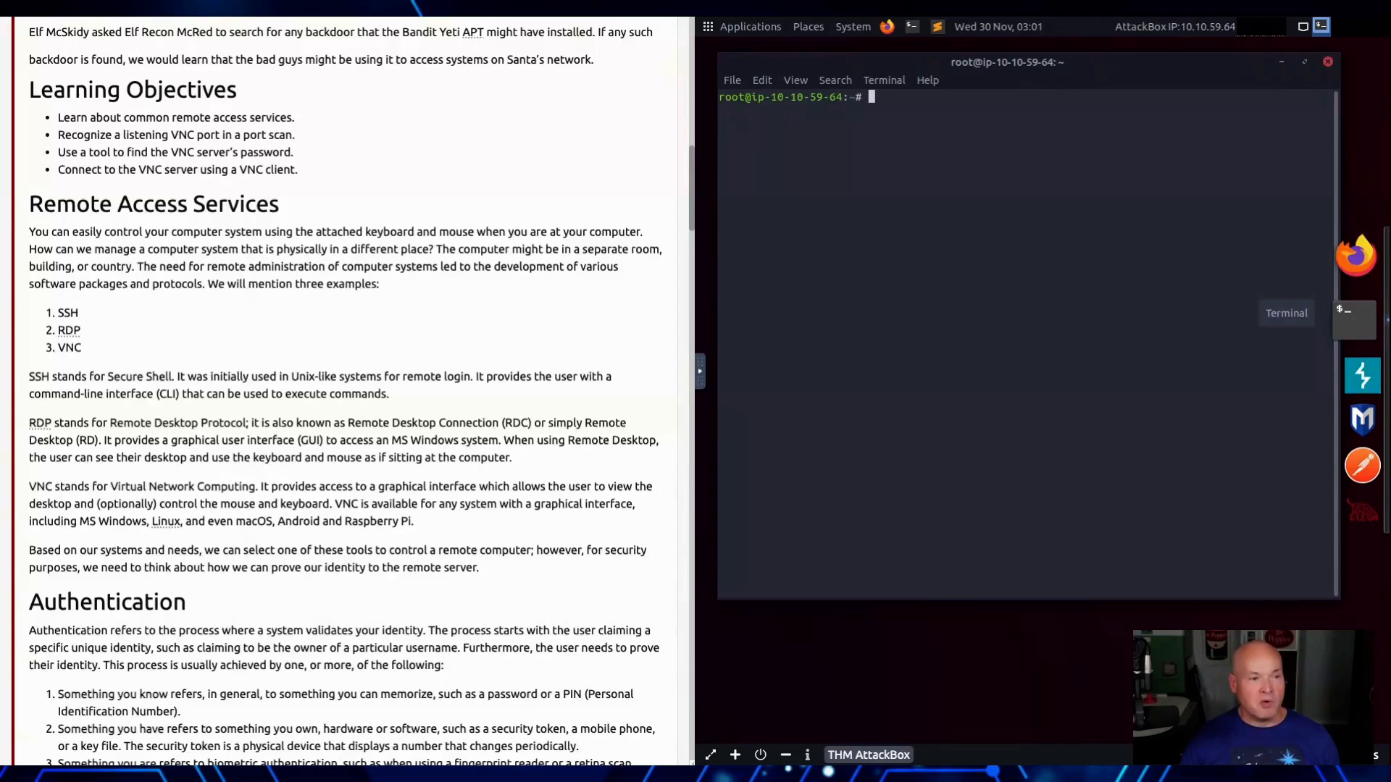
mouse_move(572, 334)
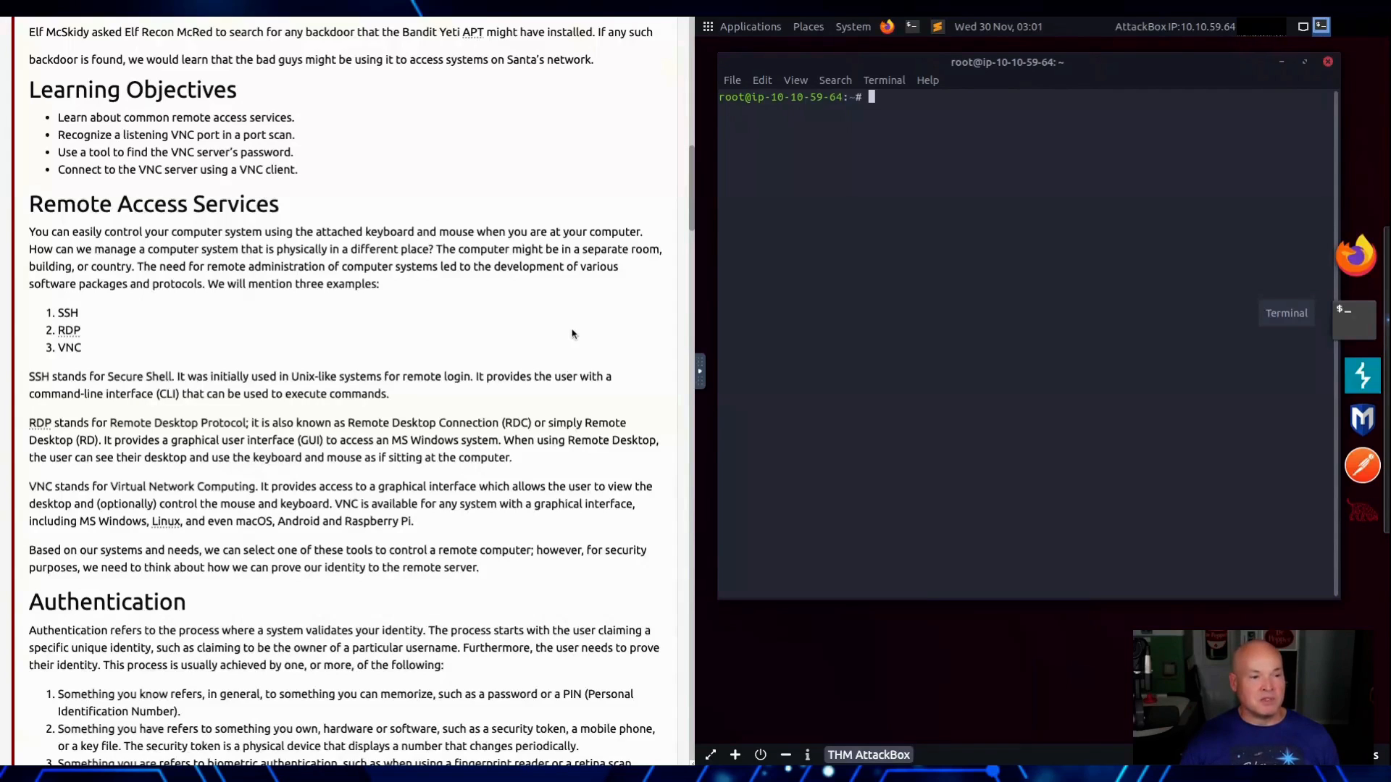
mouse_move(574, 358)
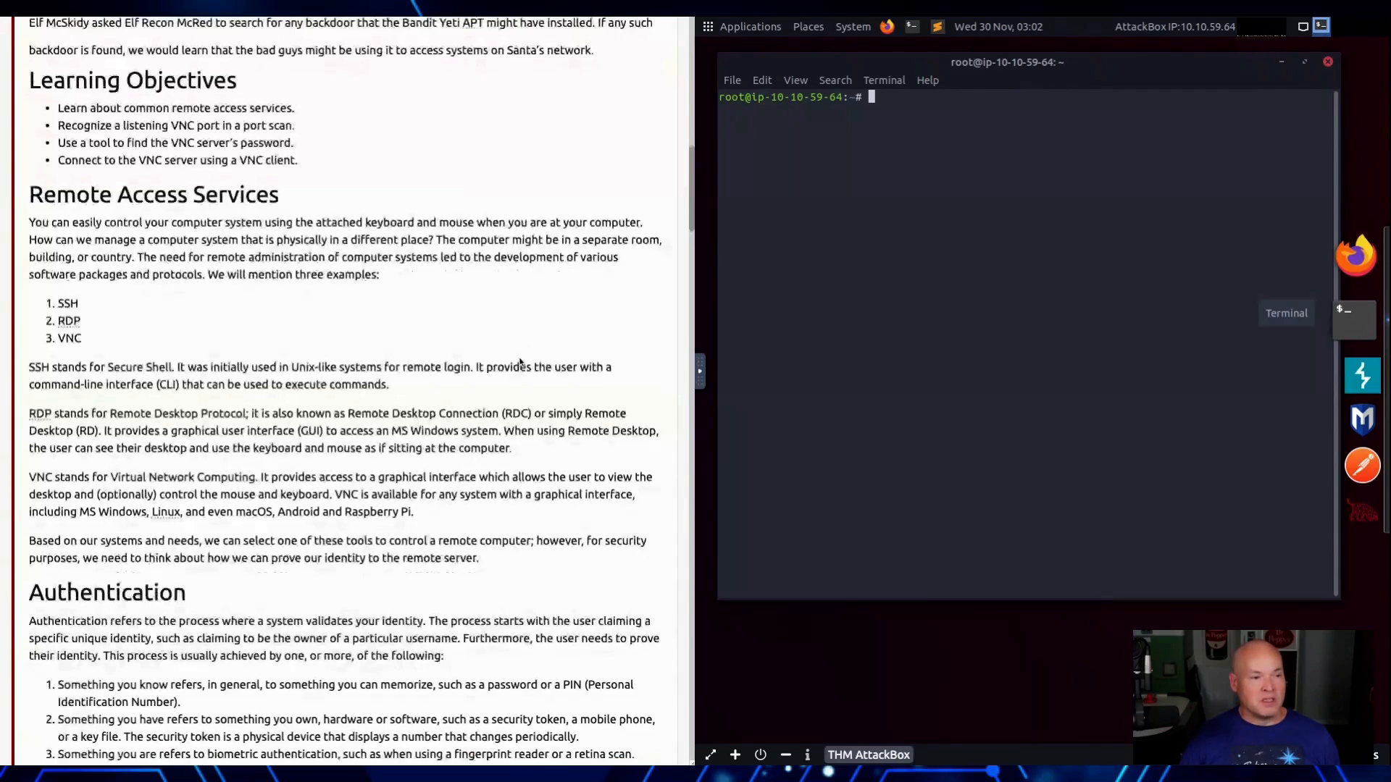
scroll("down", 3)
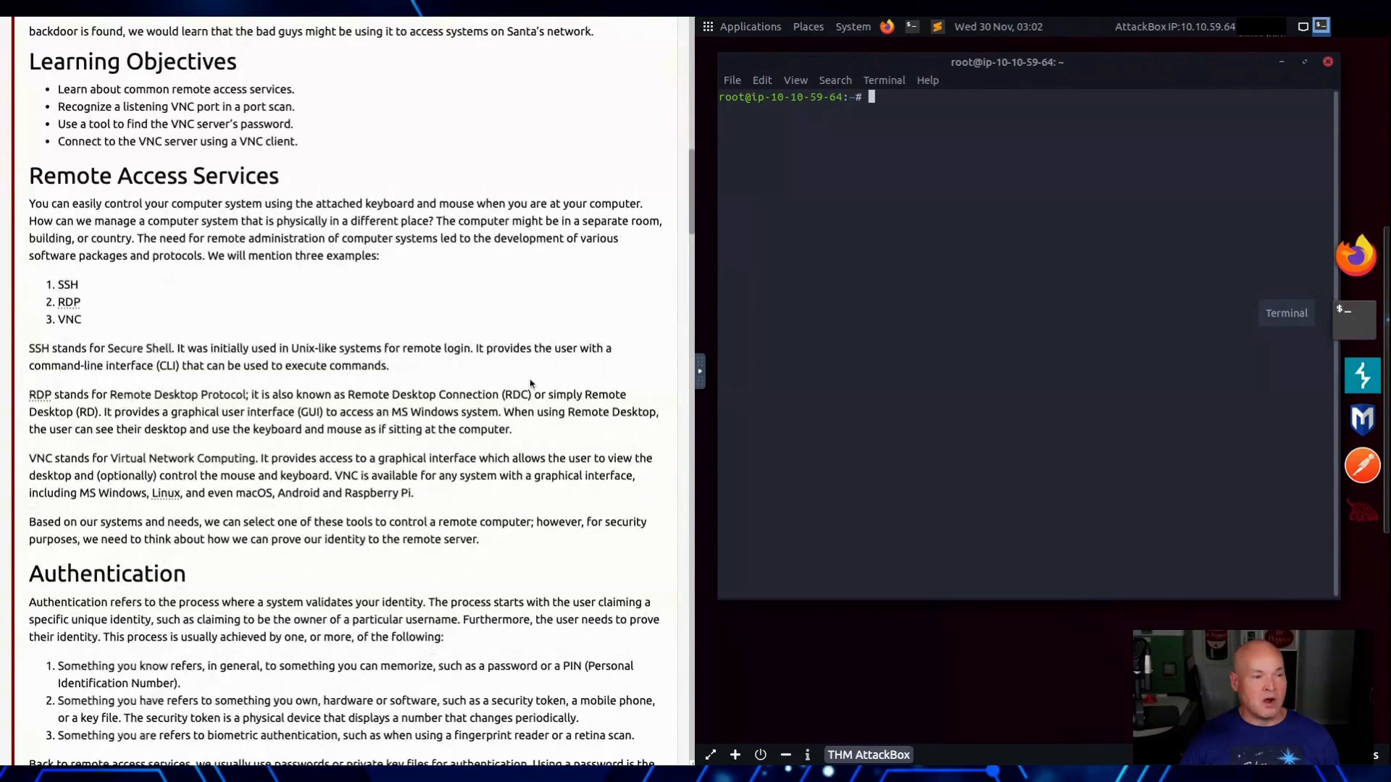
scroll("down", 3)
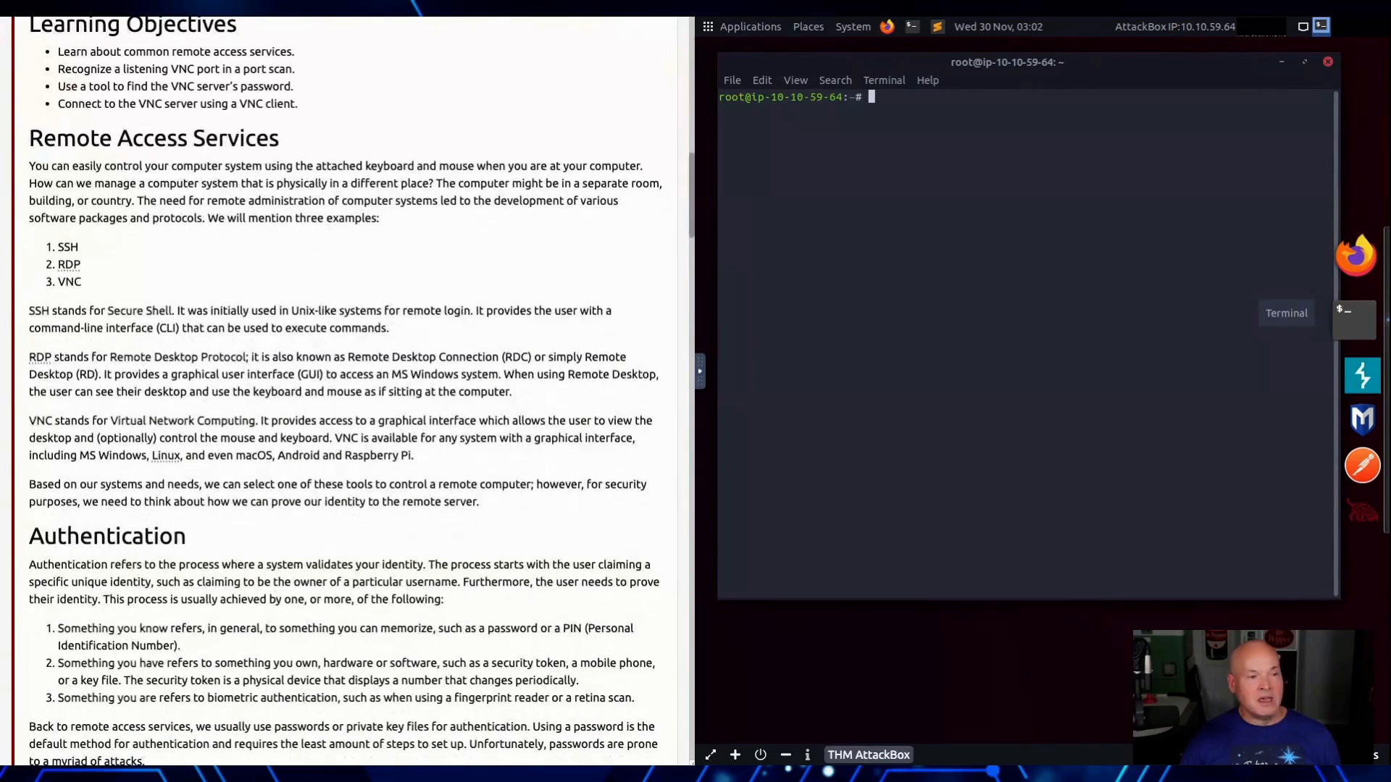
scroll("down", 3)
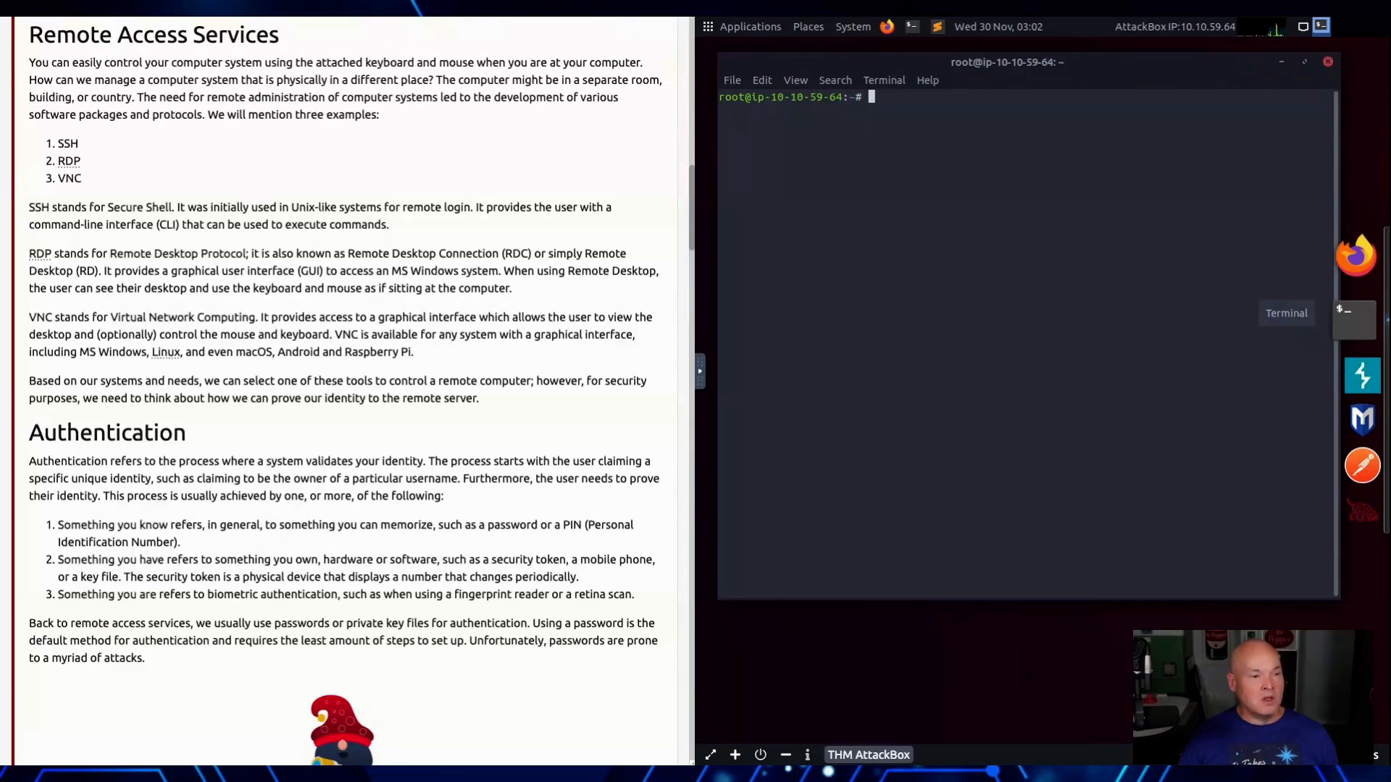
mouse_move(560, 392)
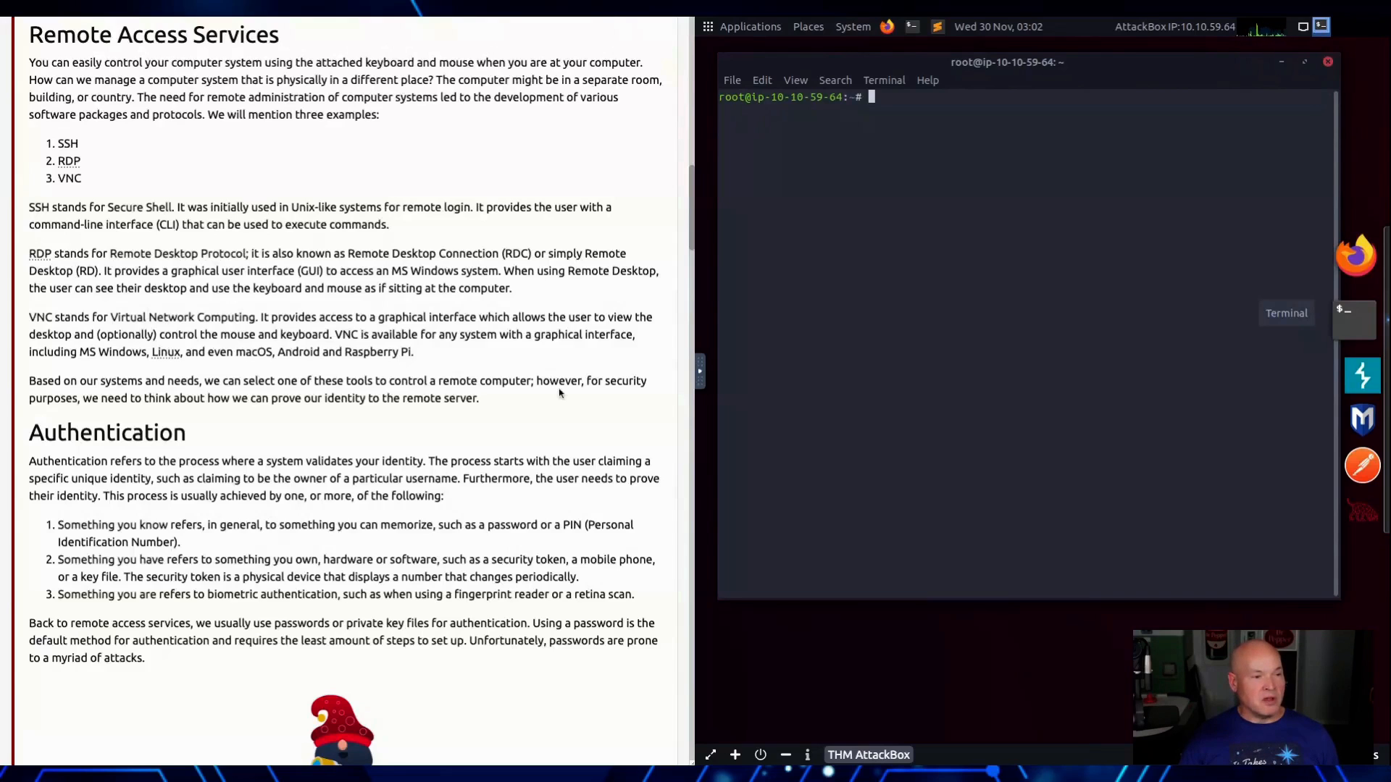
scroll("down", 3)
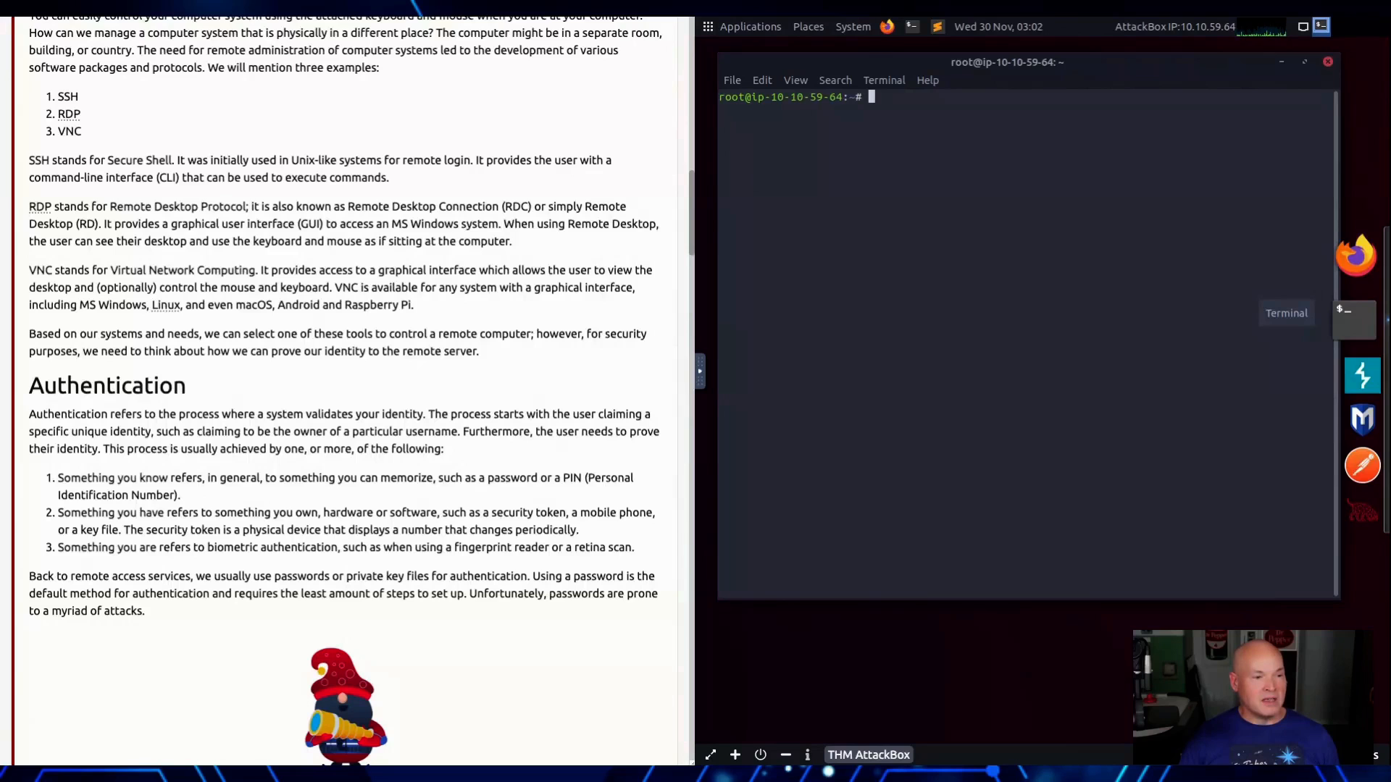
scroll("down", 3)
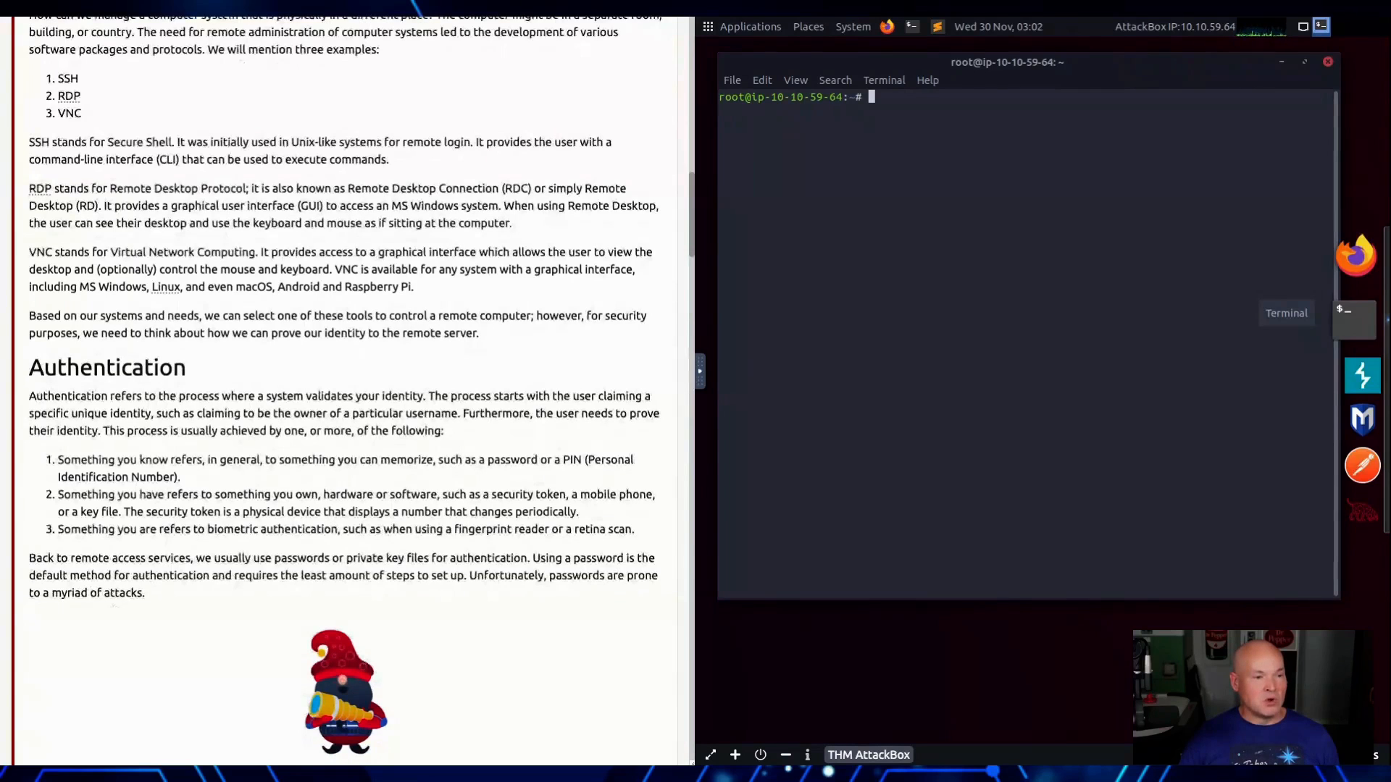
scroll("down", 3)
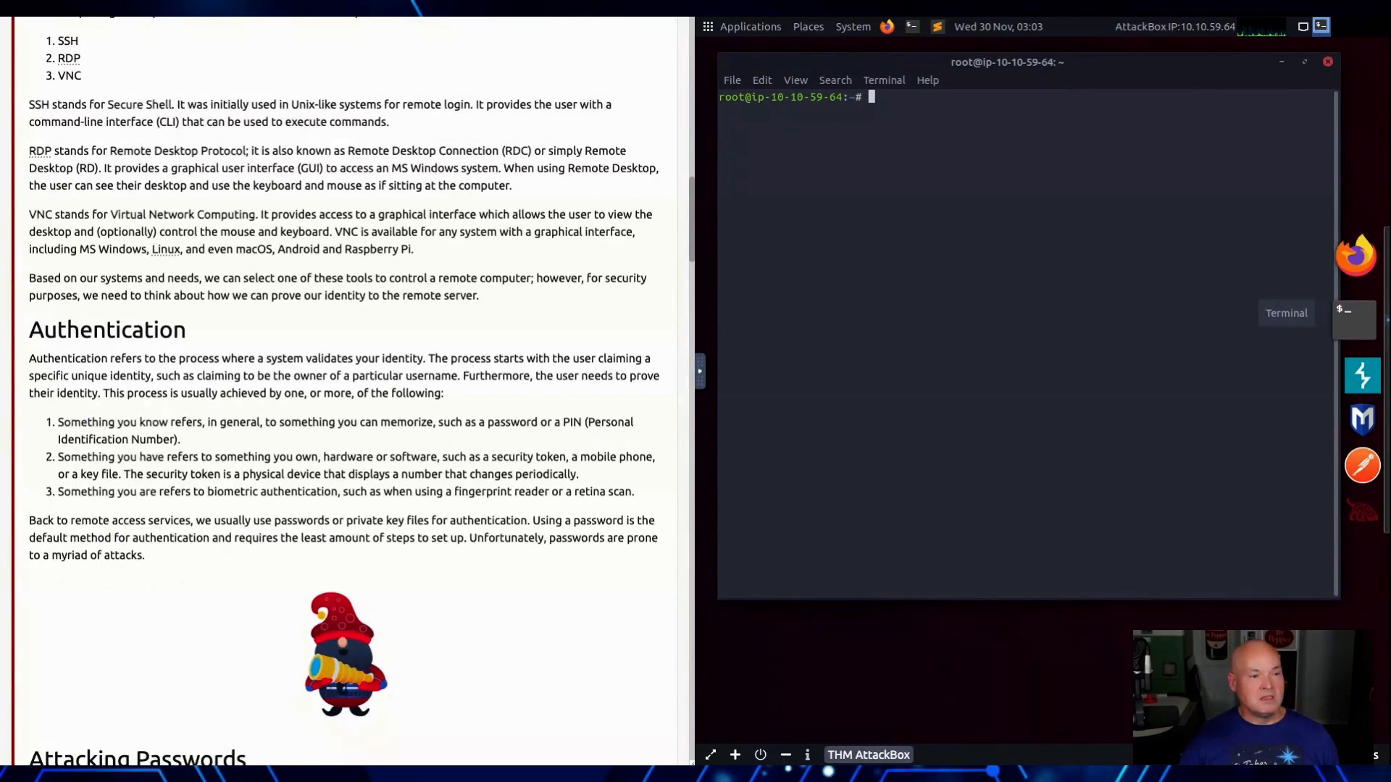
scroll("down", 3)
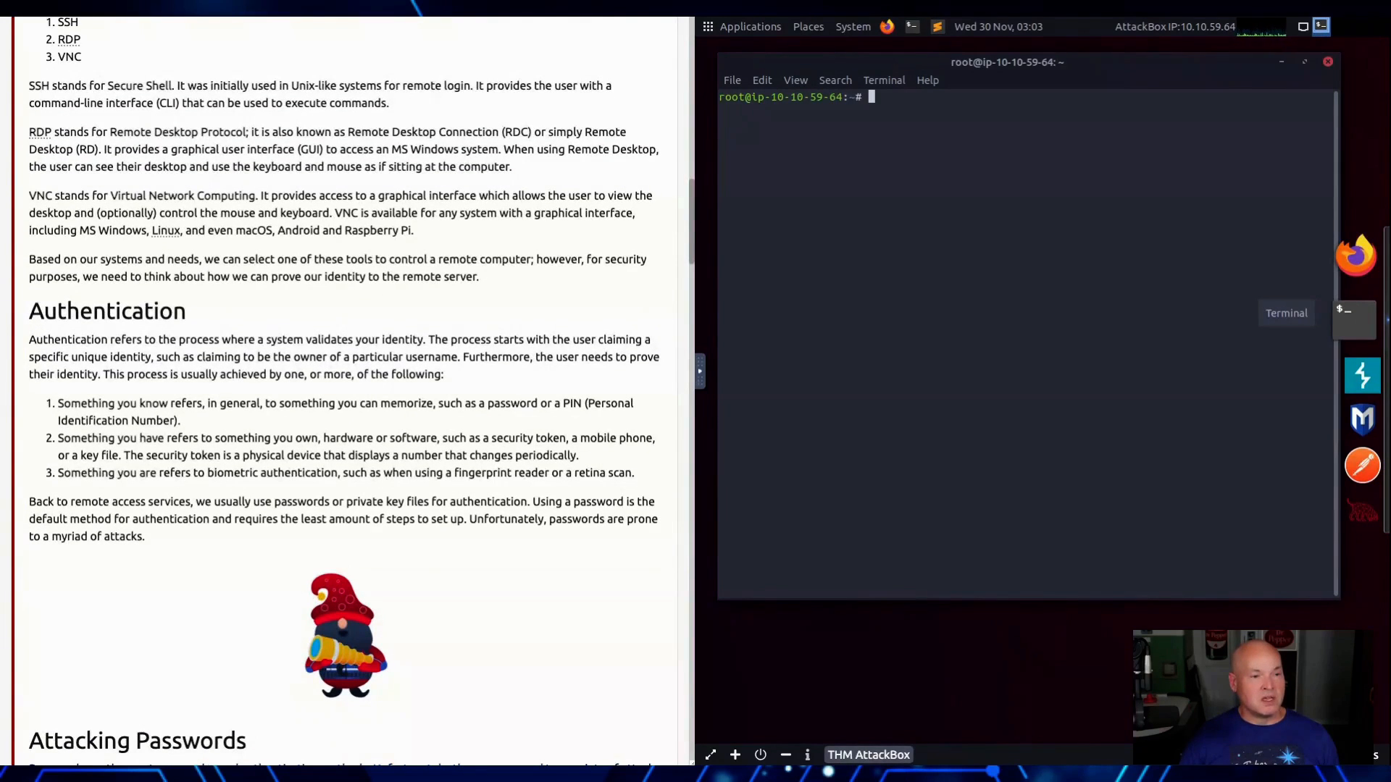
scroll("down", 3)
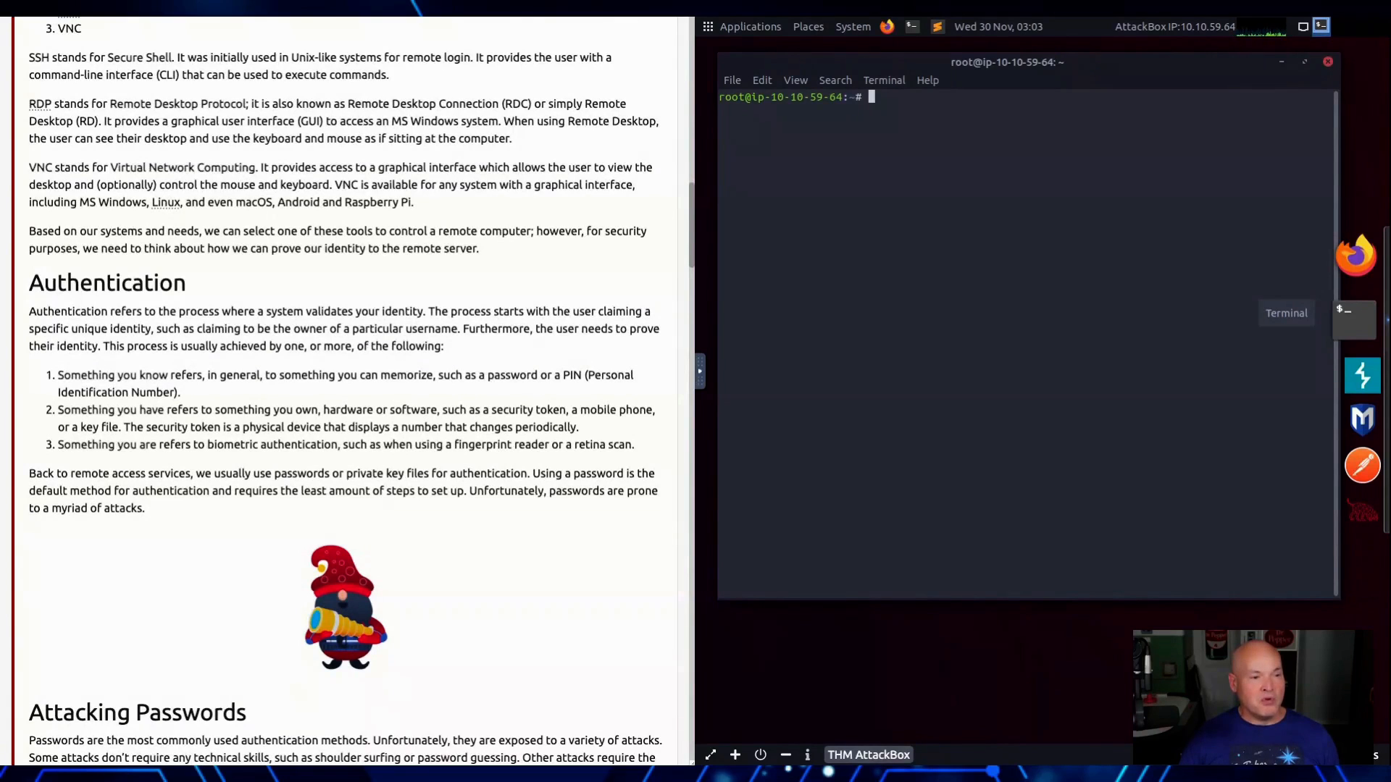
- Scroll through the four password attack types to the rockyou.txt word list path
scroll("down", 3)
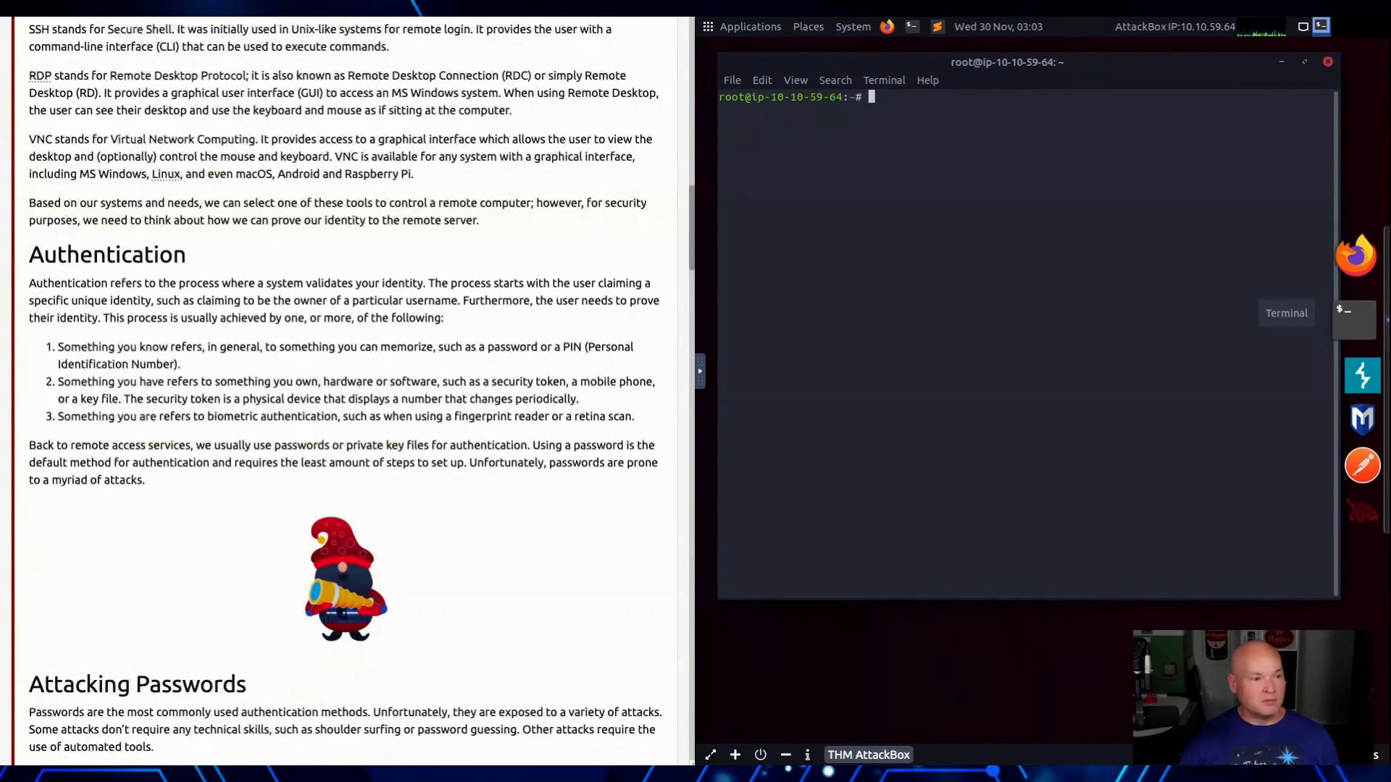
scroll("down", 3)
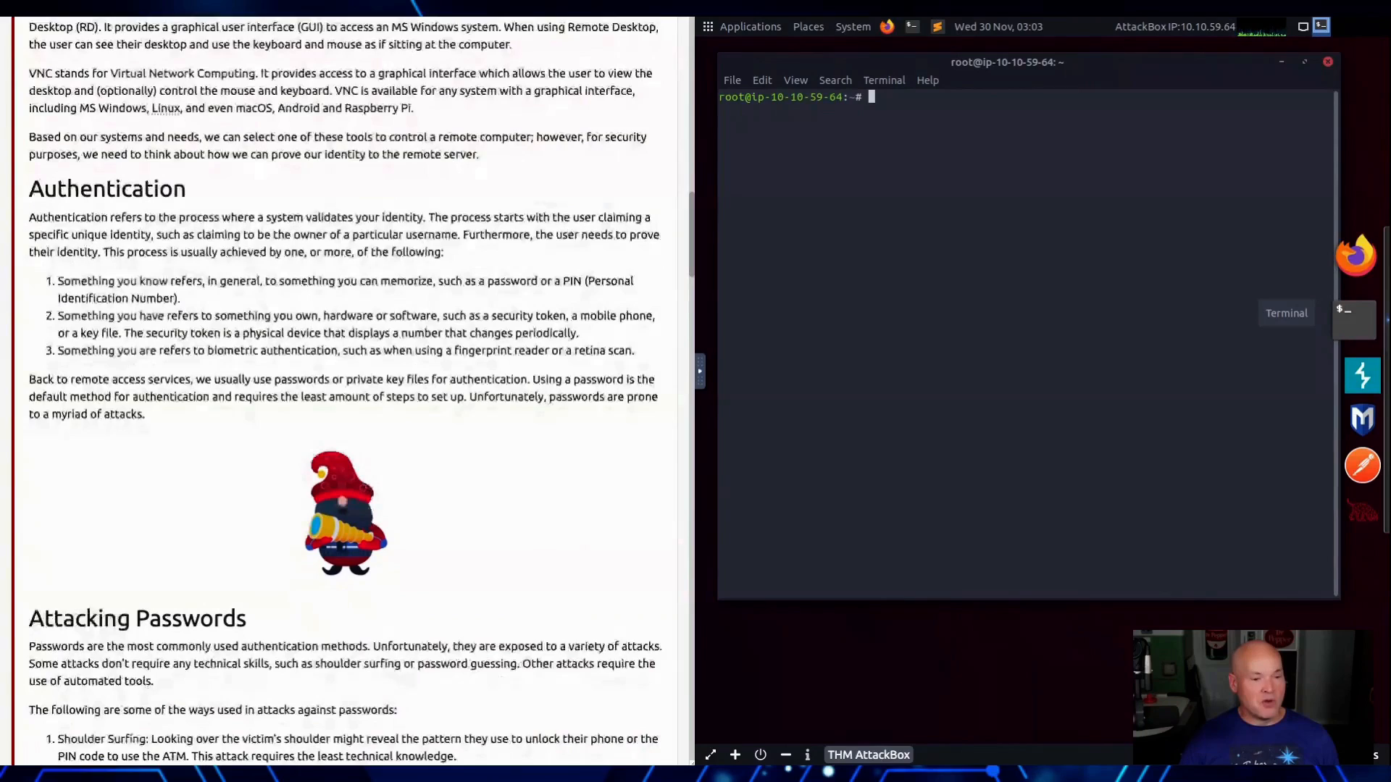
scroll("down", 3)
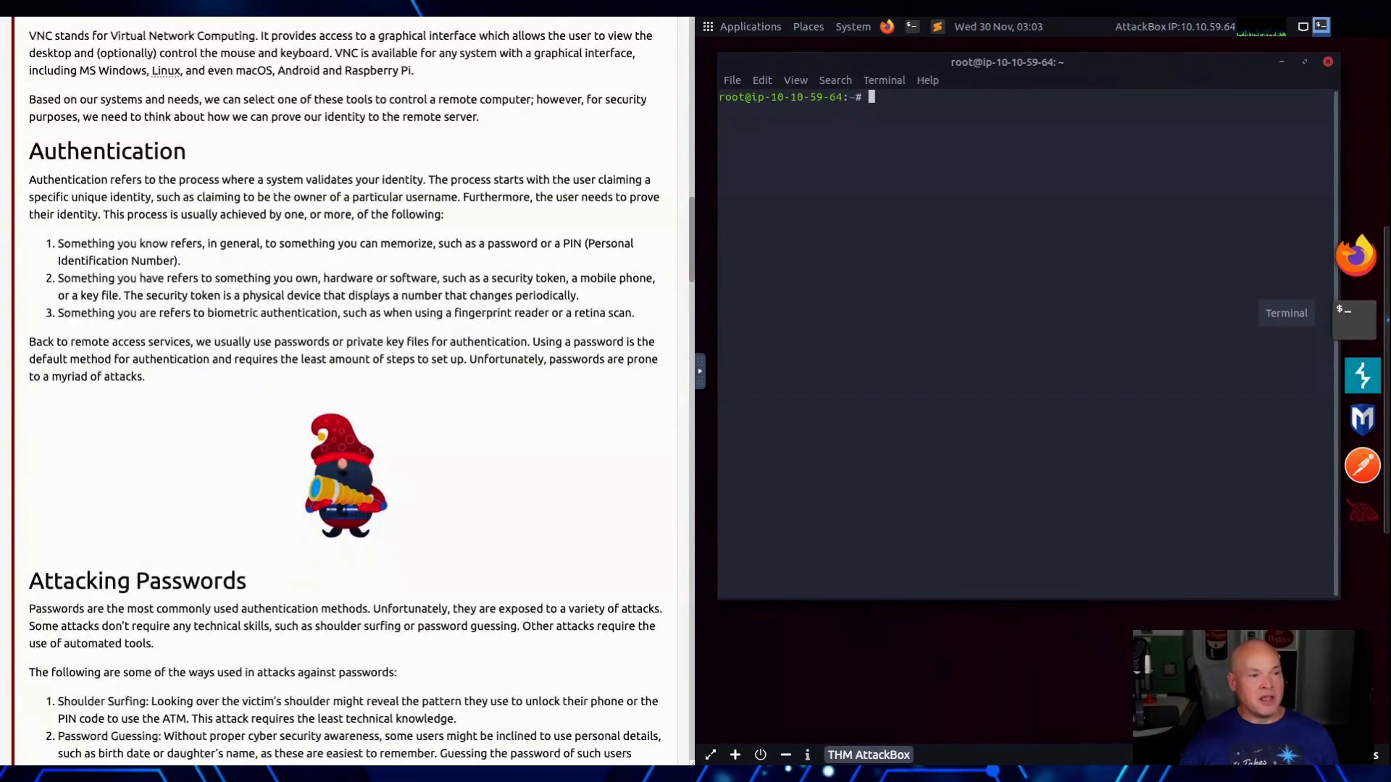
scroll("down", 3)
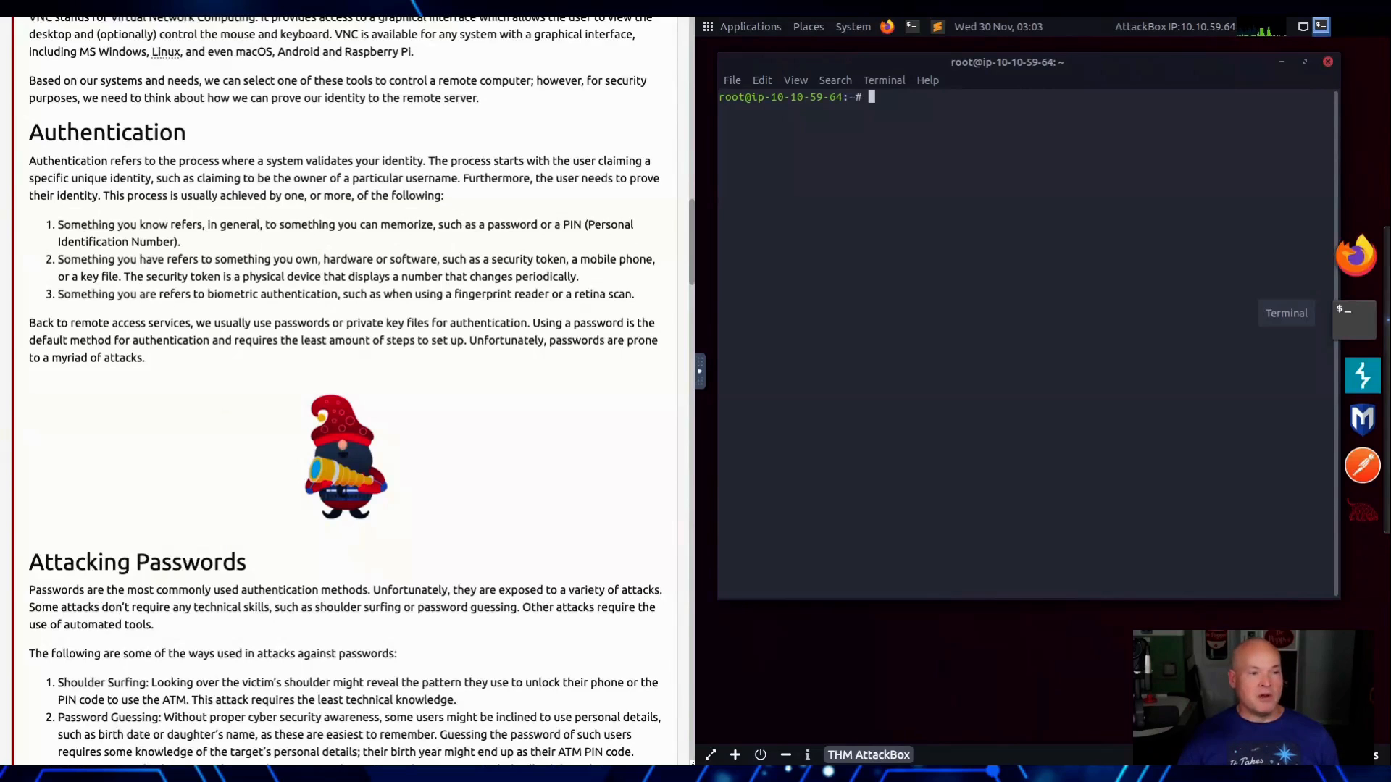
scroll("down", 3)
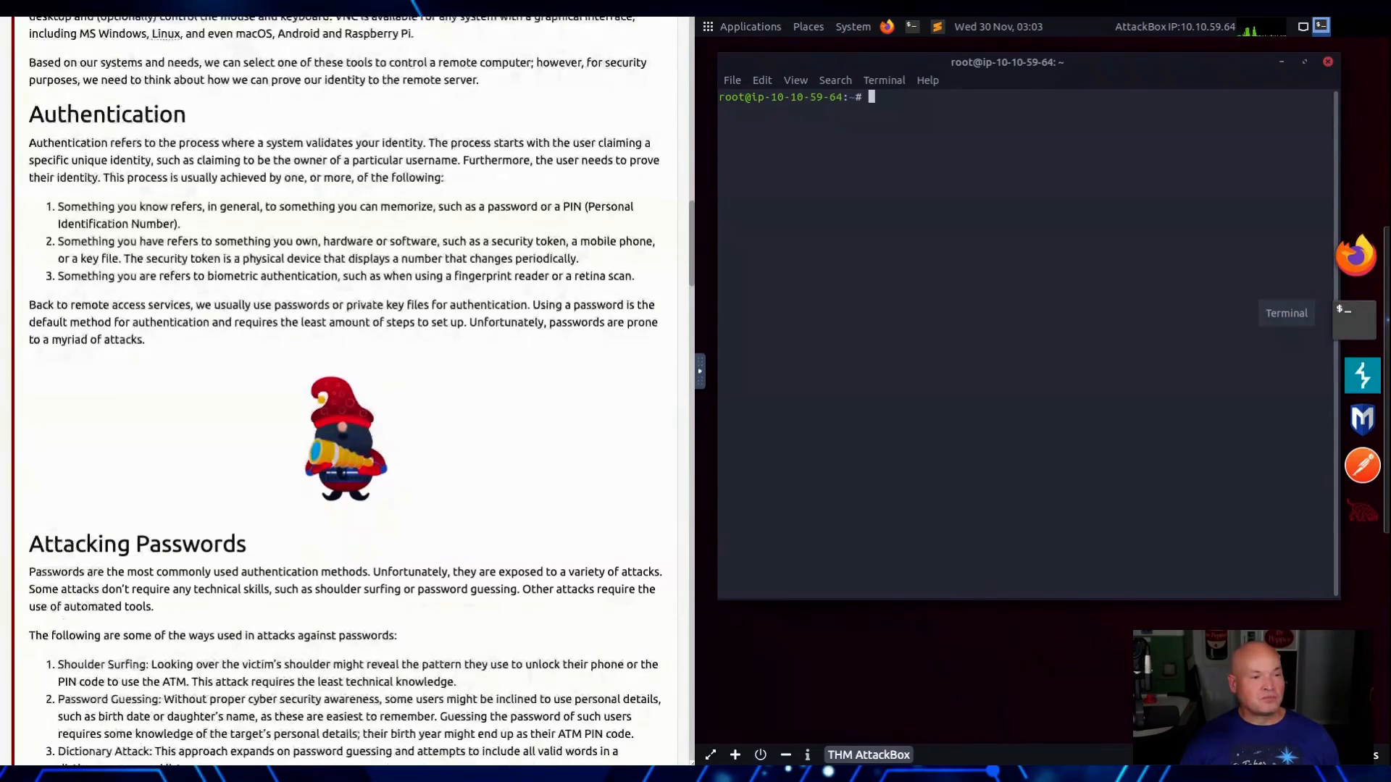
scroll("down", 3)
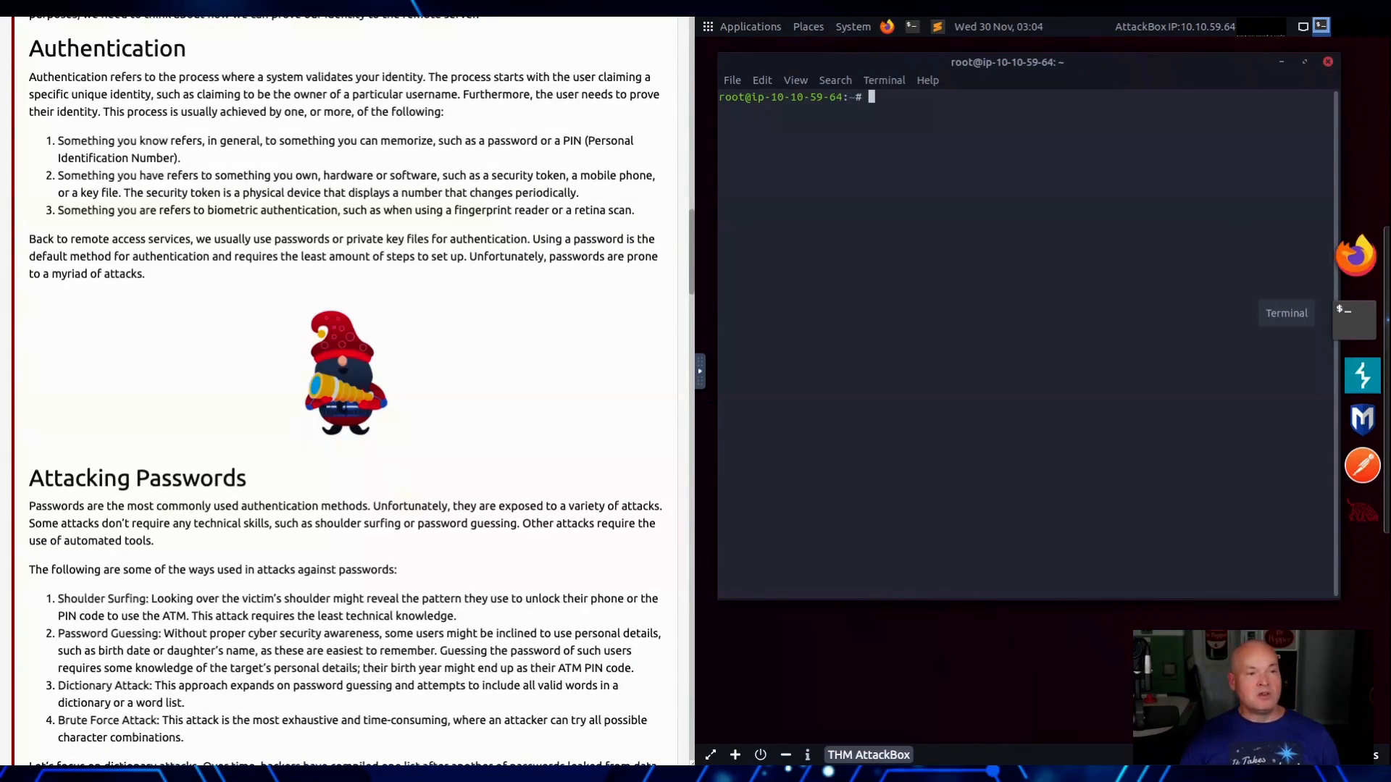
scroll("down", 3)
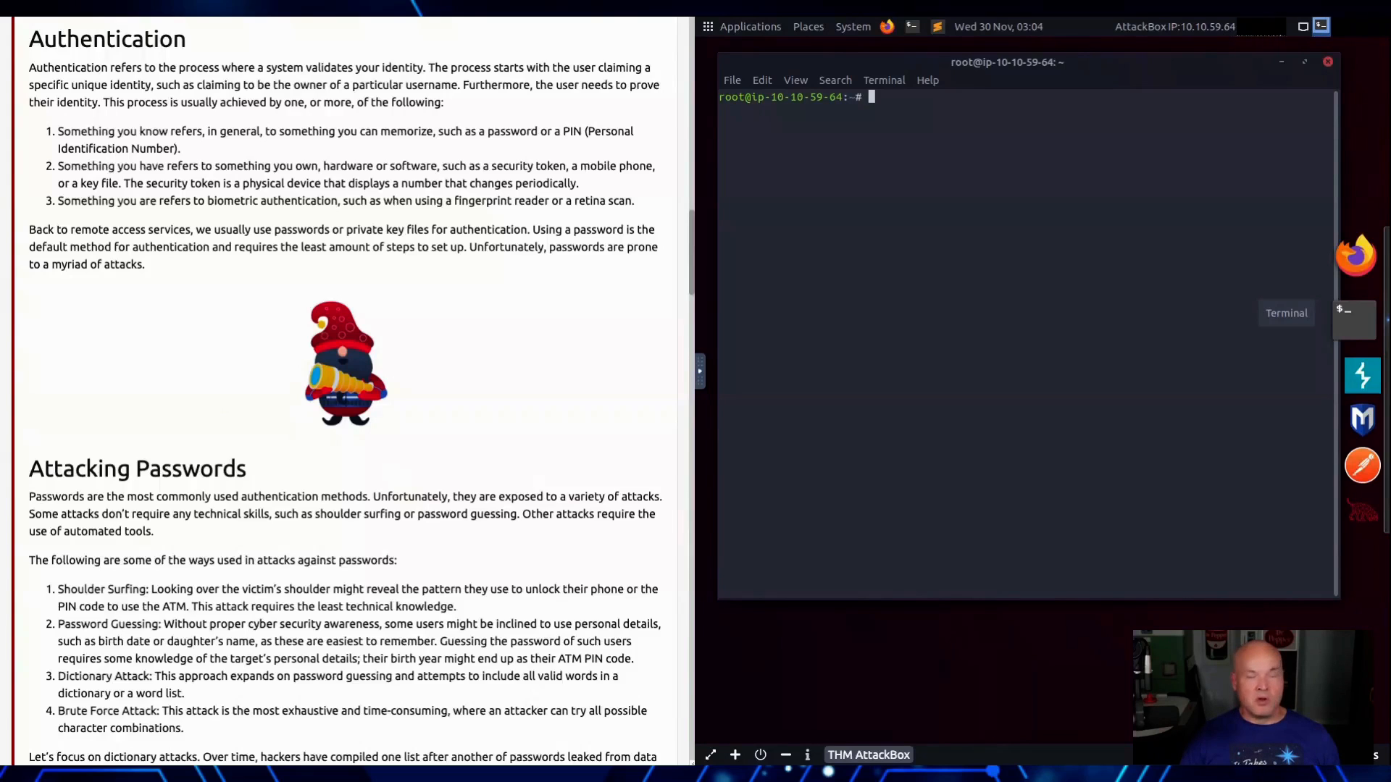
scroll("down", 3)
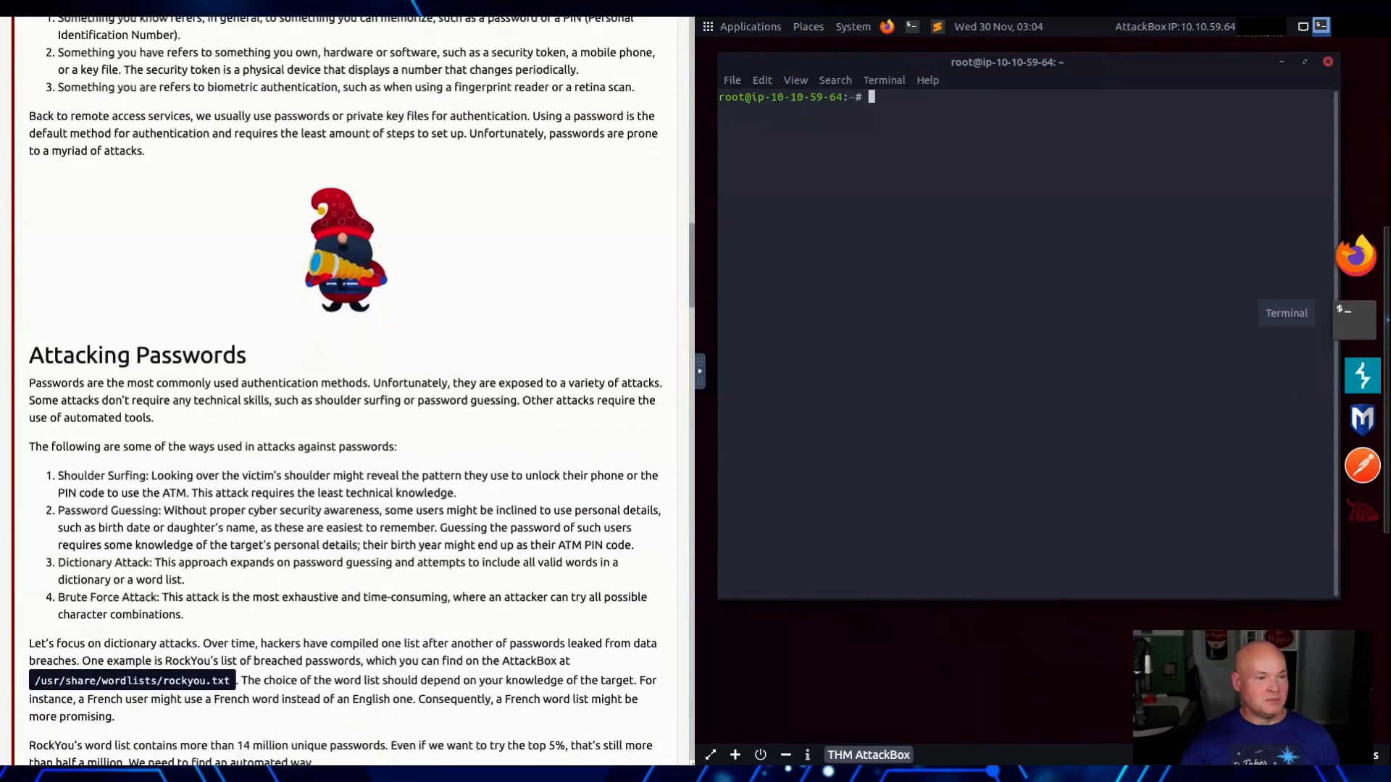
- Scroll to Hacking an Authentication Service and its Nmap scan showing SSH and VNC
scroll("down", 3)
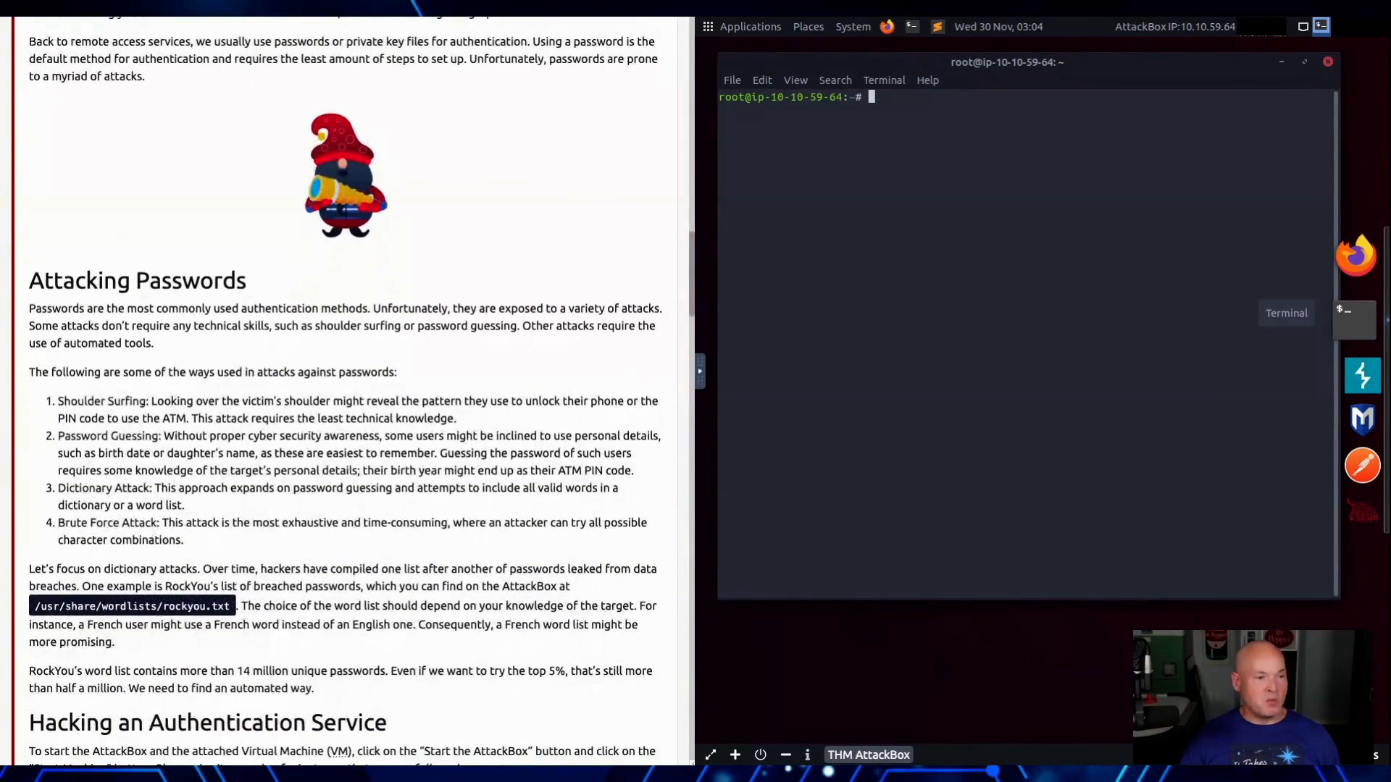
scroll("down", 3)
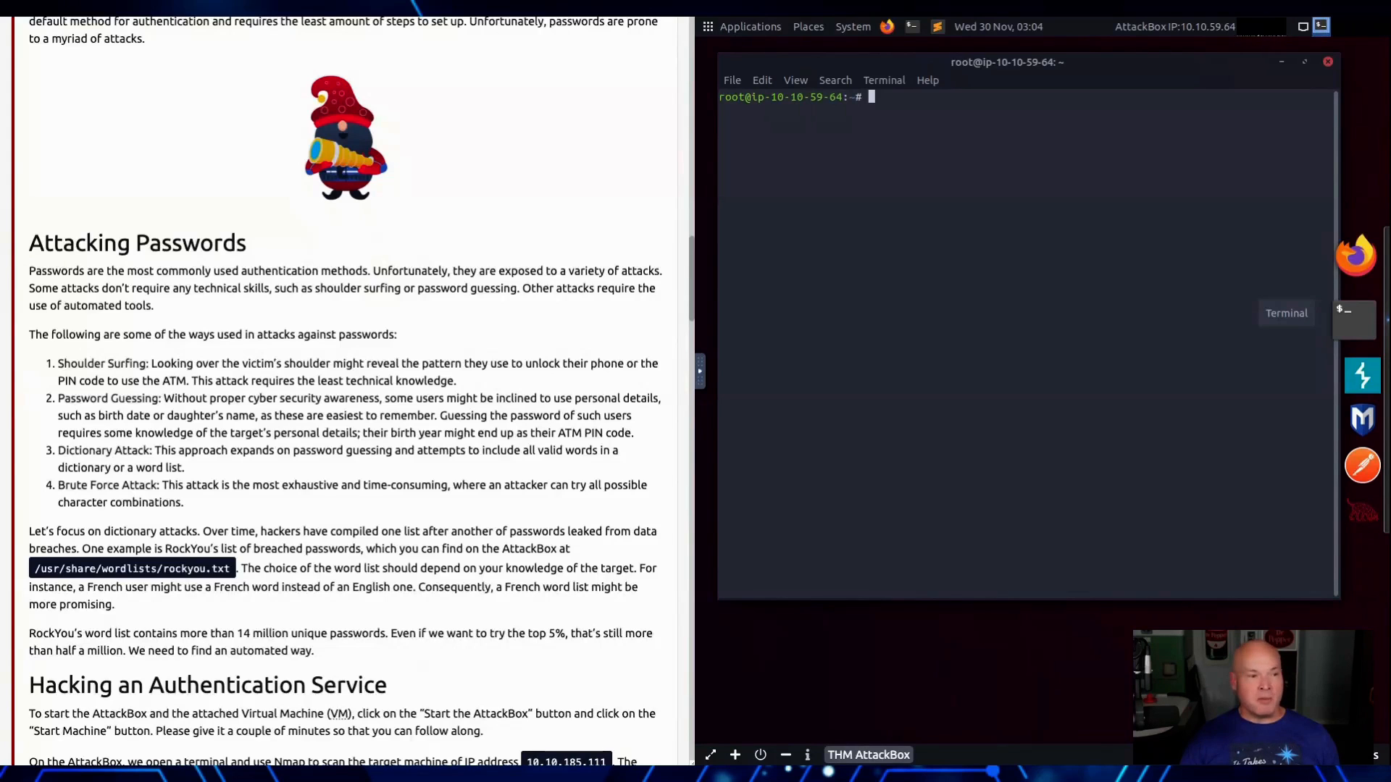
scroll("down", 3)
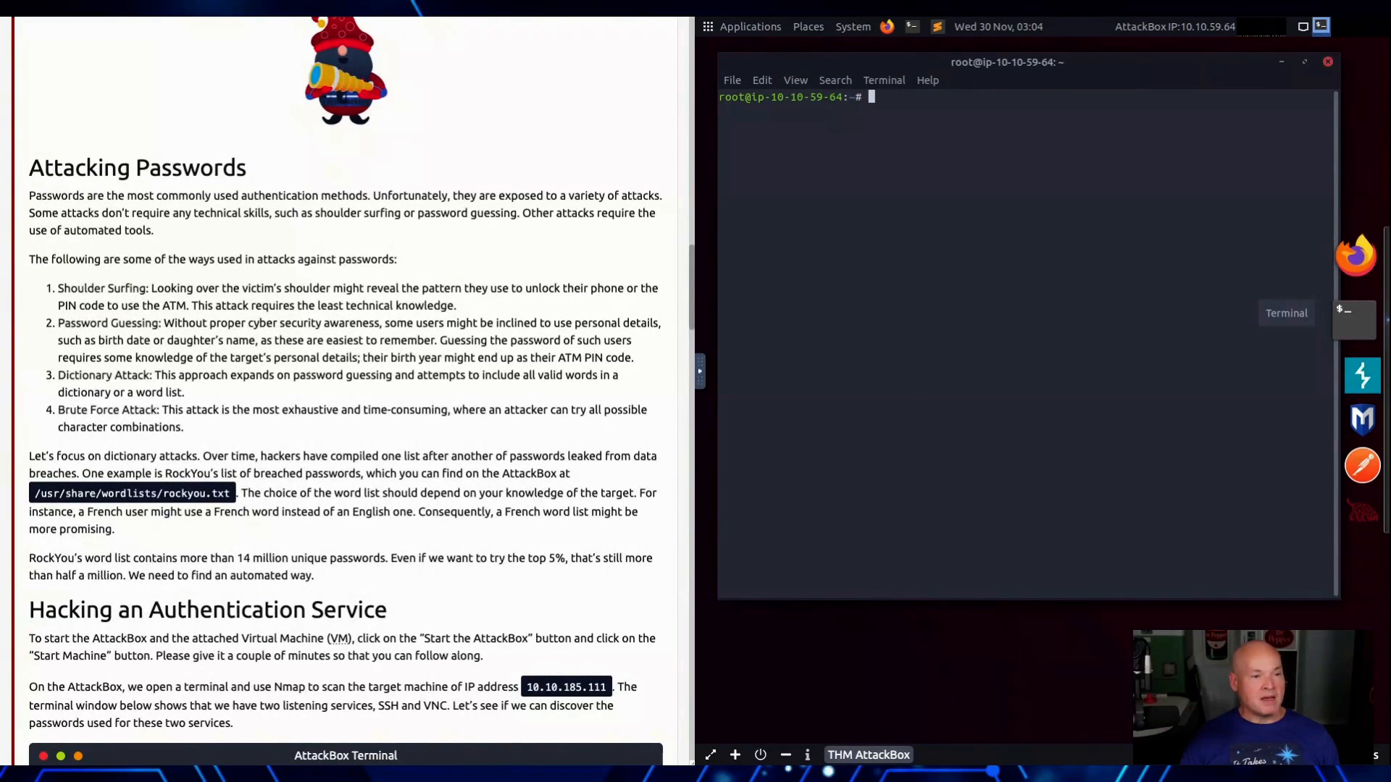
scroll("down", 3)
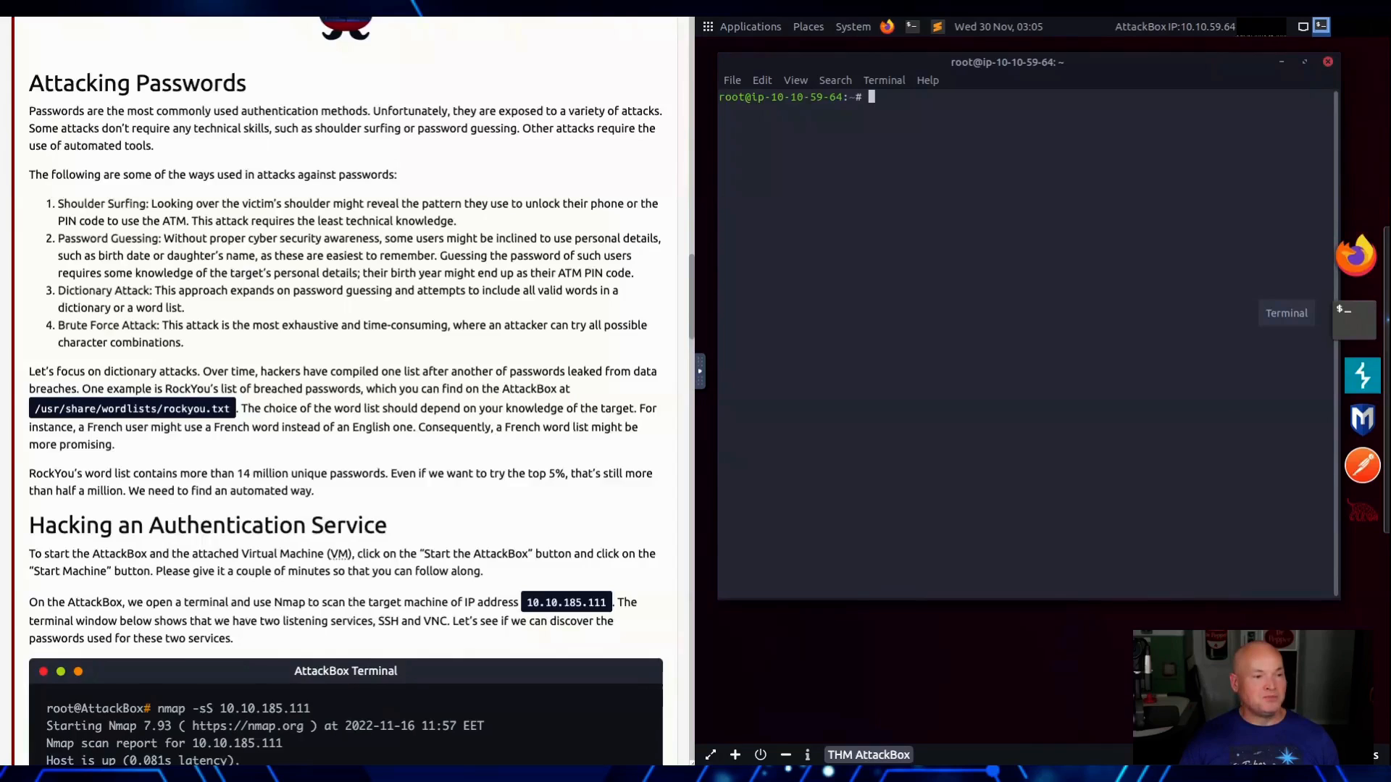
- Scroll through the full Nmap scan output to the THC Hydra command syntax
scroll("down", 3)
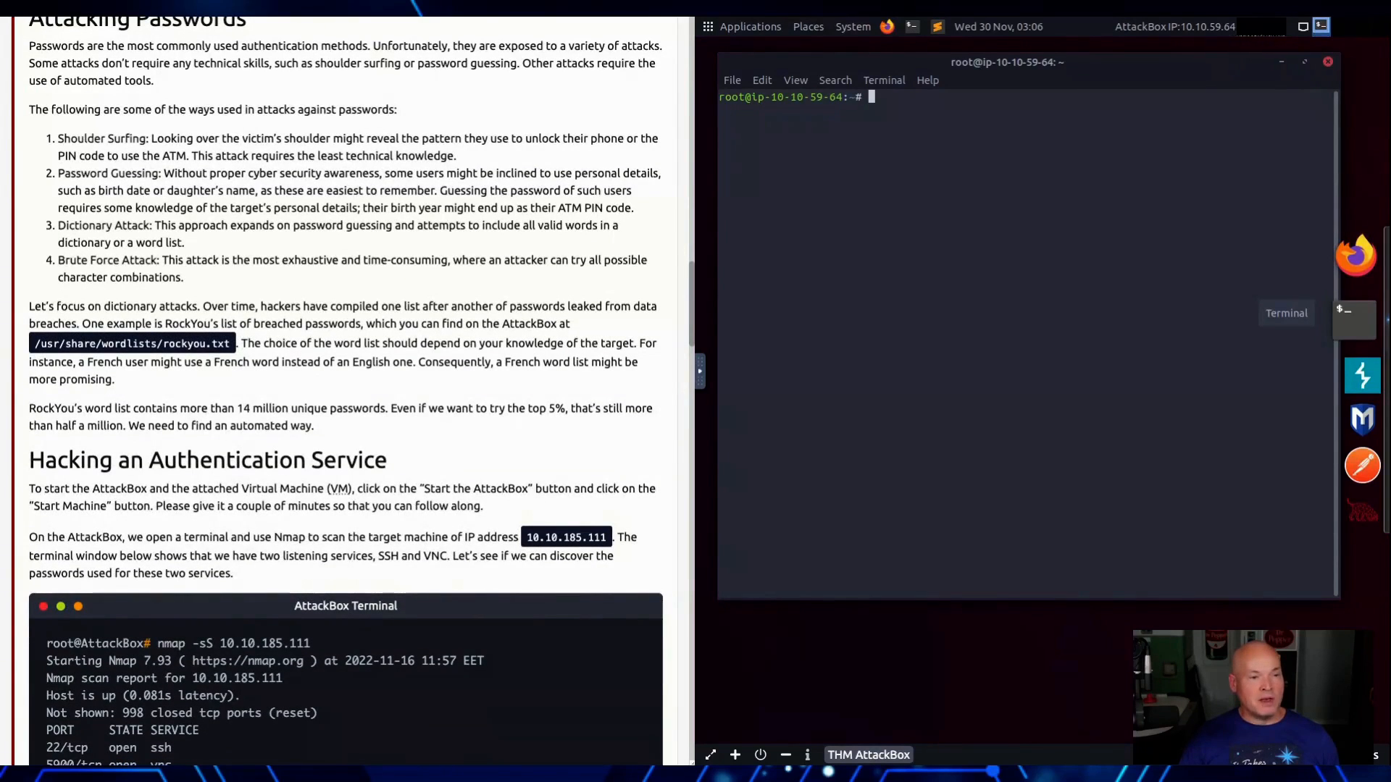
scroll("down", 3)
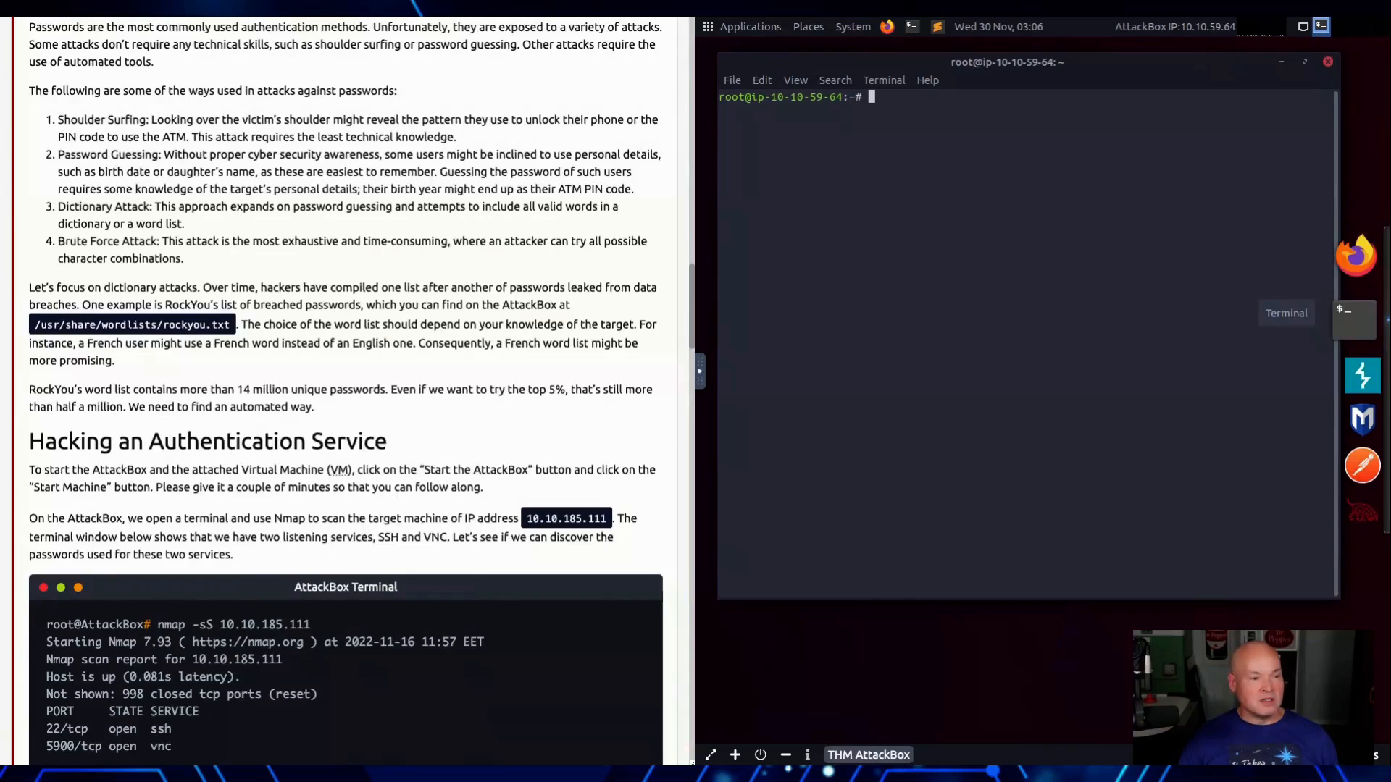
mouse_move(329, 361)
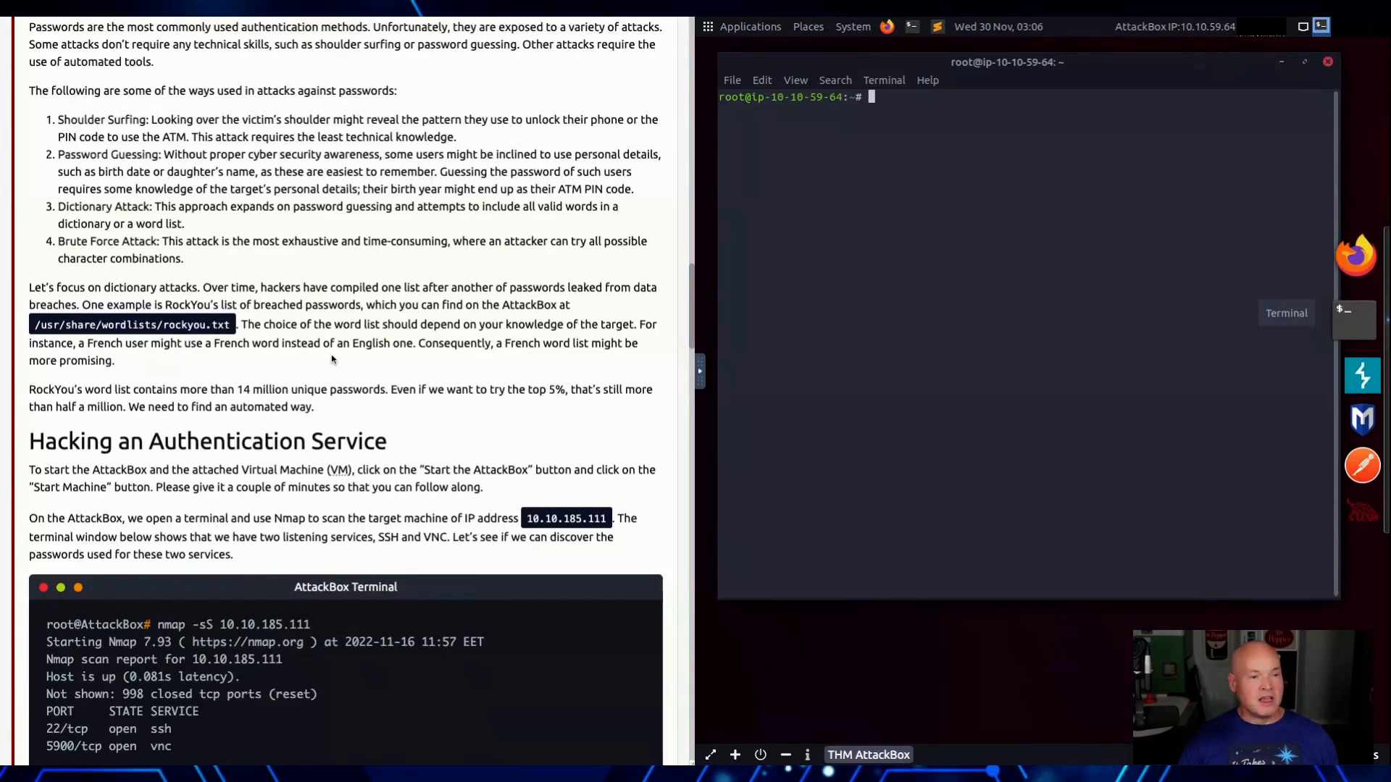
scroll("down", 3)
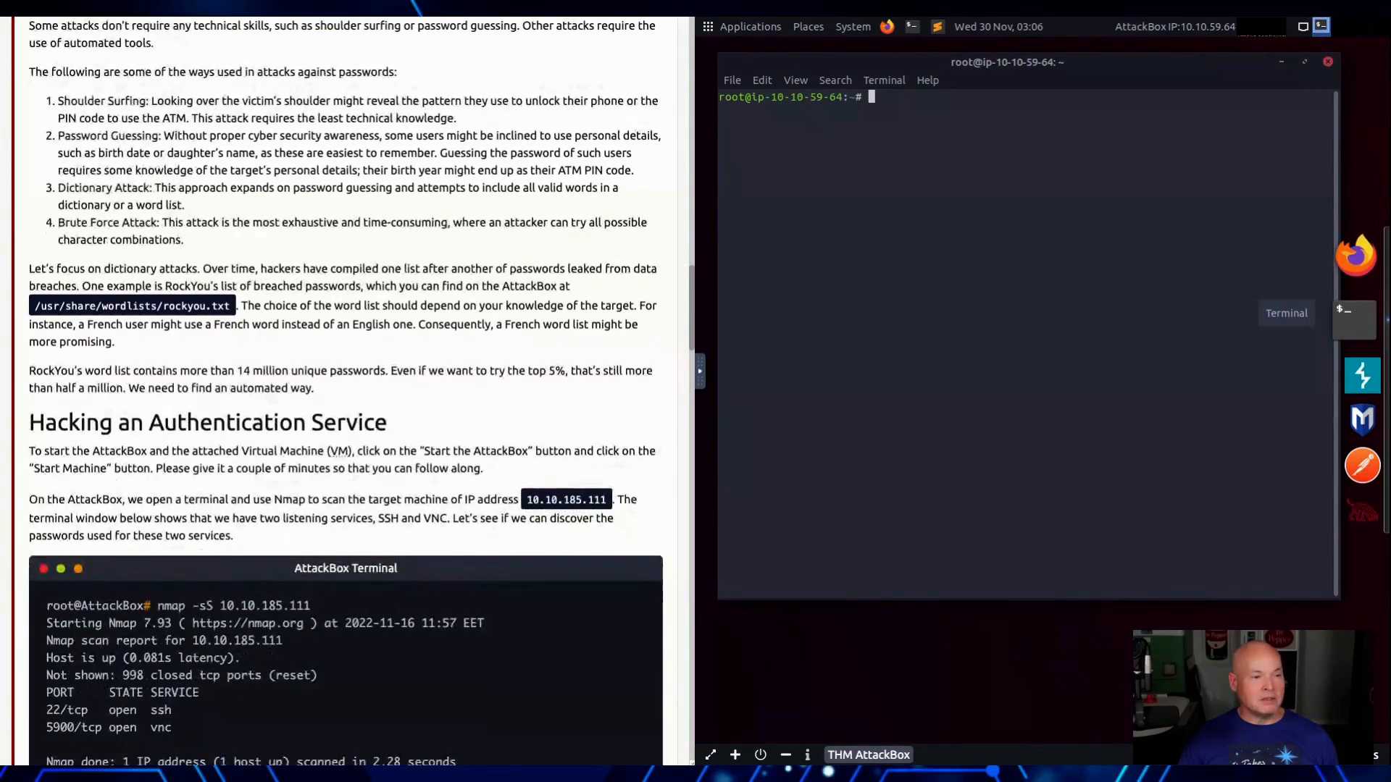
scroll("down", 3)
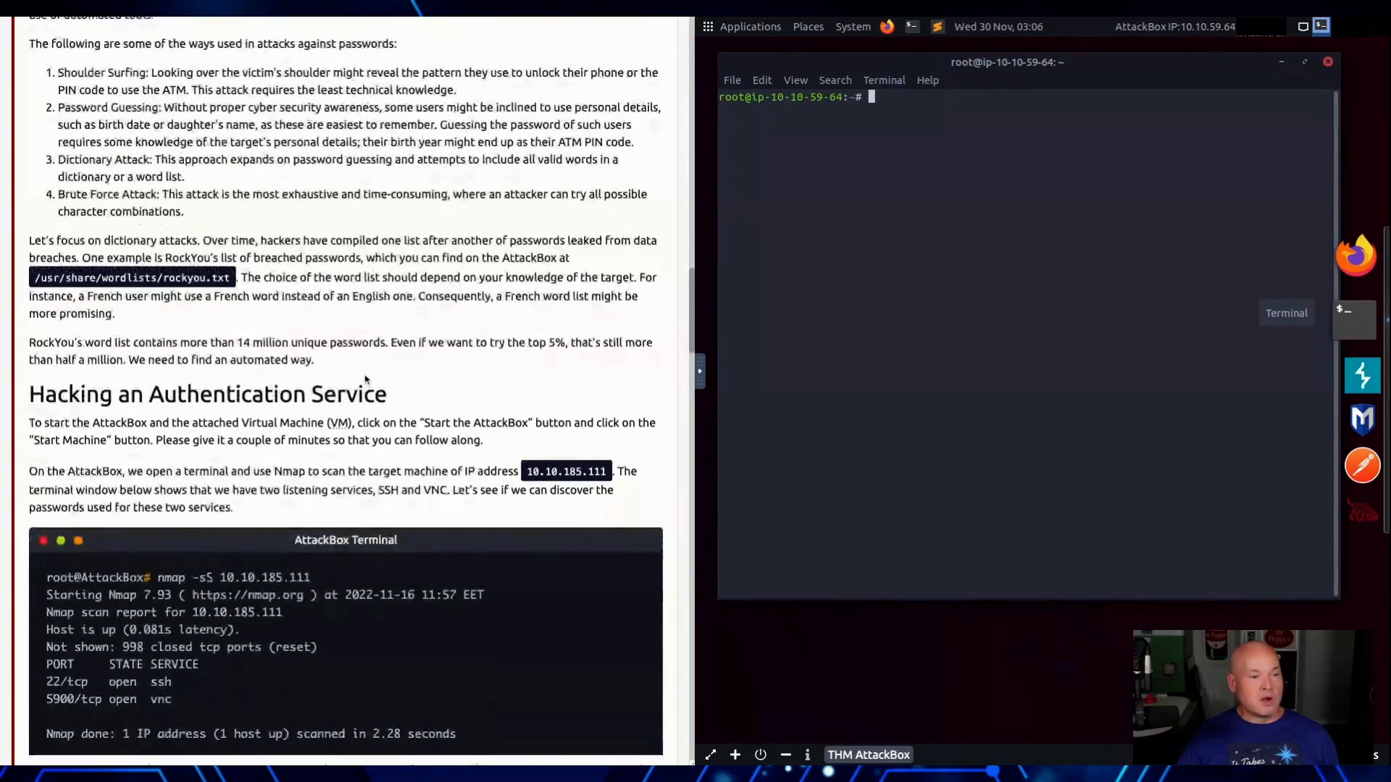
scroll("down", 3)
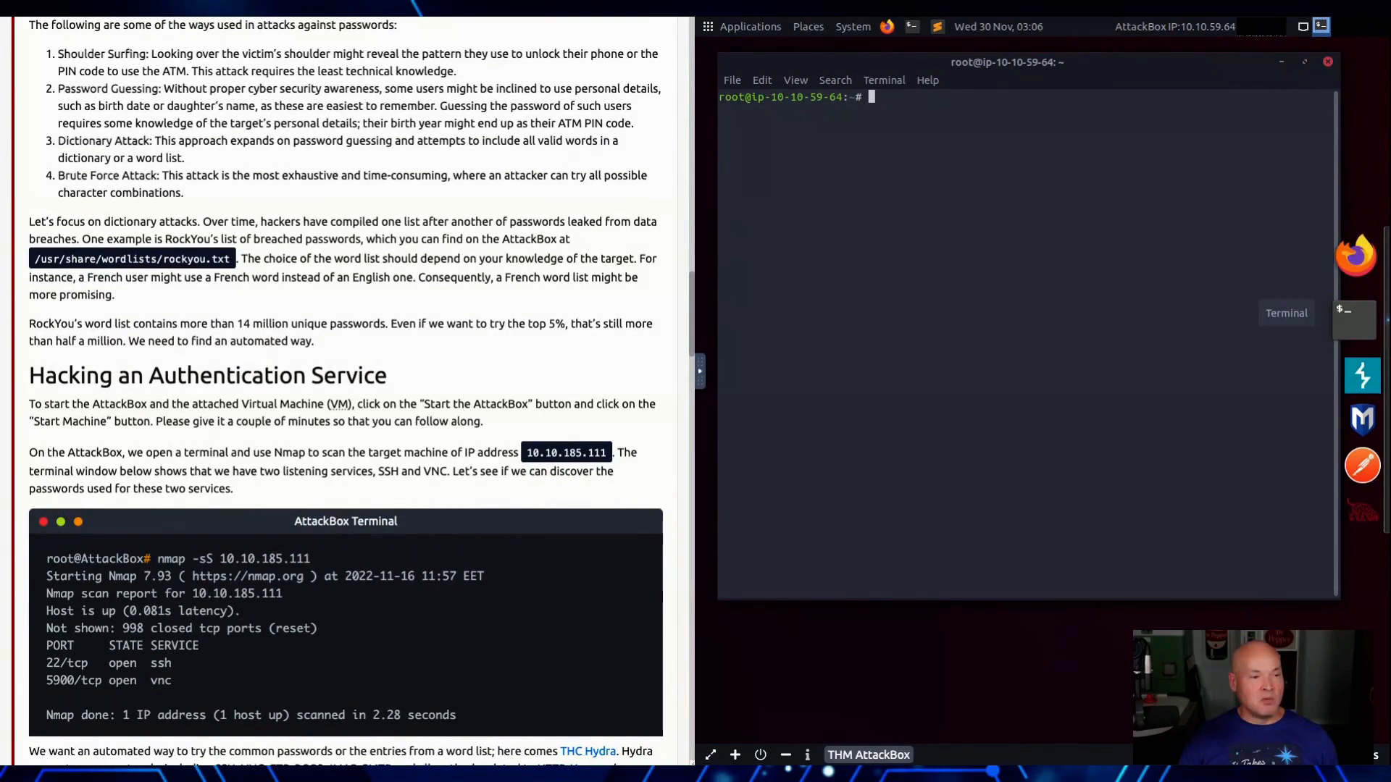
mouse_move(347, 394)
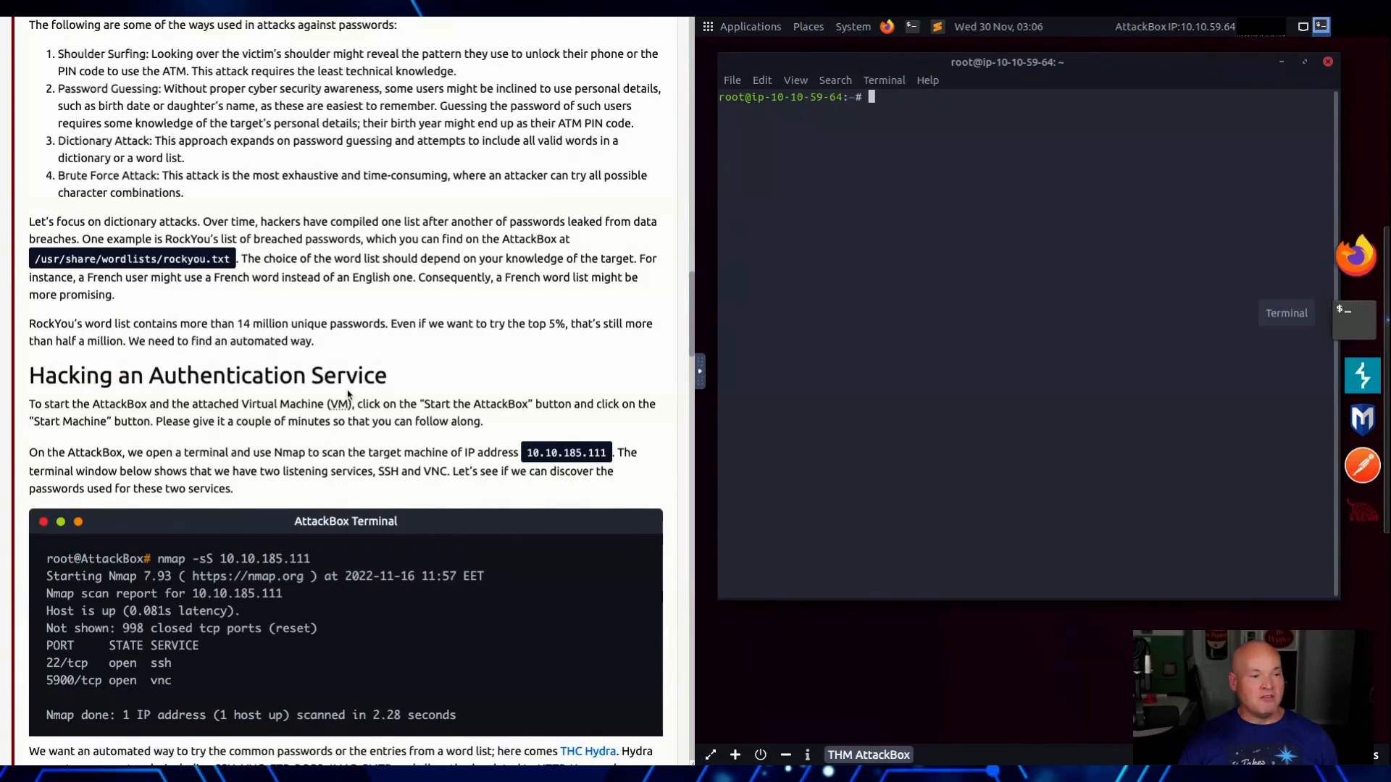
scroll("down", 3)
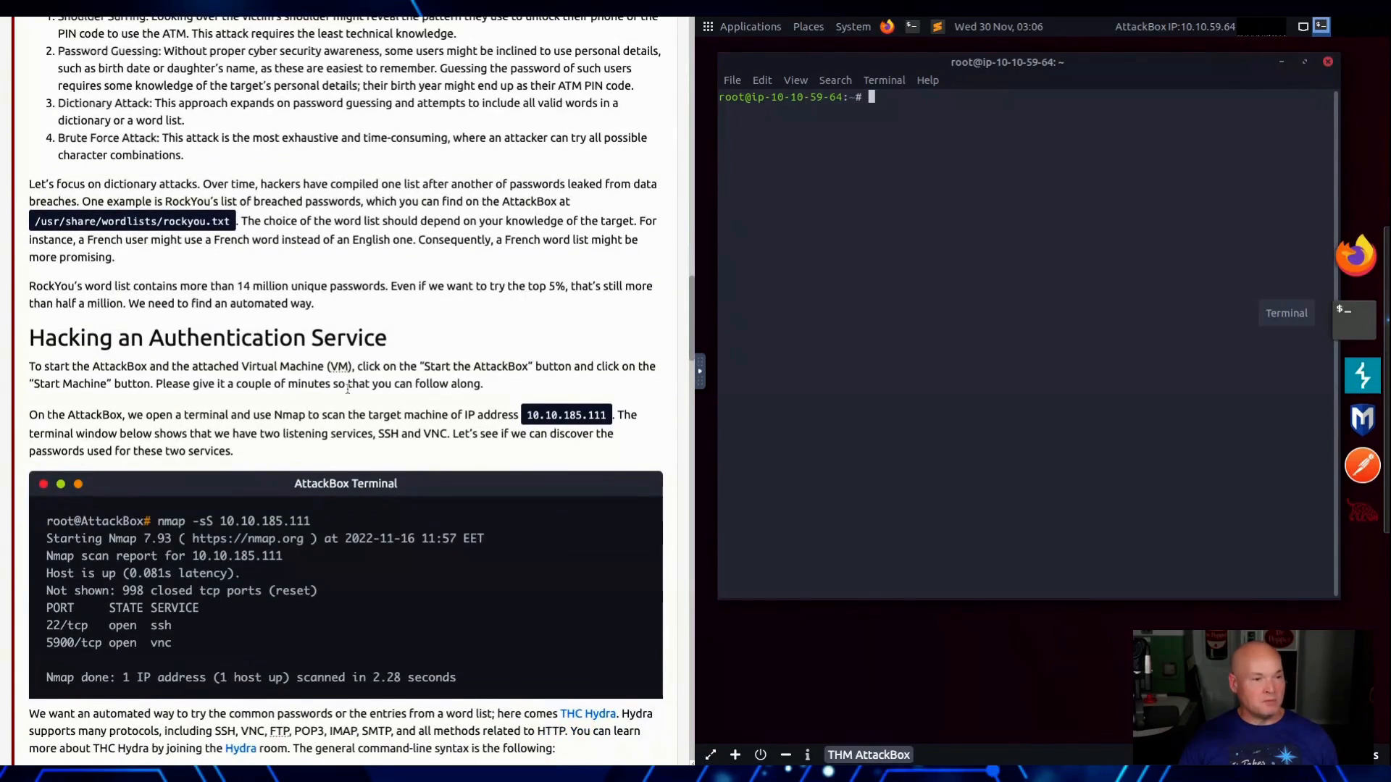
scroll("down", 3)
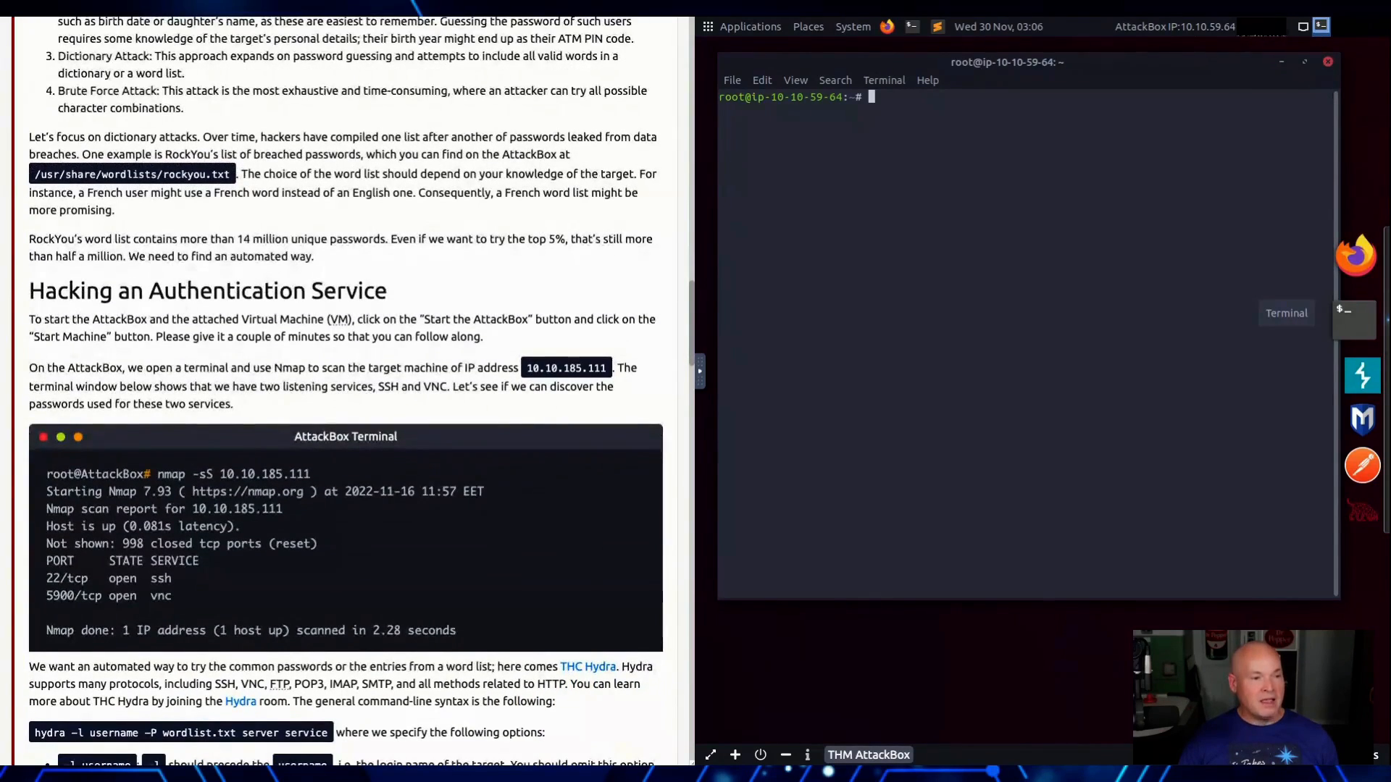
scroll("down", 3)
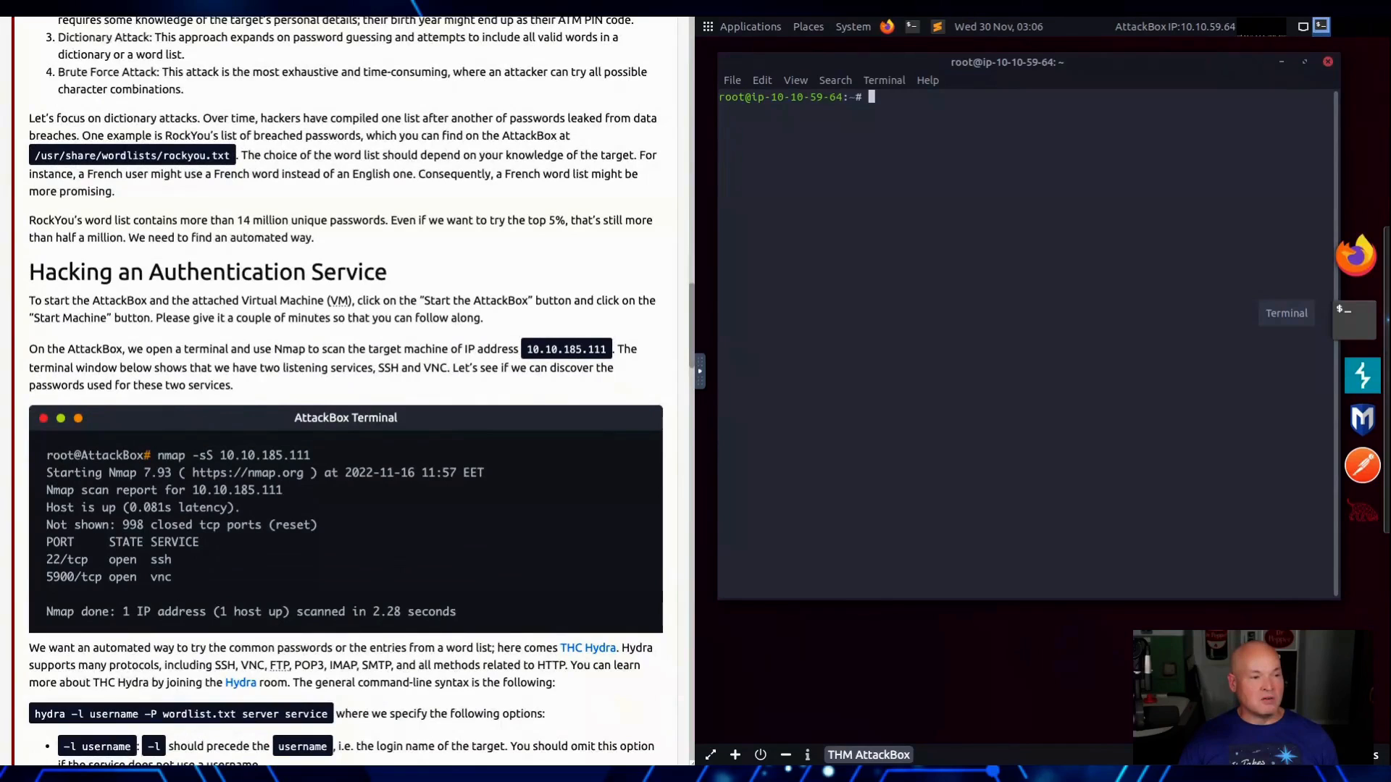
scroll("down", 3)
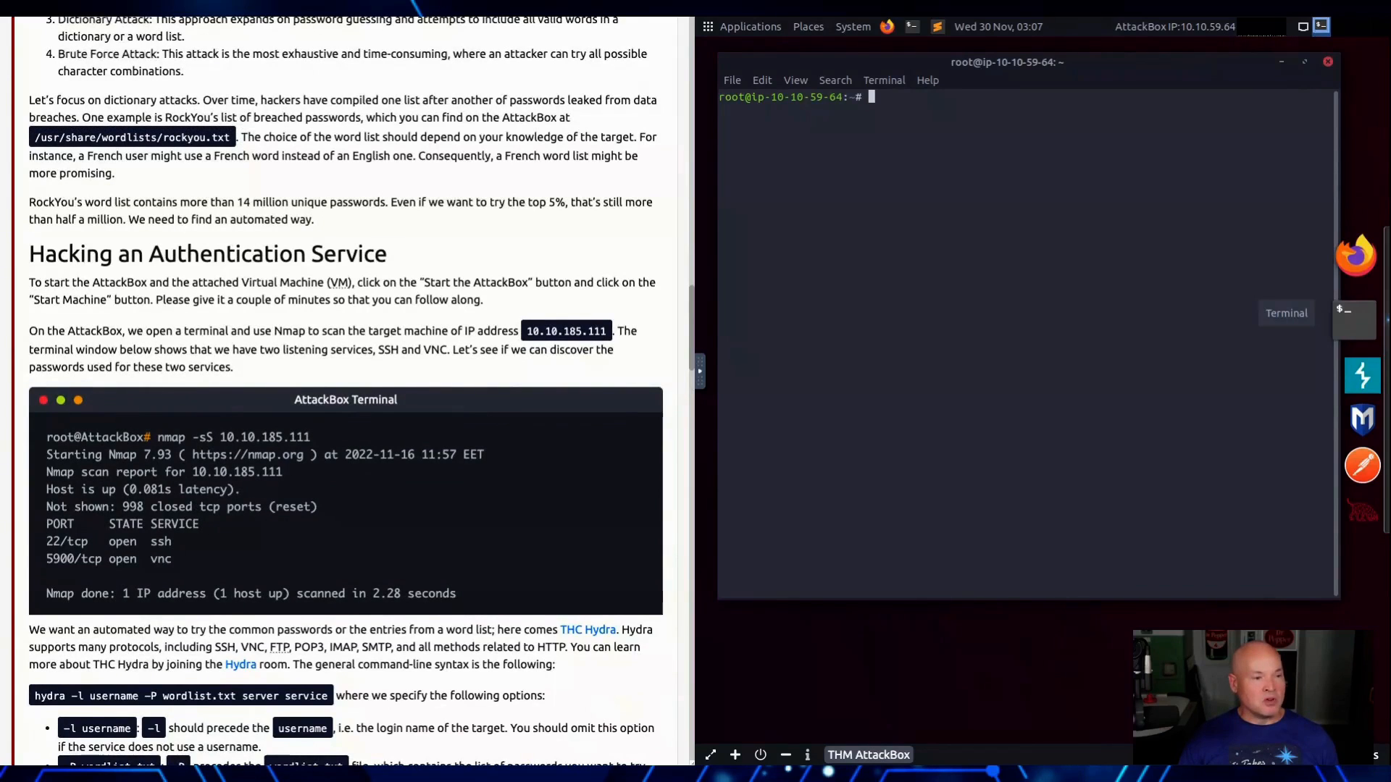
- Scroll through Hydra's option explanations to the first concrete SSH attack examples
scroll("down", 3)
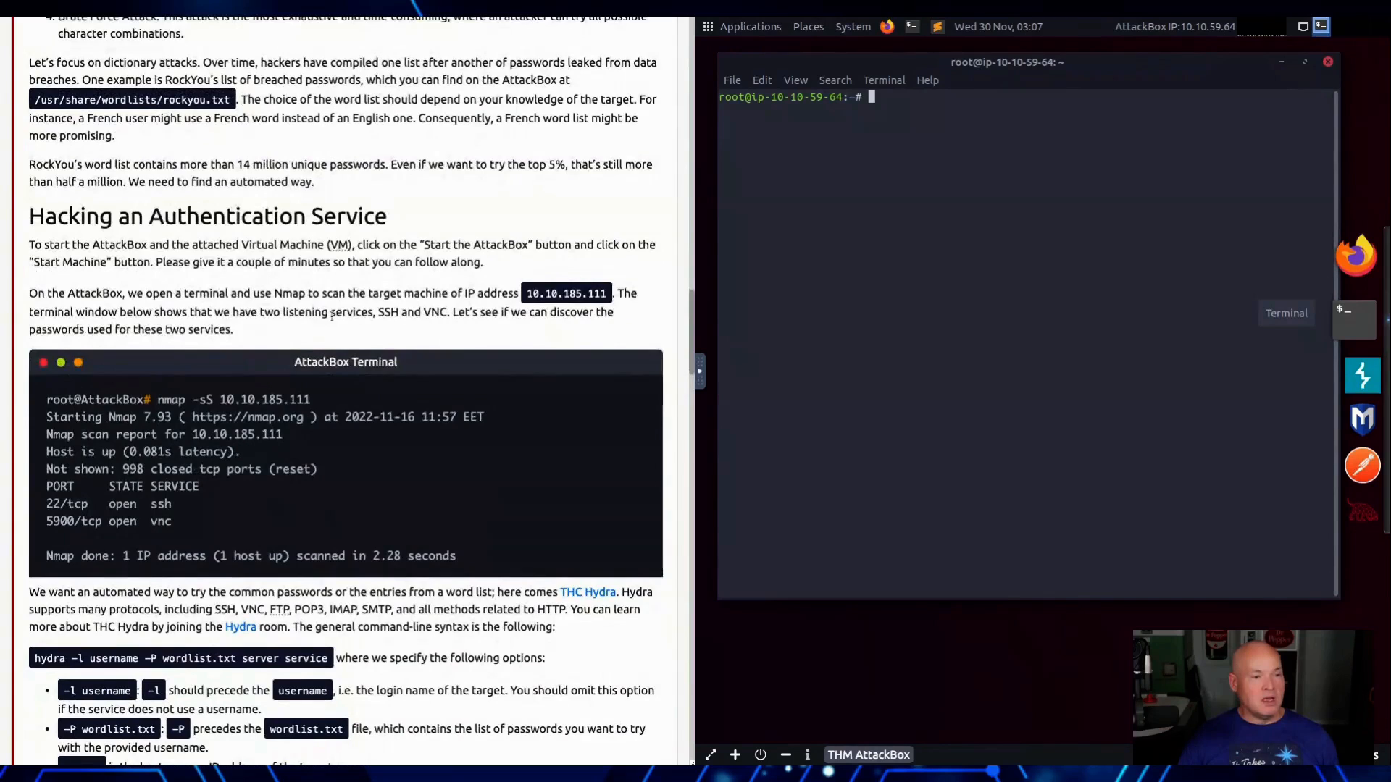
scroll("down", 3)
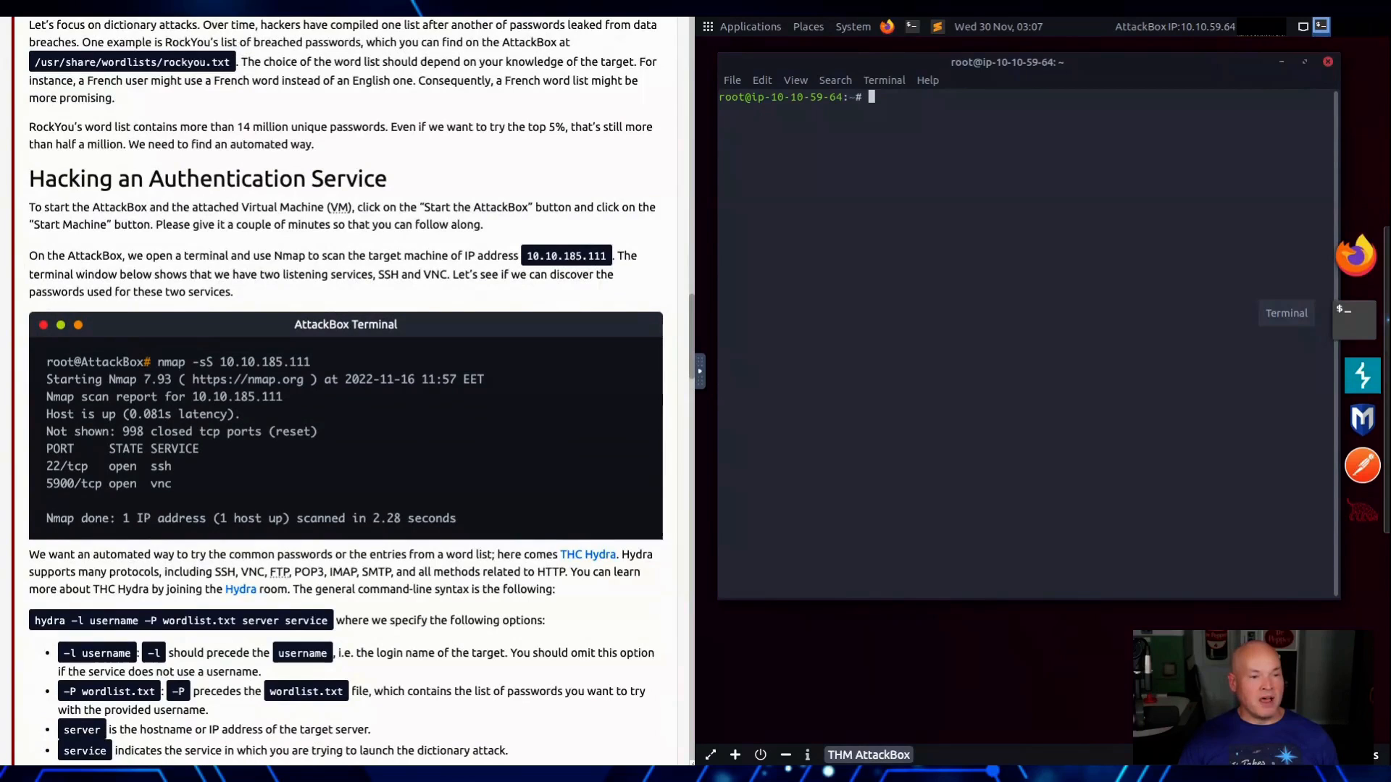
scroll("down", 3)
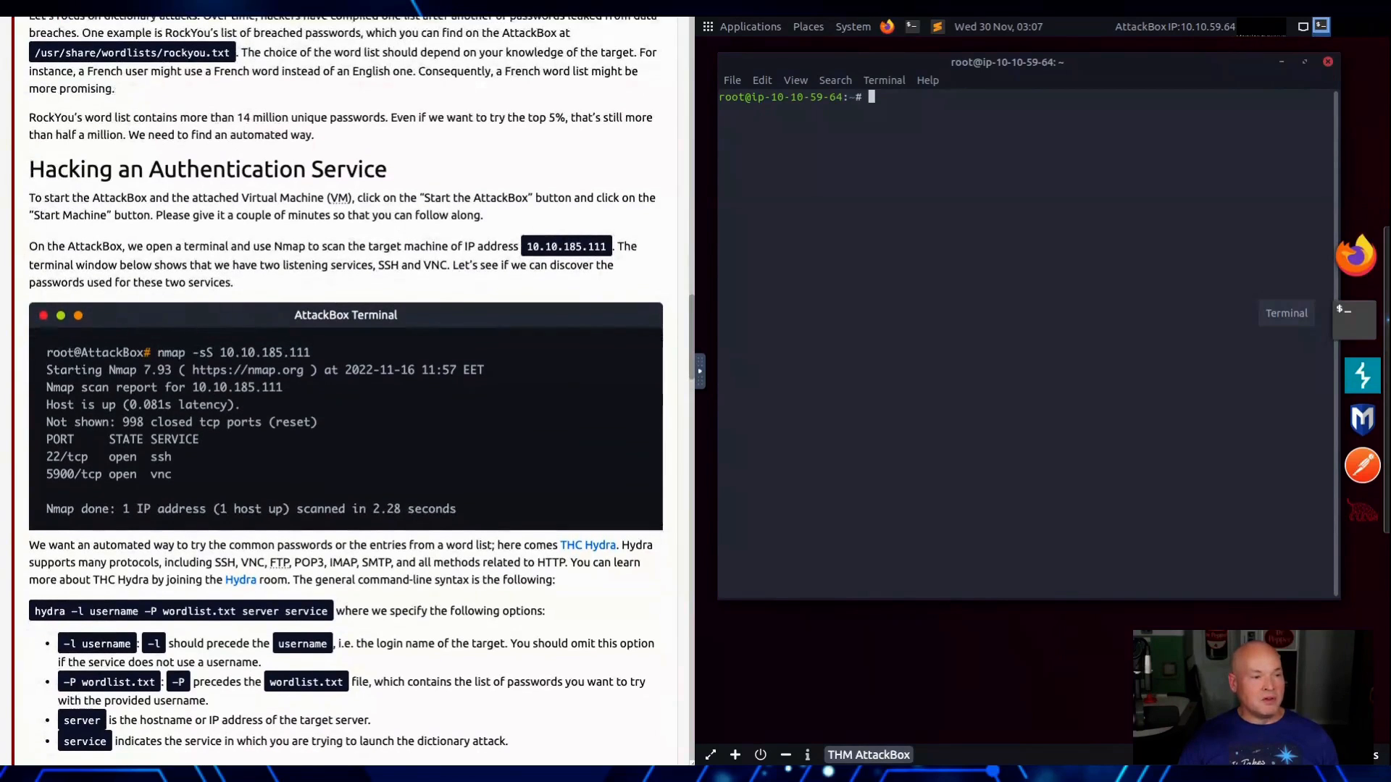
scroll("down", 3)
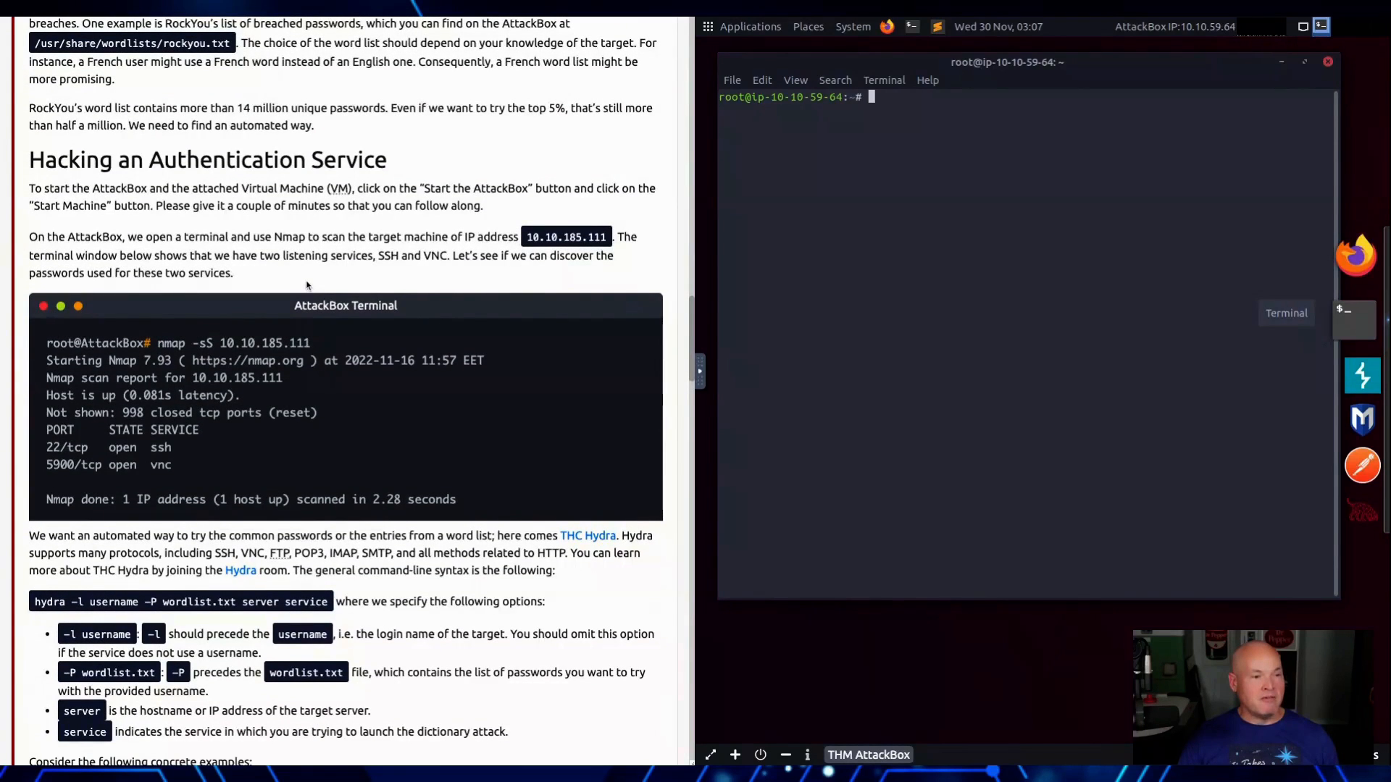
scroll("down", 3)
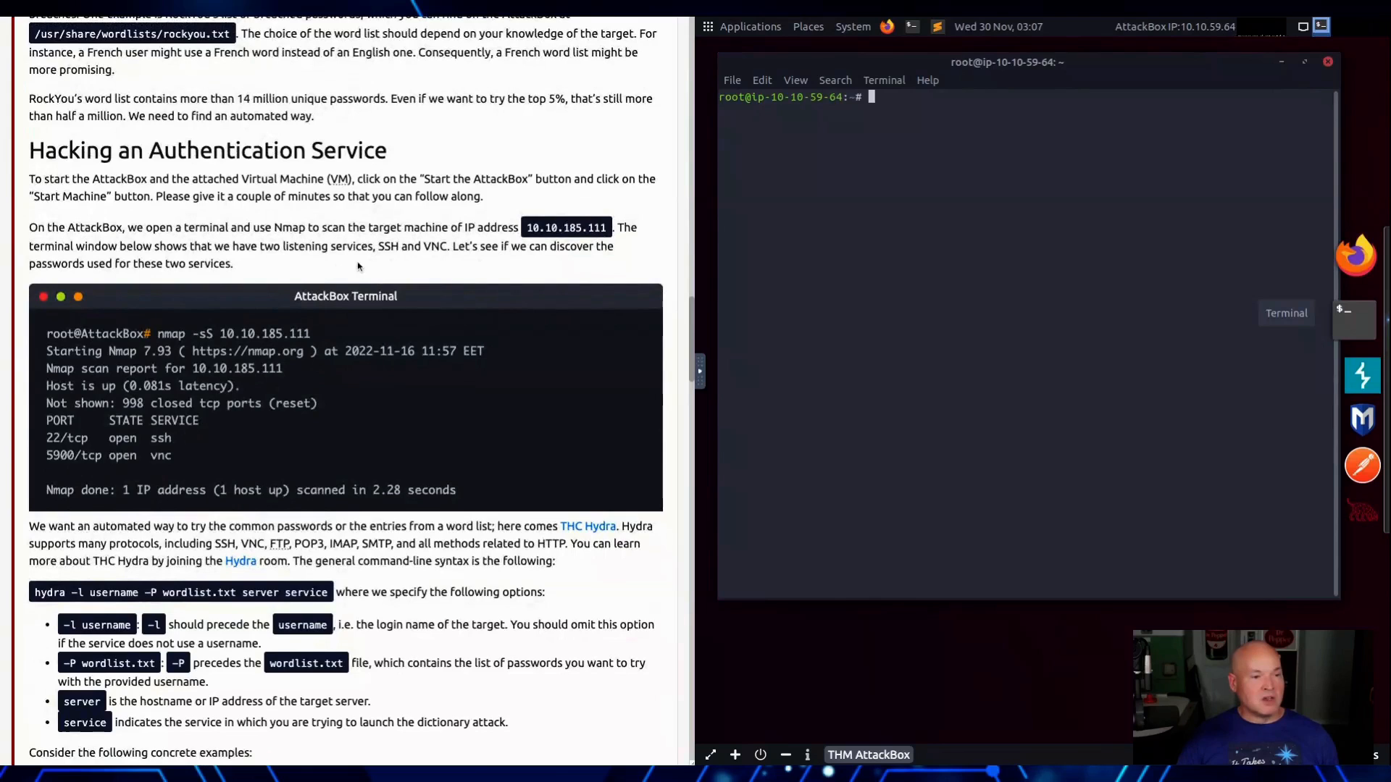
scroll("up", 3)
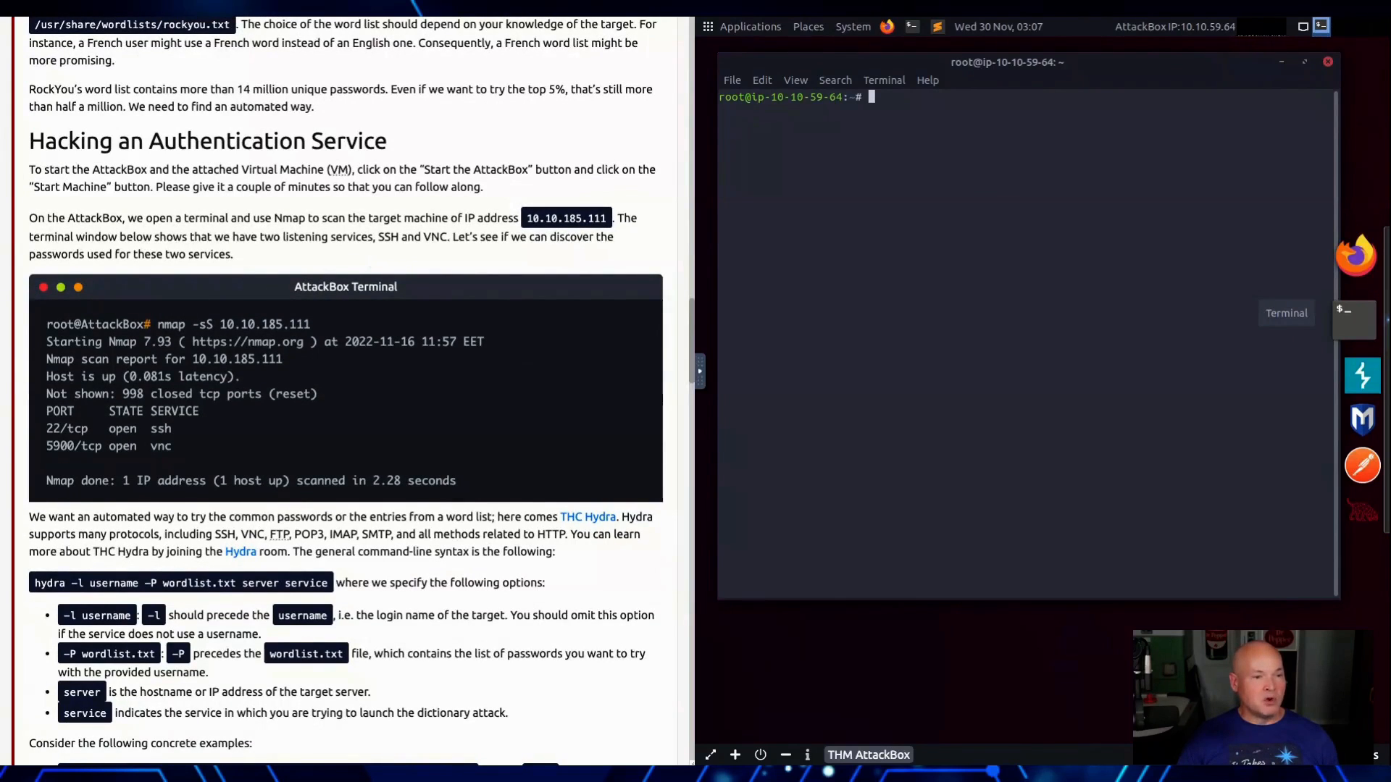
scroll("down", 3)
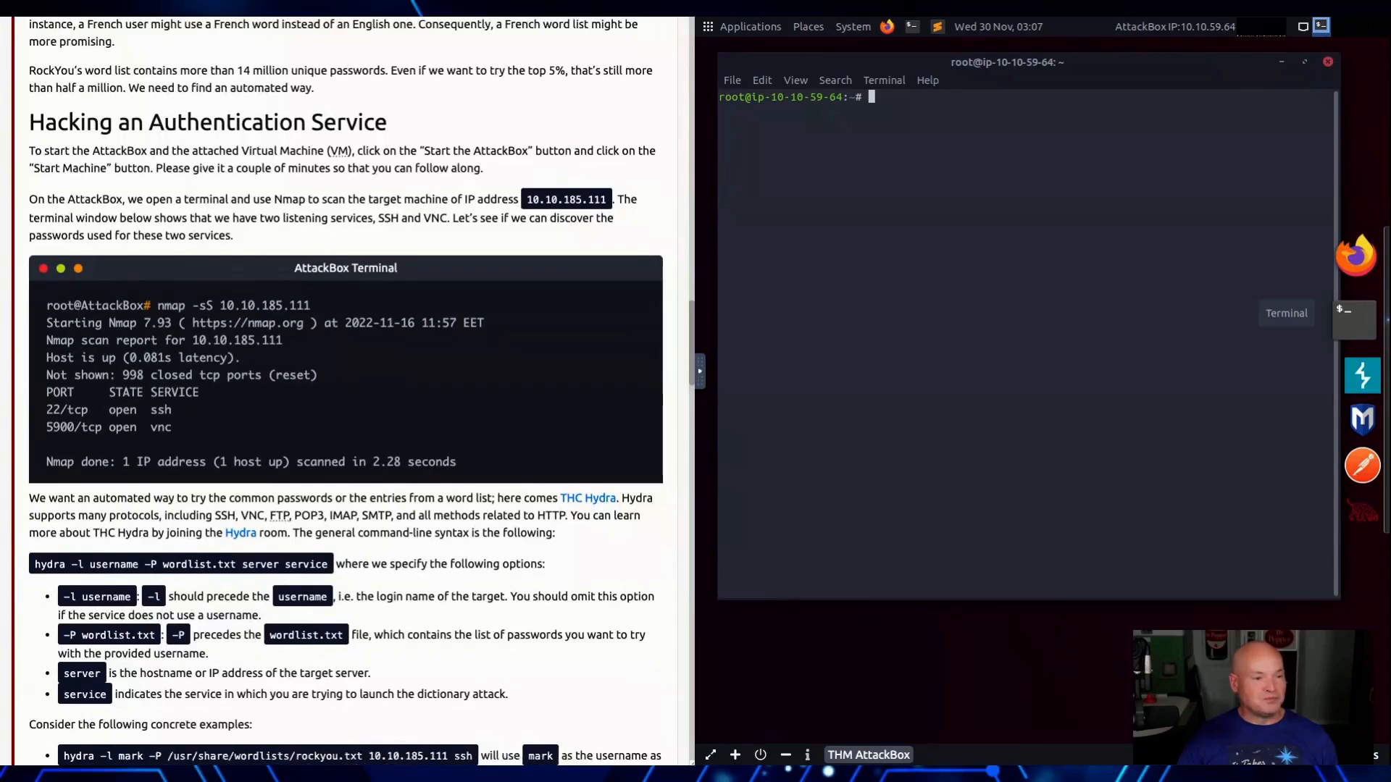
scroll("down", 3)
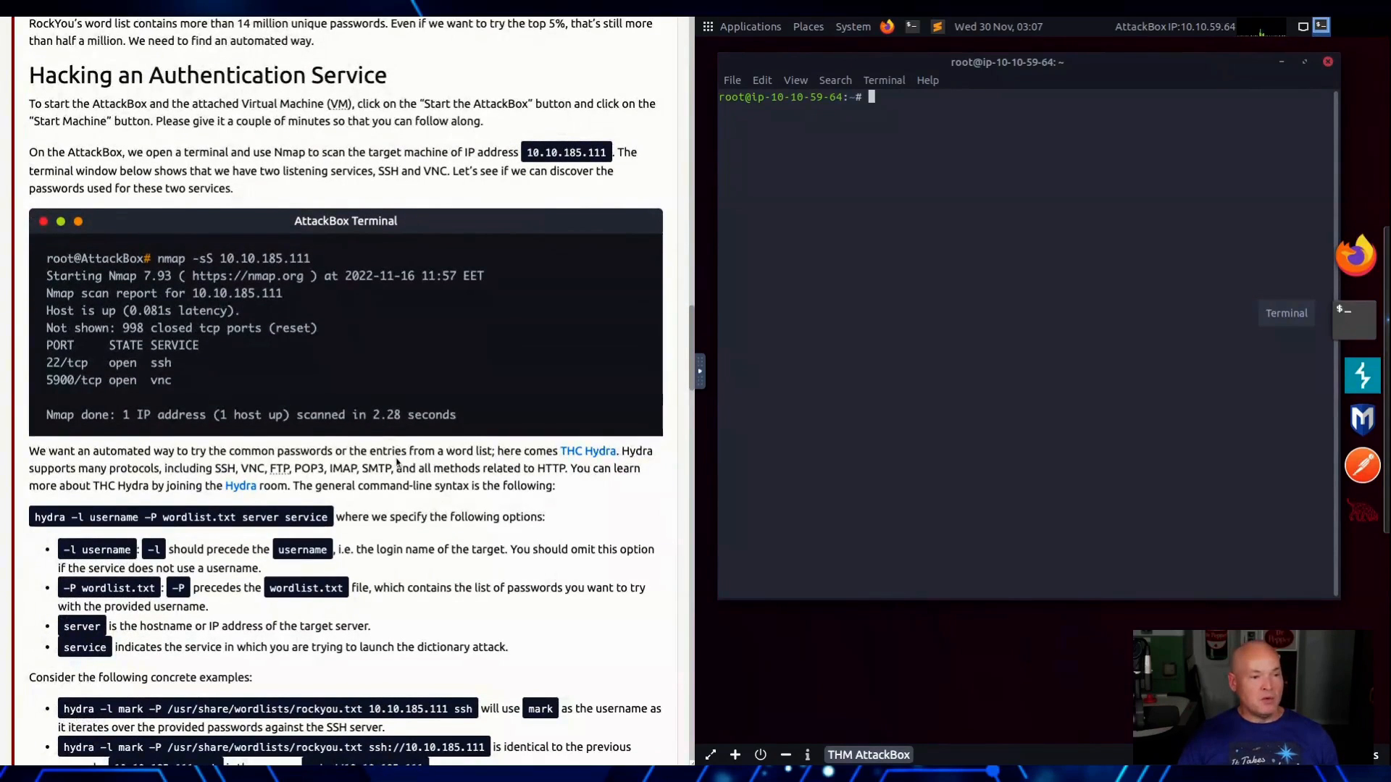
- Scroll past Hydra's verbose and debug flags to the intro on cracking alexander's SSH password
scroll("down", 3)
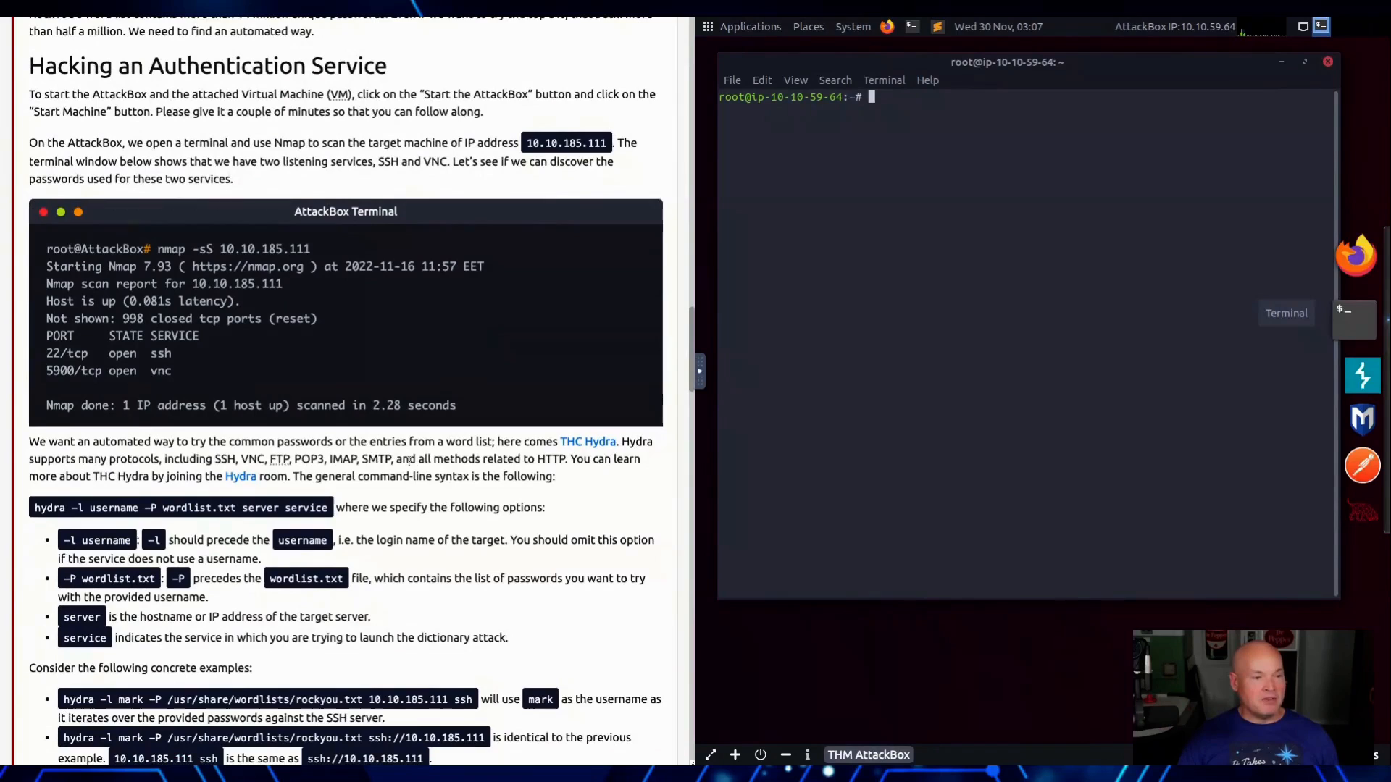
mouse_move(587, 442)
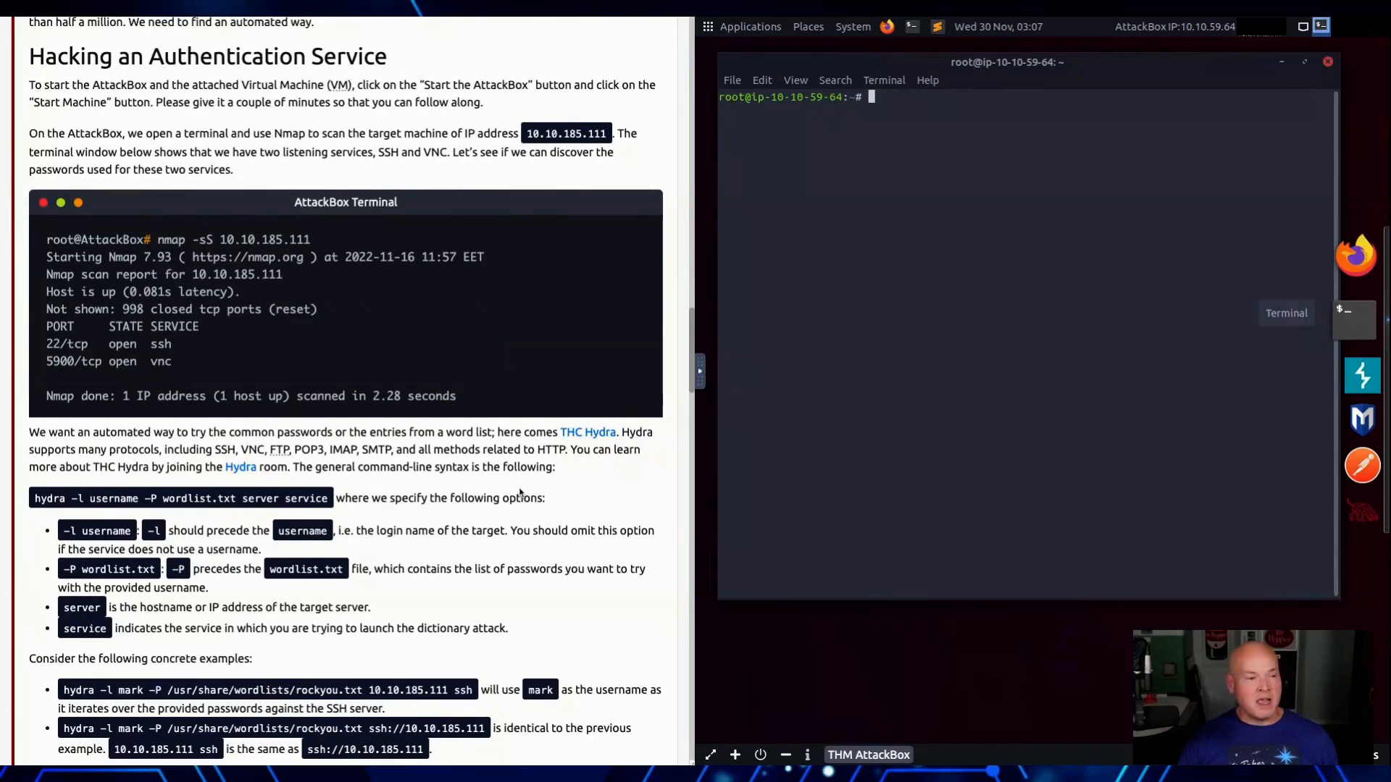
scroll("down", 3)
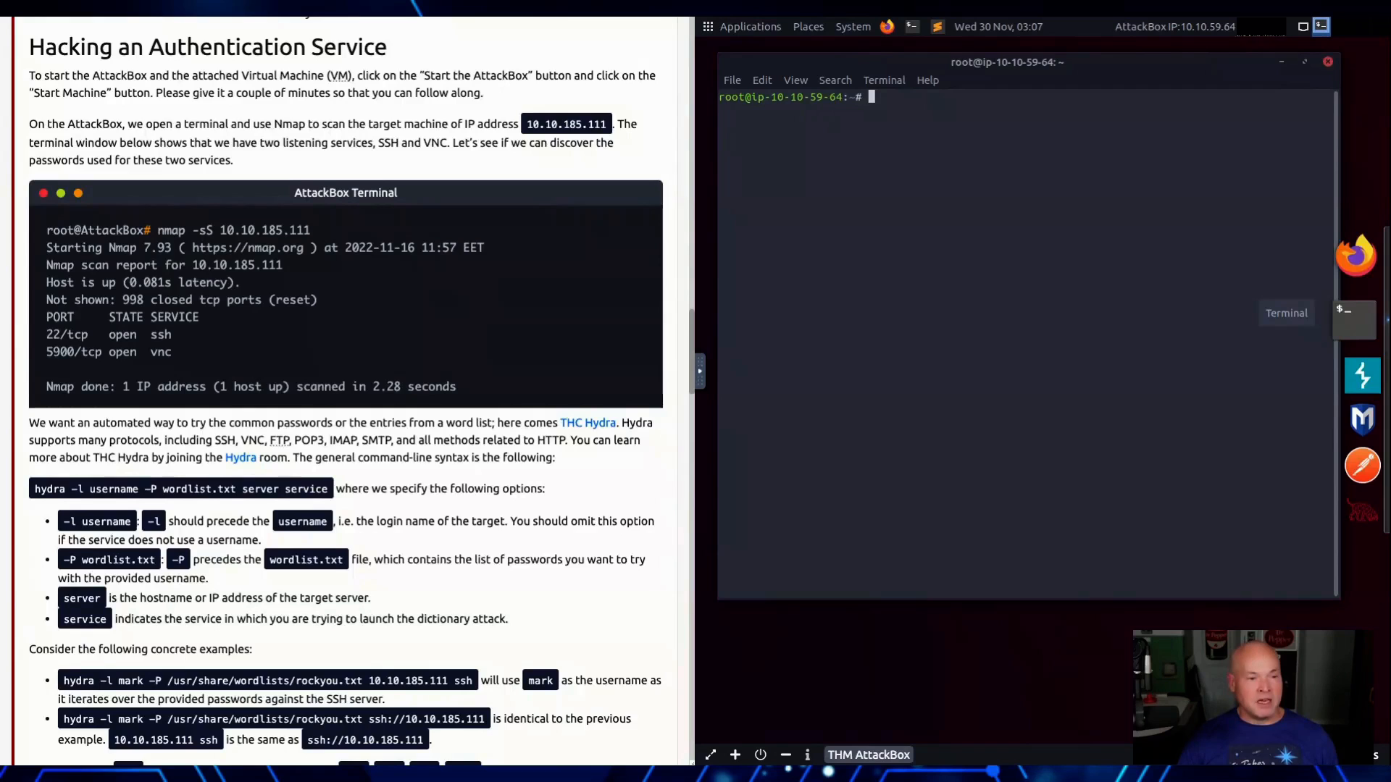
scroll("down", 3)
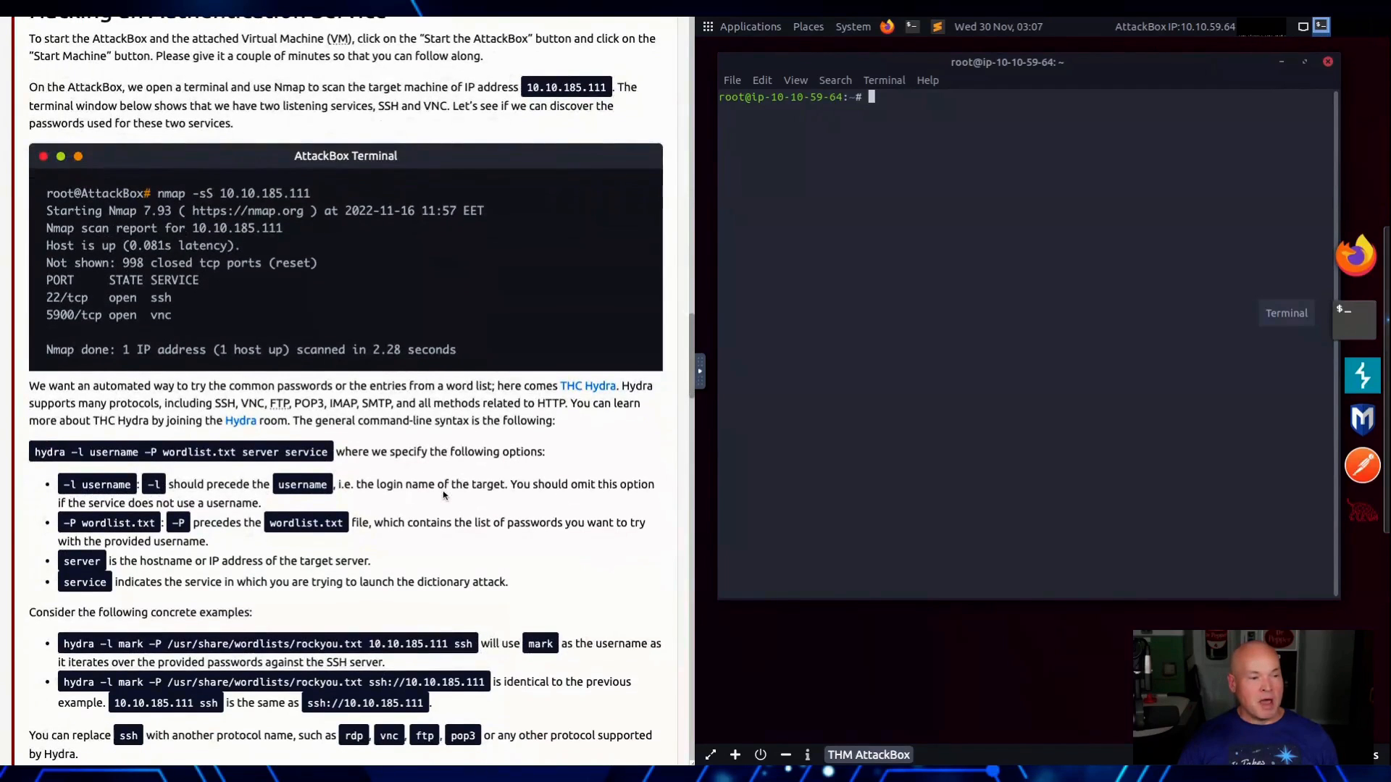
scroll("down", 3)
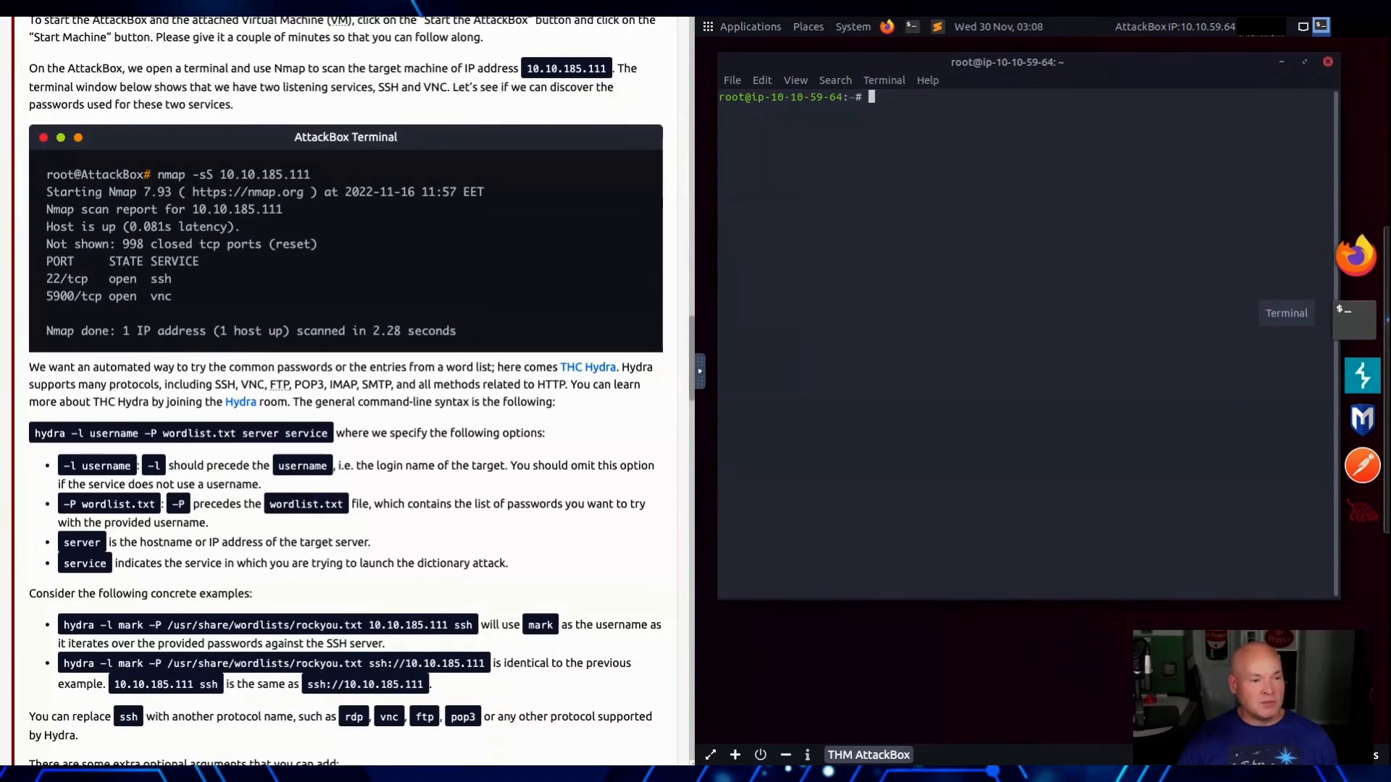
scroll("down", 3)
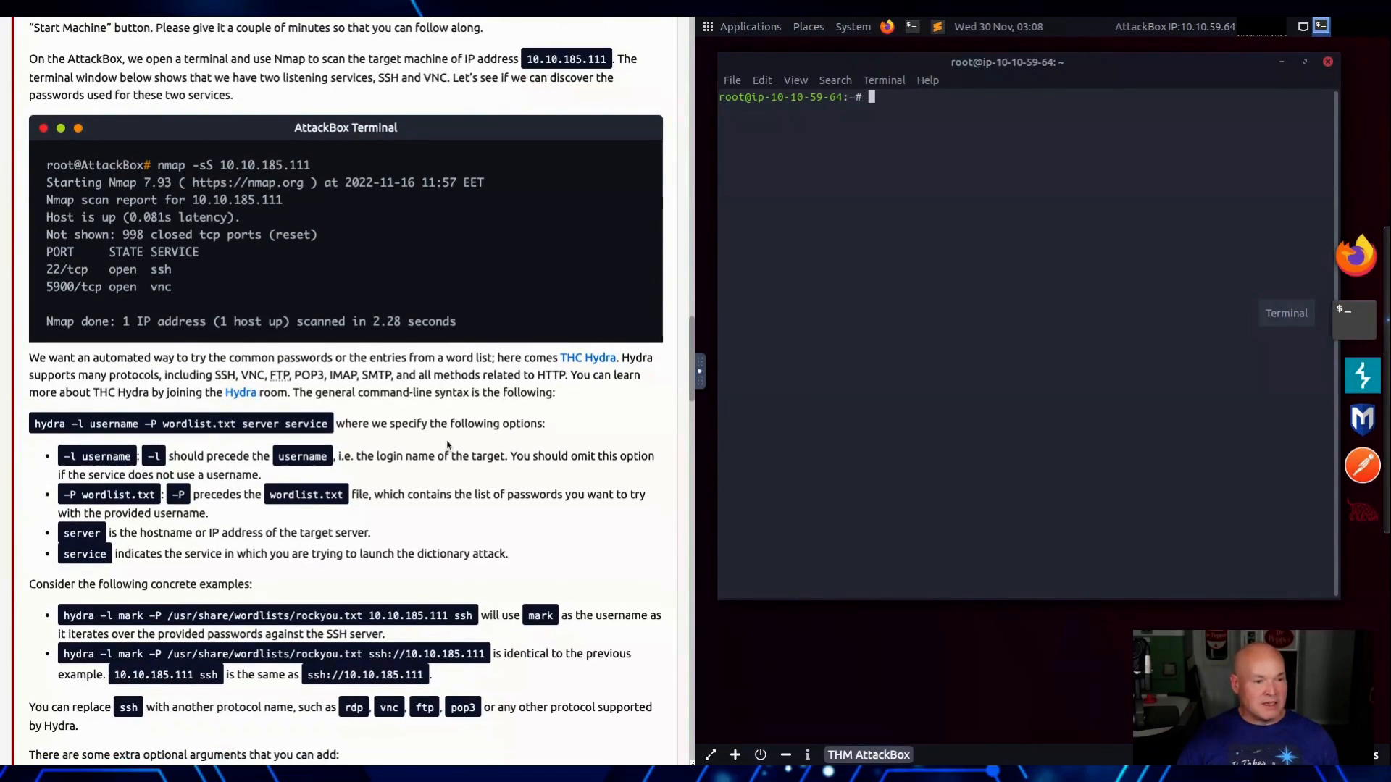
scroll("down", 3)
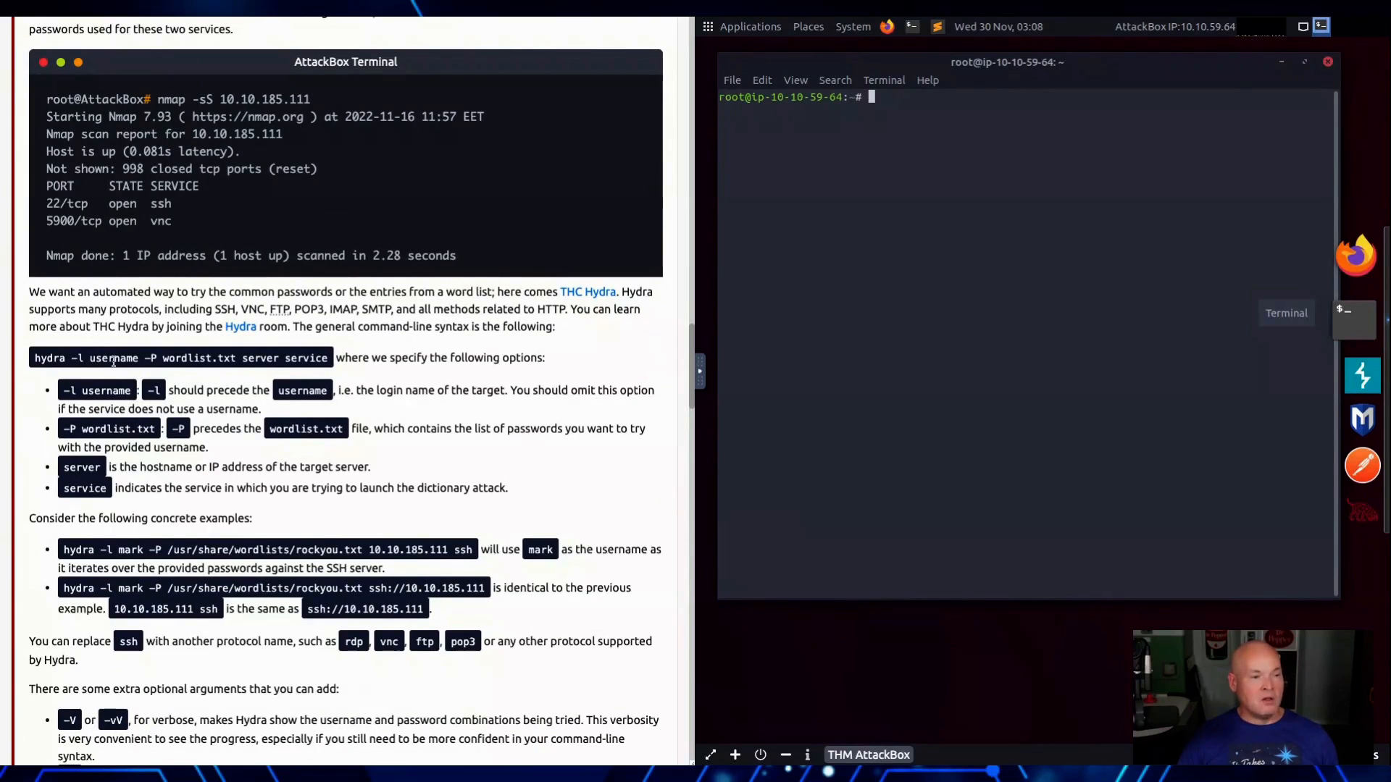
mouse_move(155, 368)
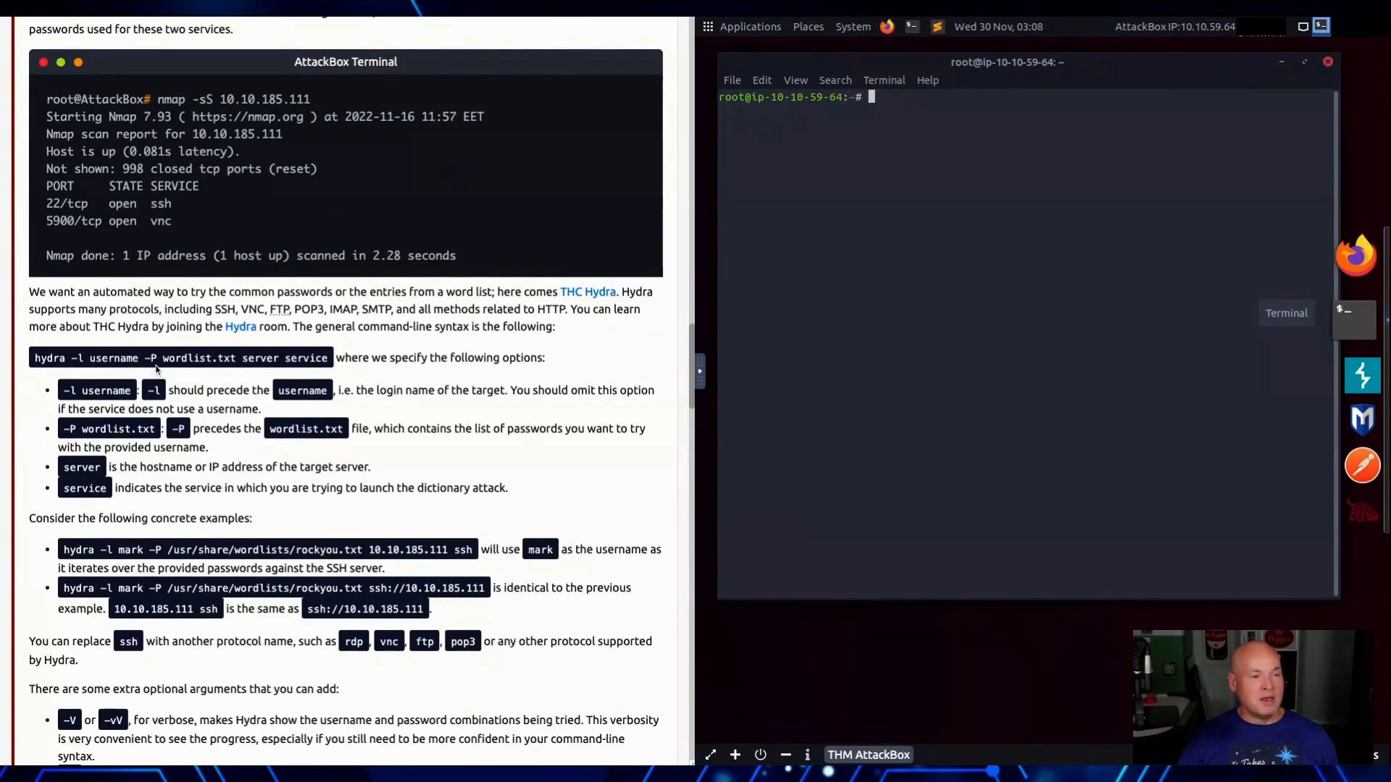
mouse_move(228, 367)
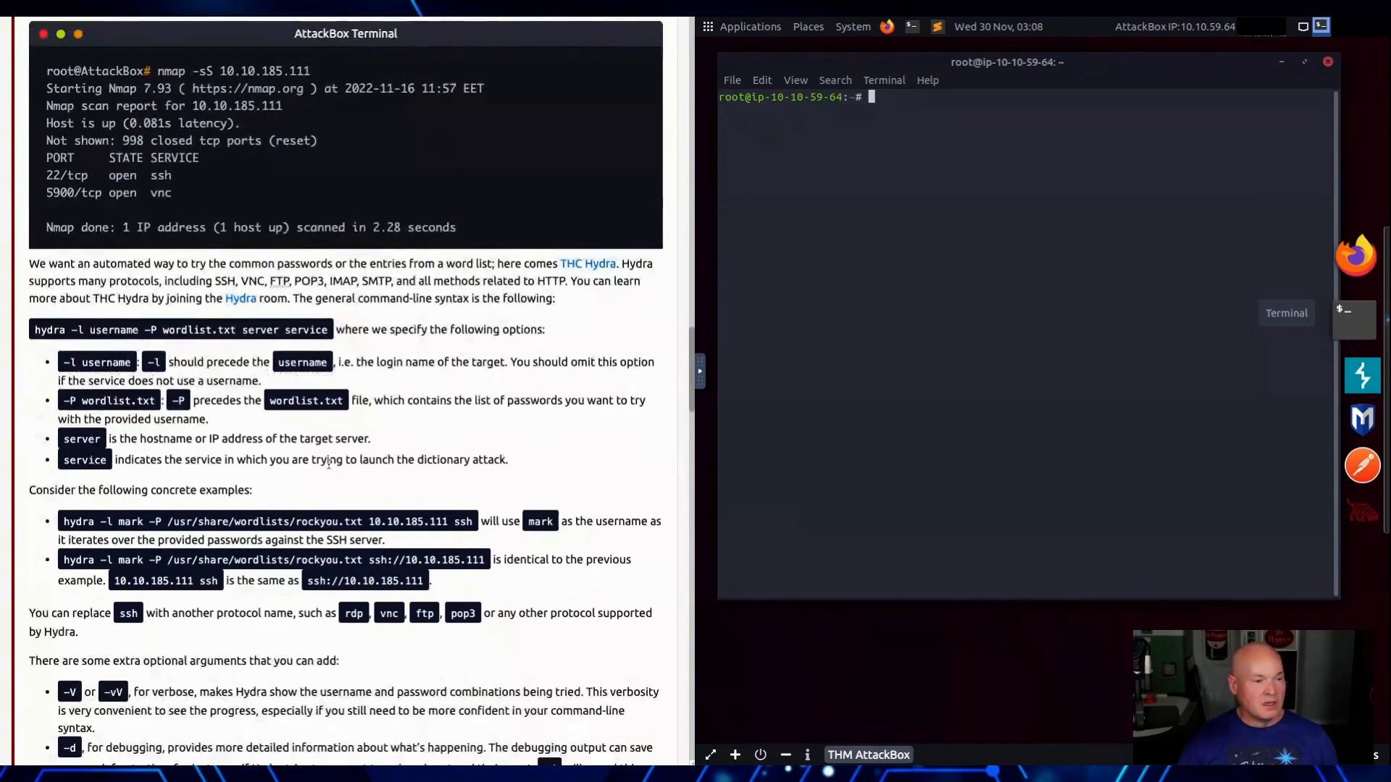
scroll("down", 3)
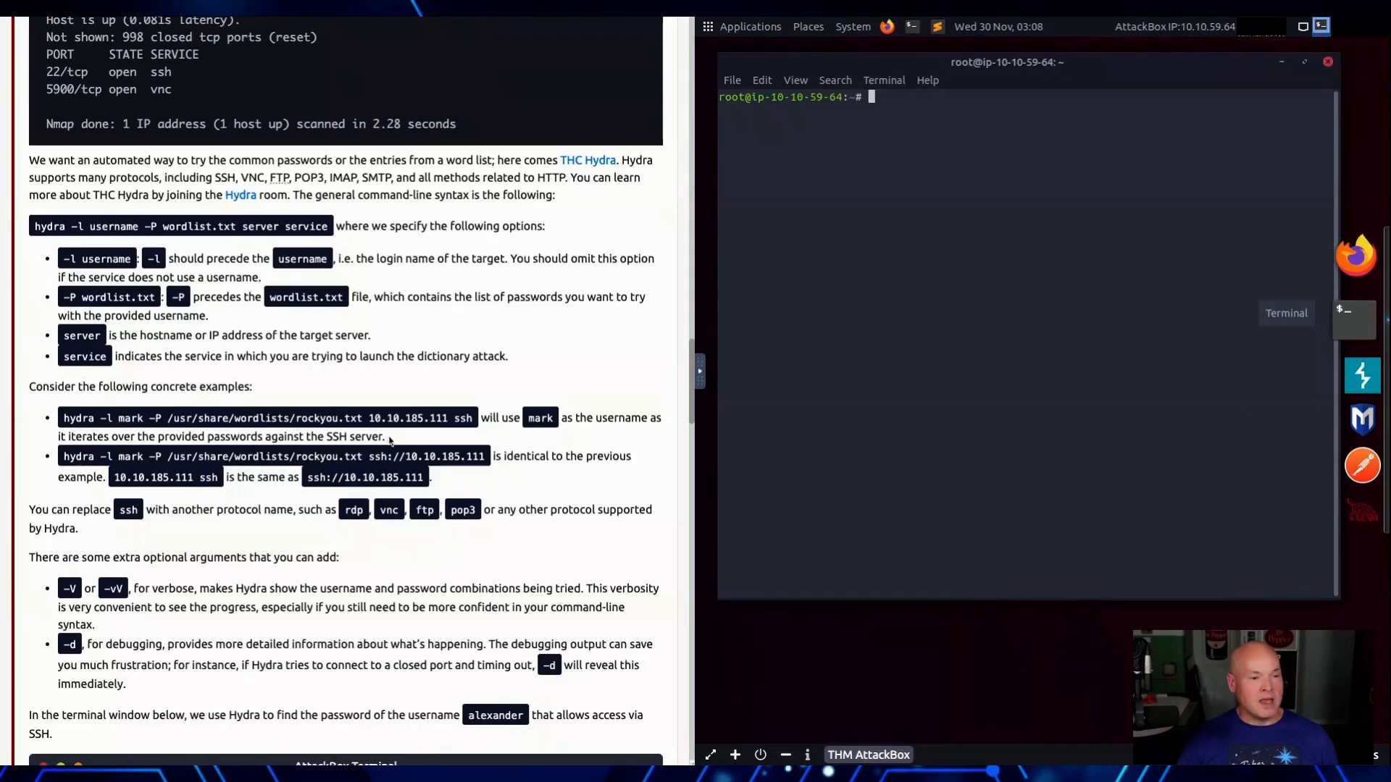
- Scroll through the verbosity options and the Hydra SSH attack's AttackBox output
scroll("down", 3)
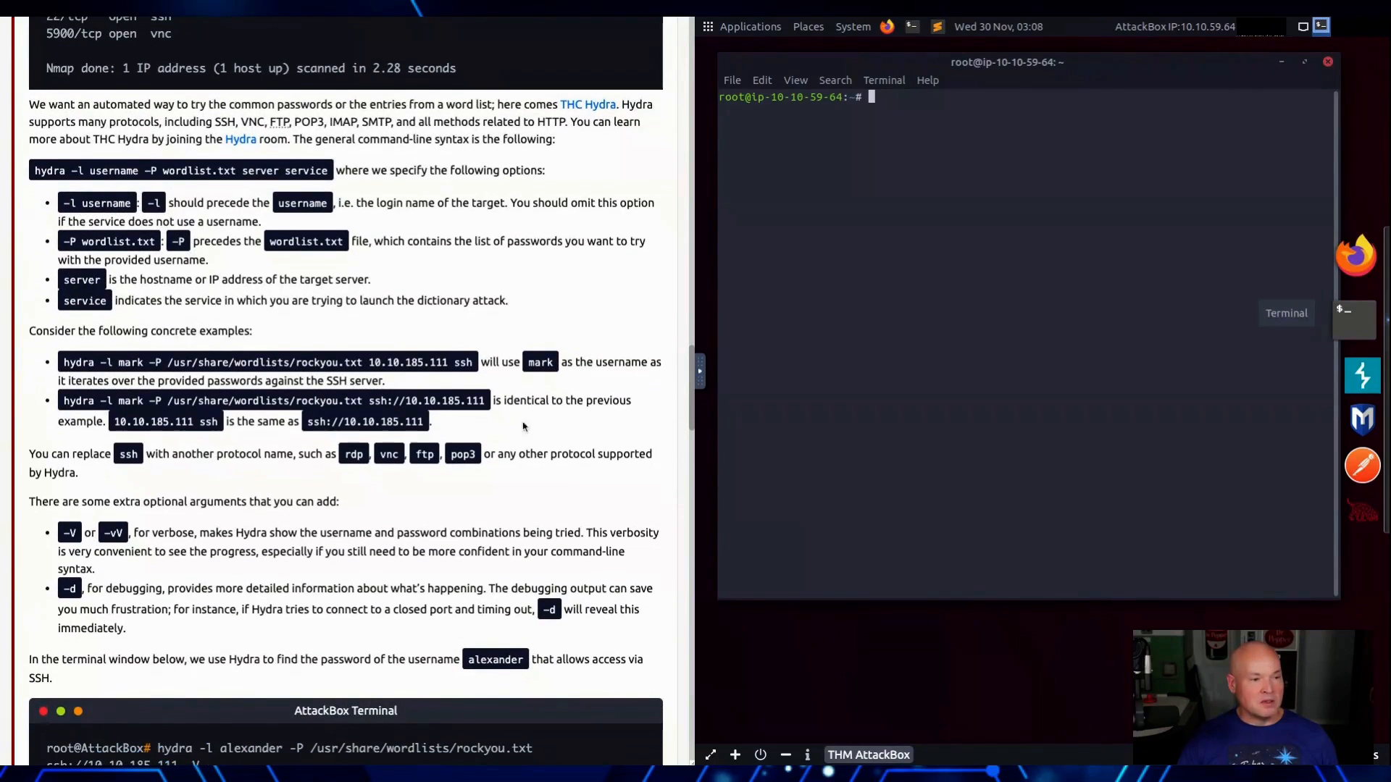
scroll("down", 3)
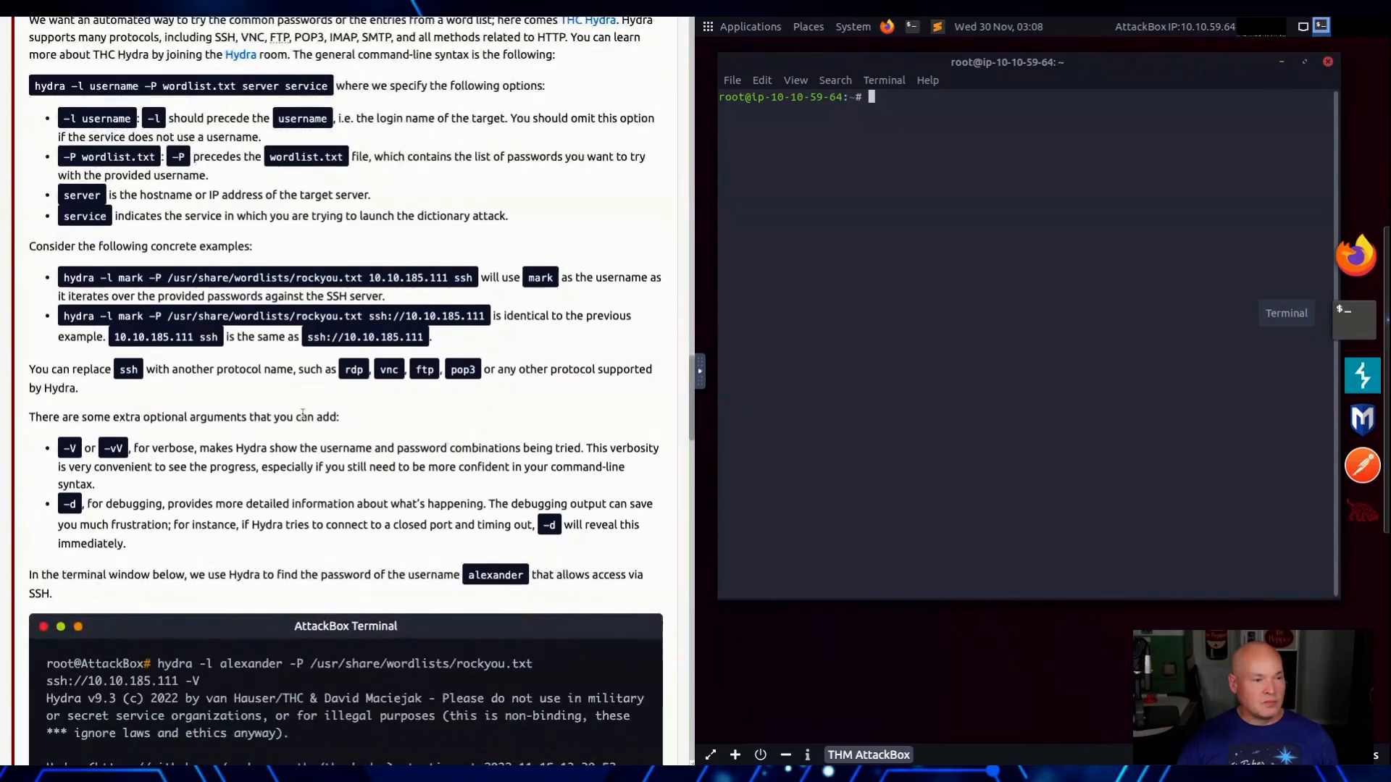
scroll("down", 3)
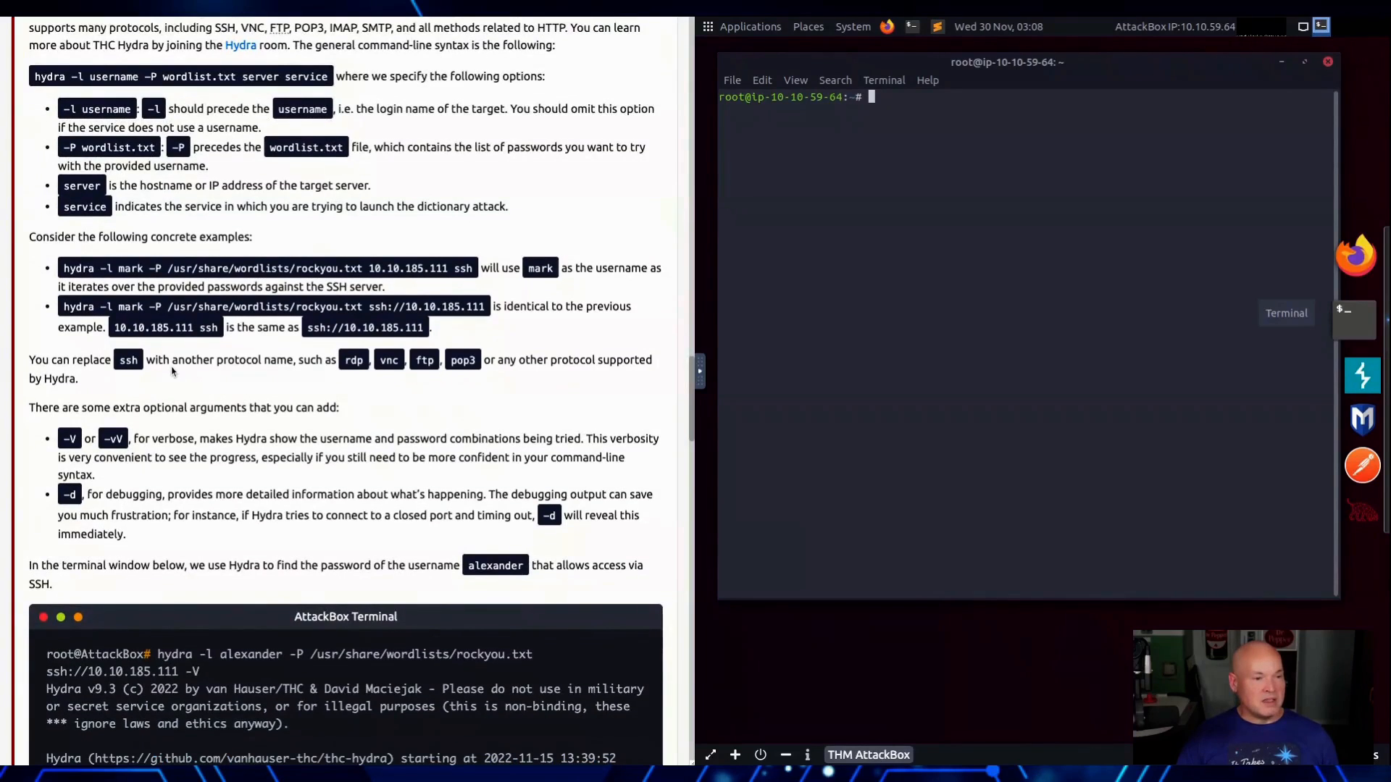
mouse_move(285, 377)
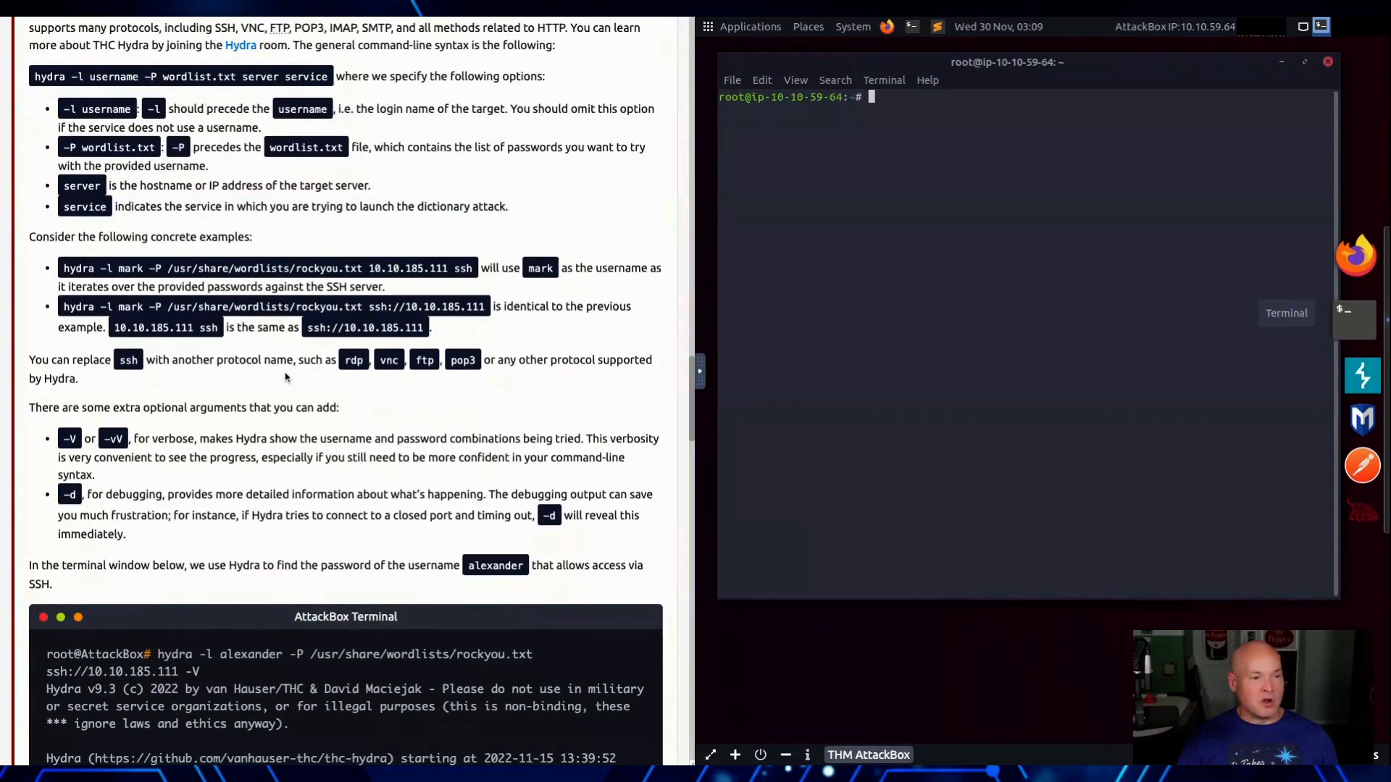
mouse_move(388, 375)
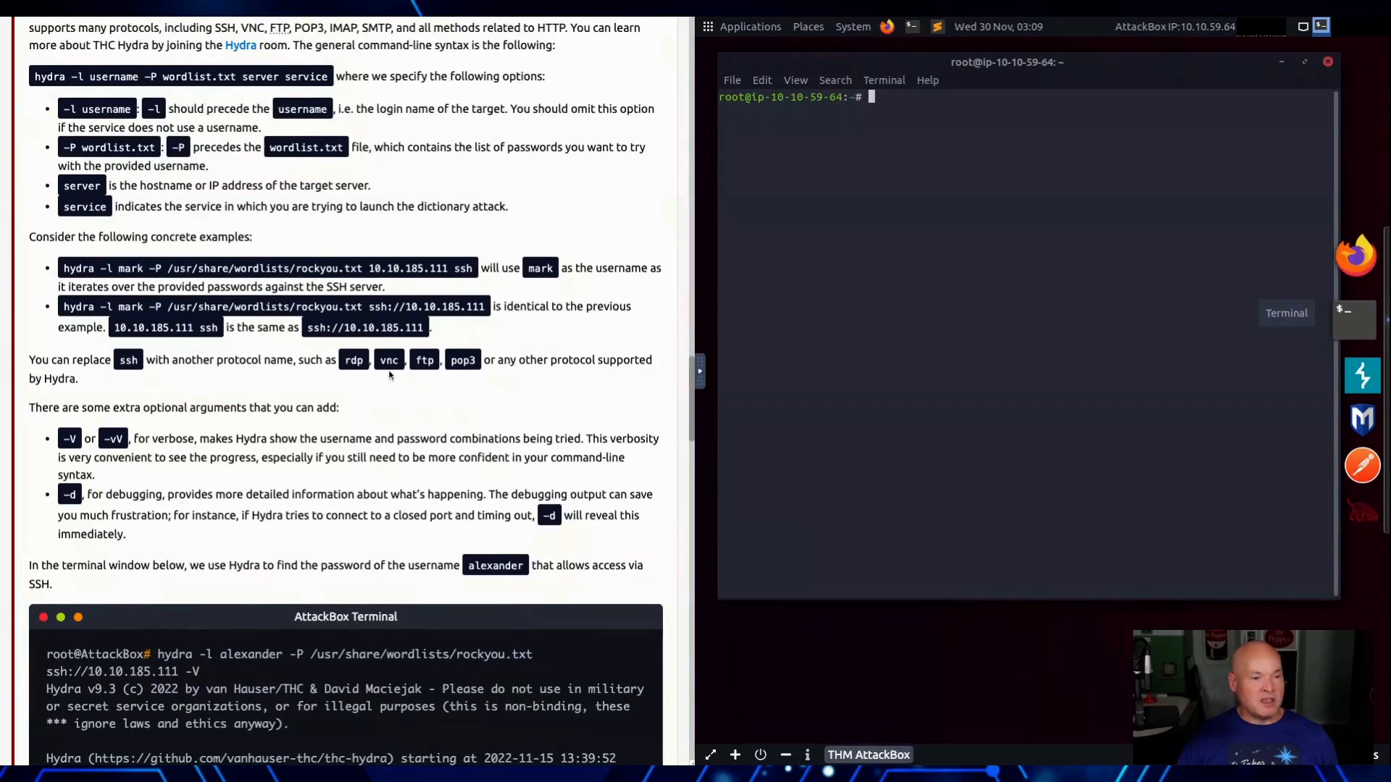
scroll("down", 3)
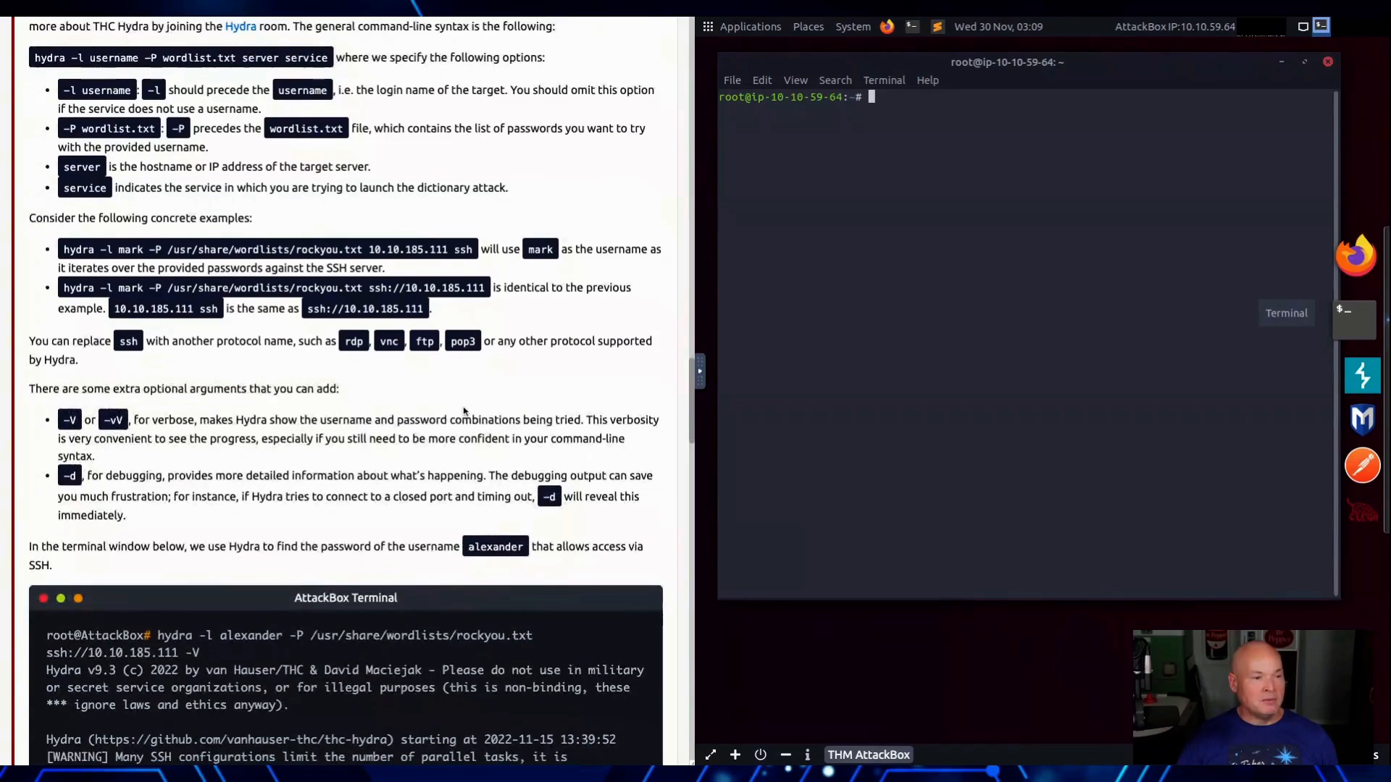
scroll("down", 3)
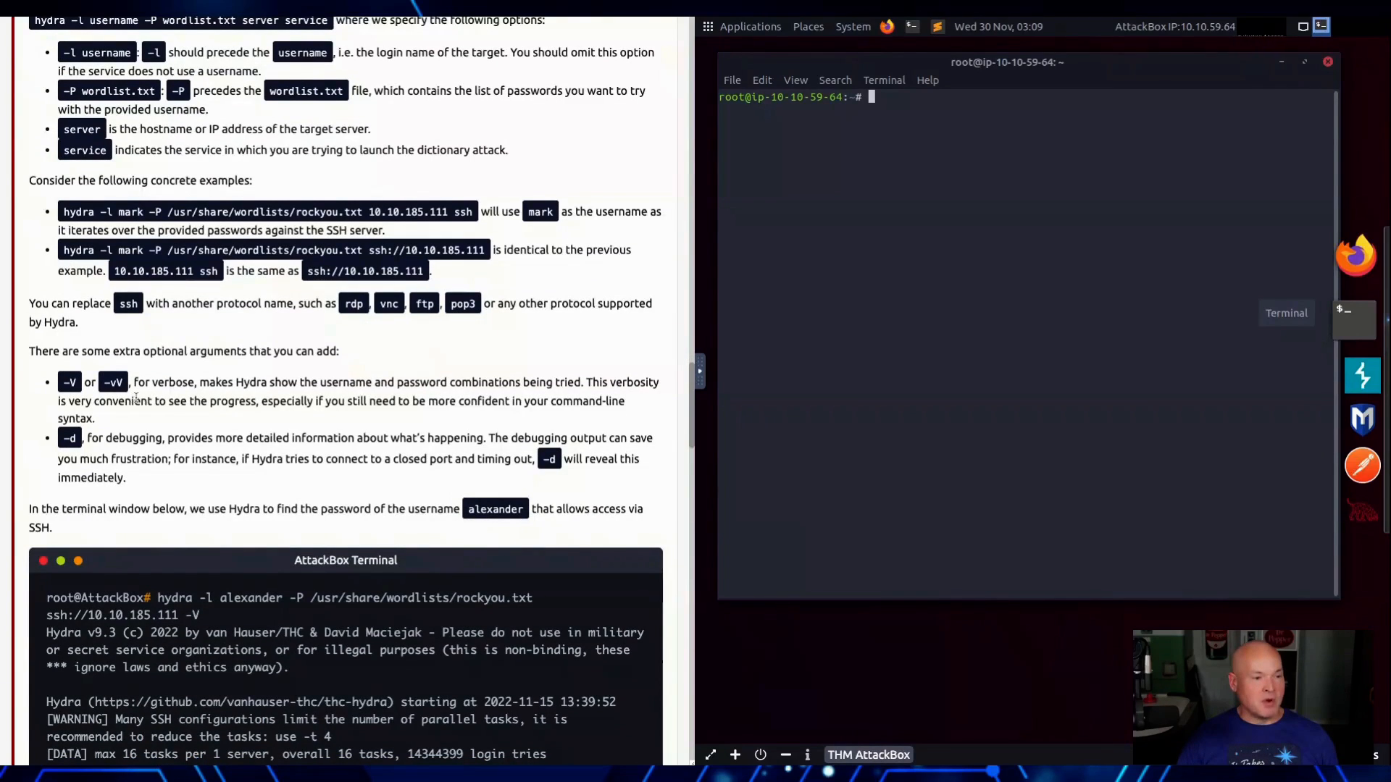
scroll("down", 3)
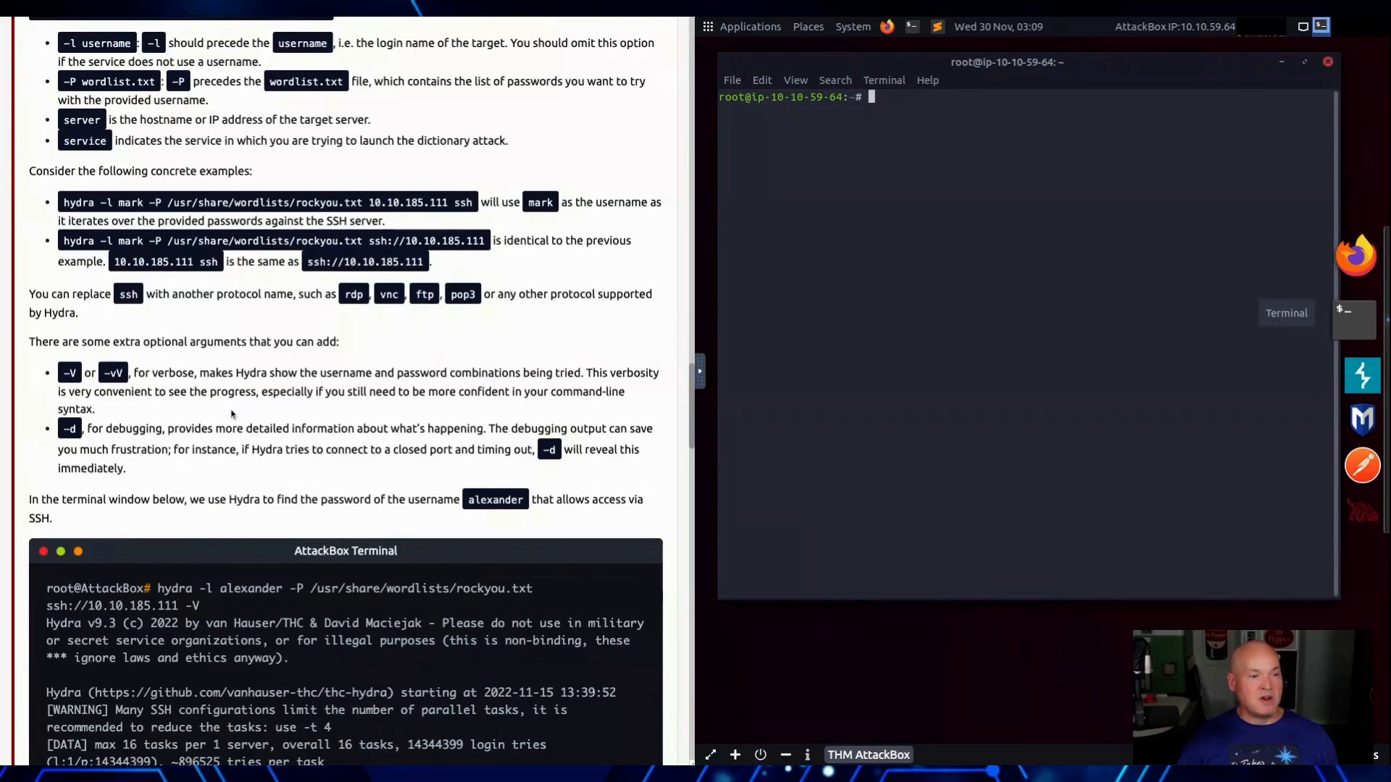
scroll("down", 3)
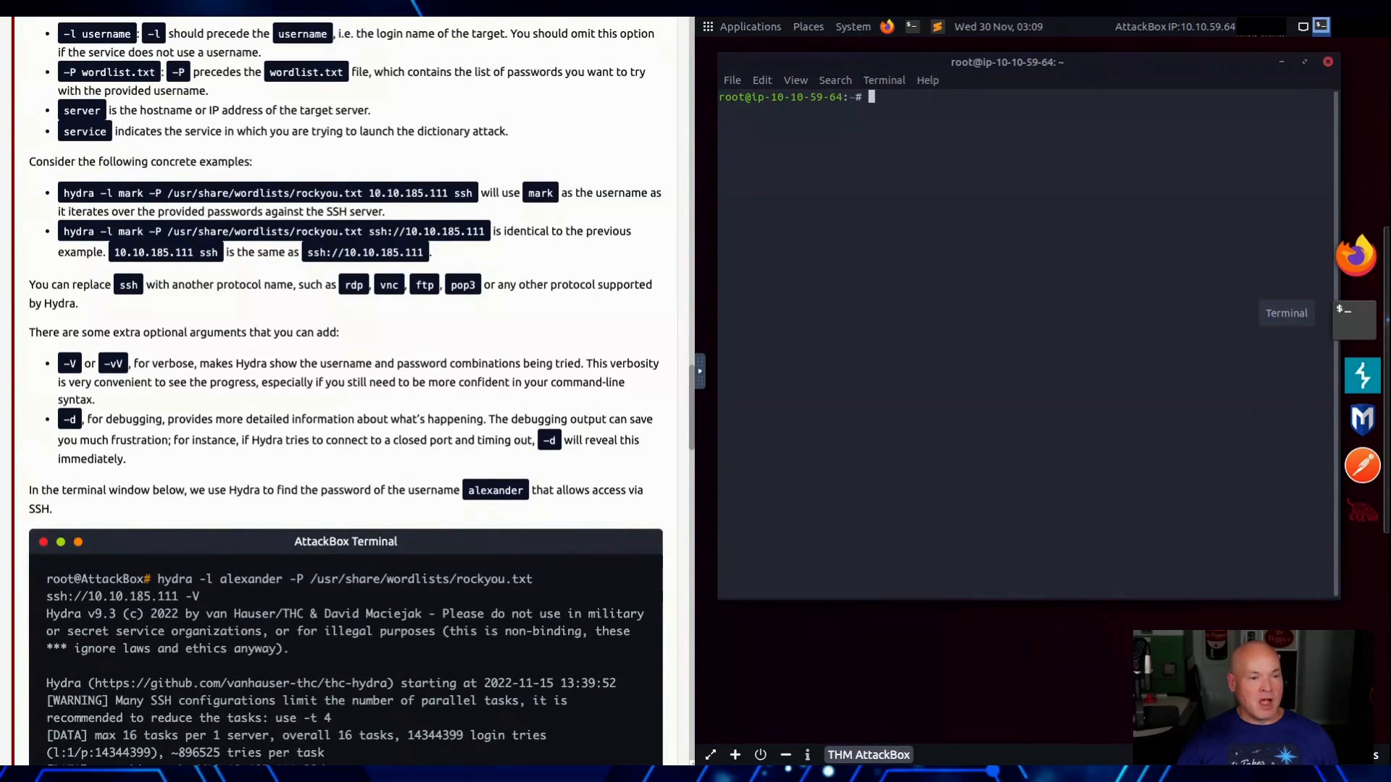
scroll("down", 3)
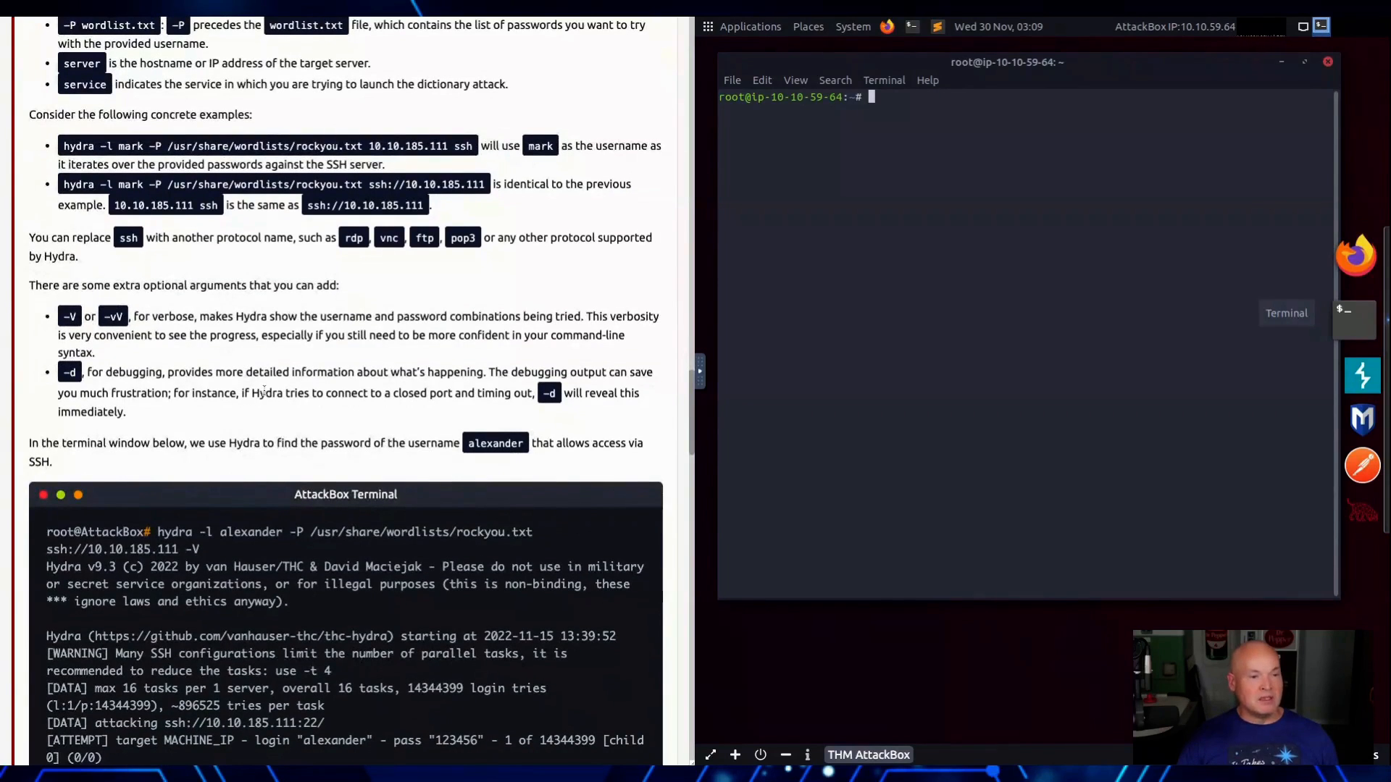
mouse_move(271, 410)
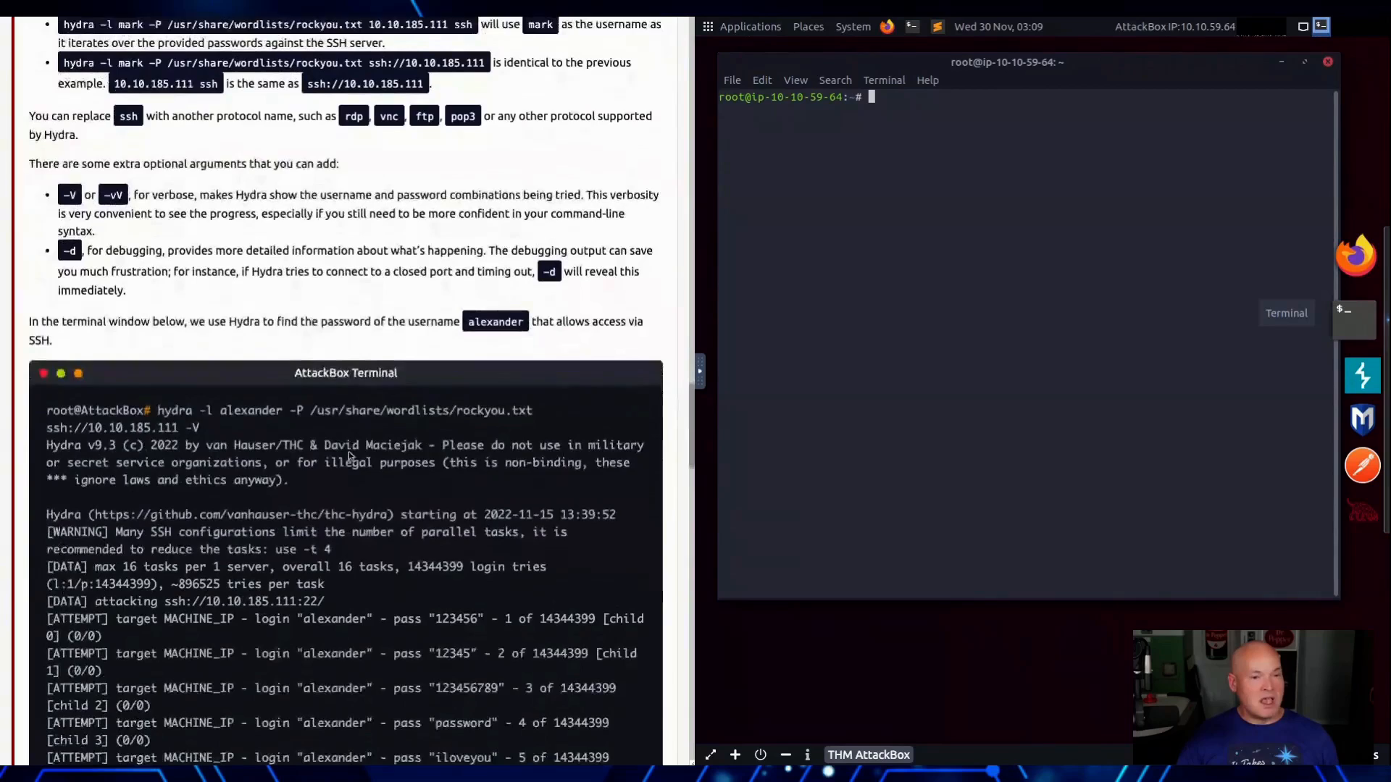
scroll("down", 3)
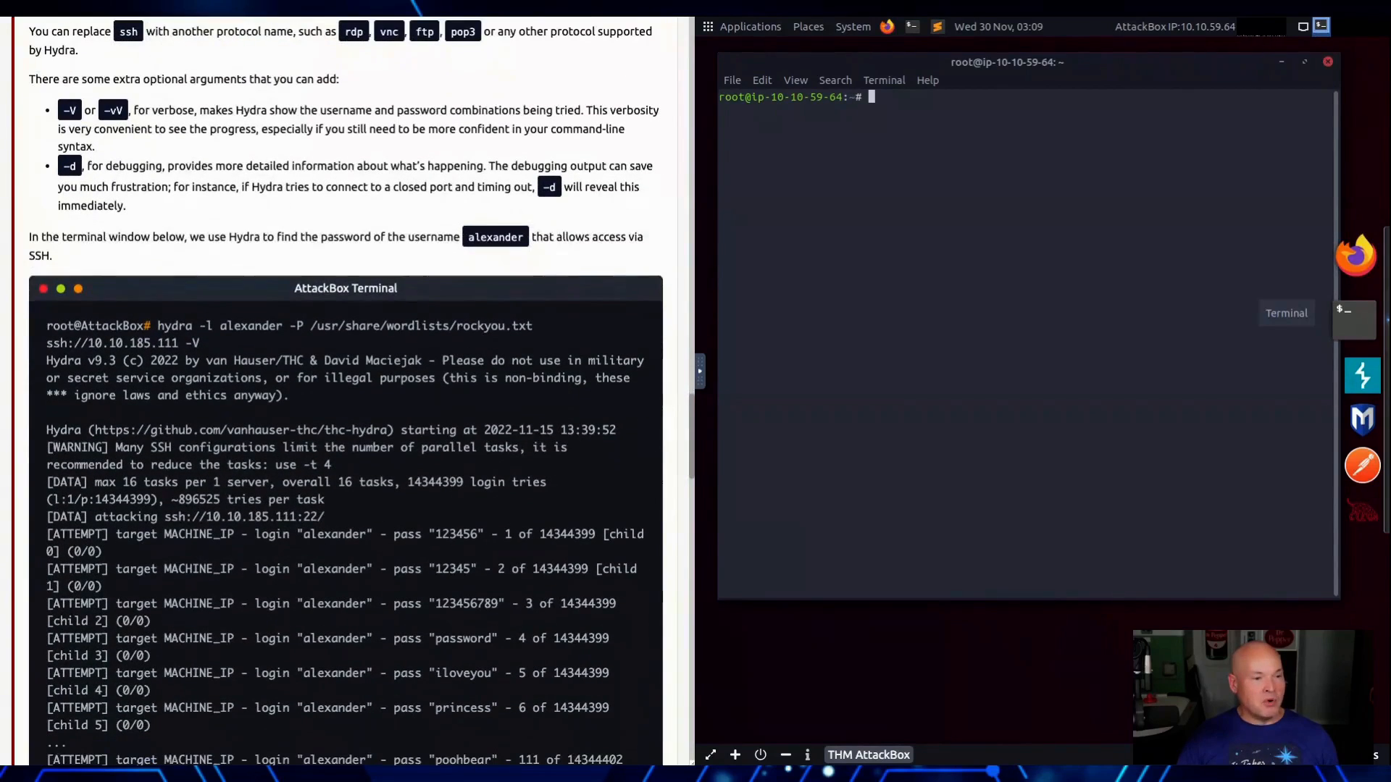
scroll("down", 3)
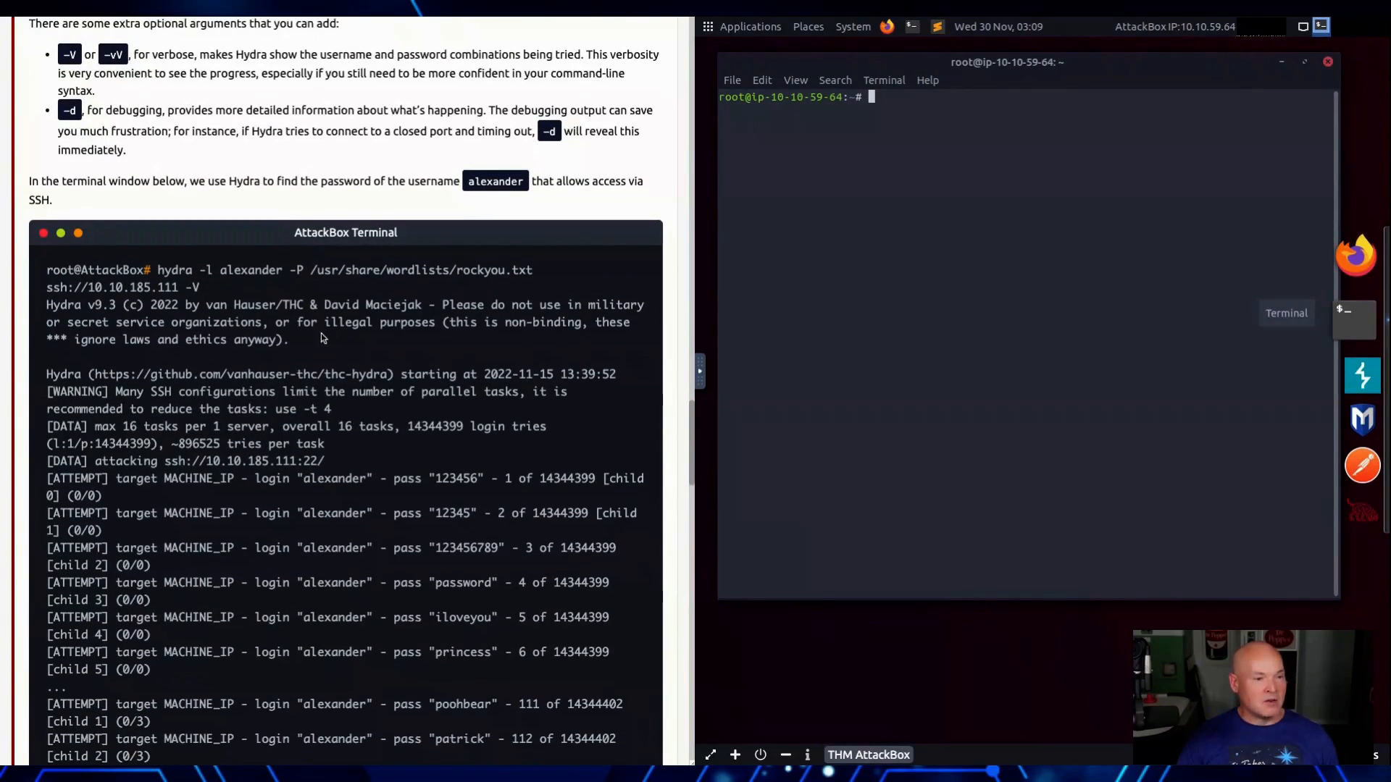
scroll("down", 3)
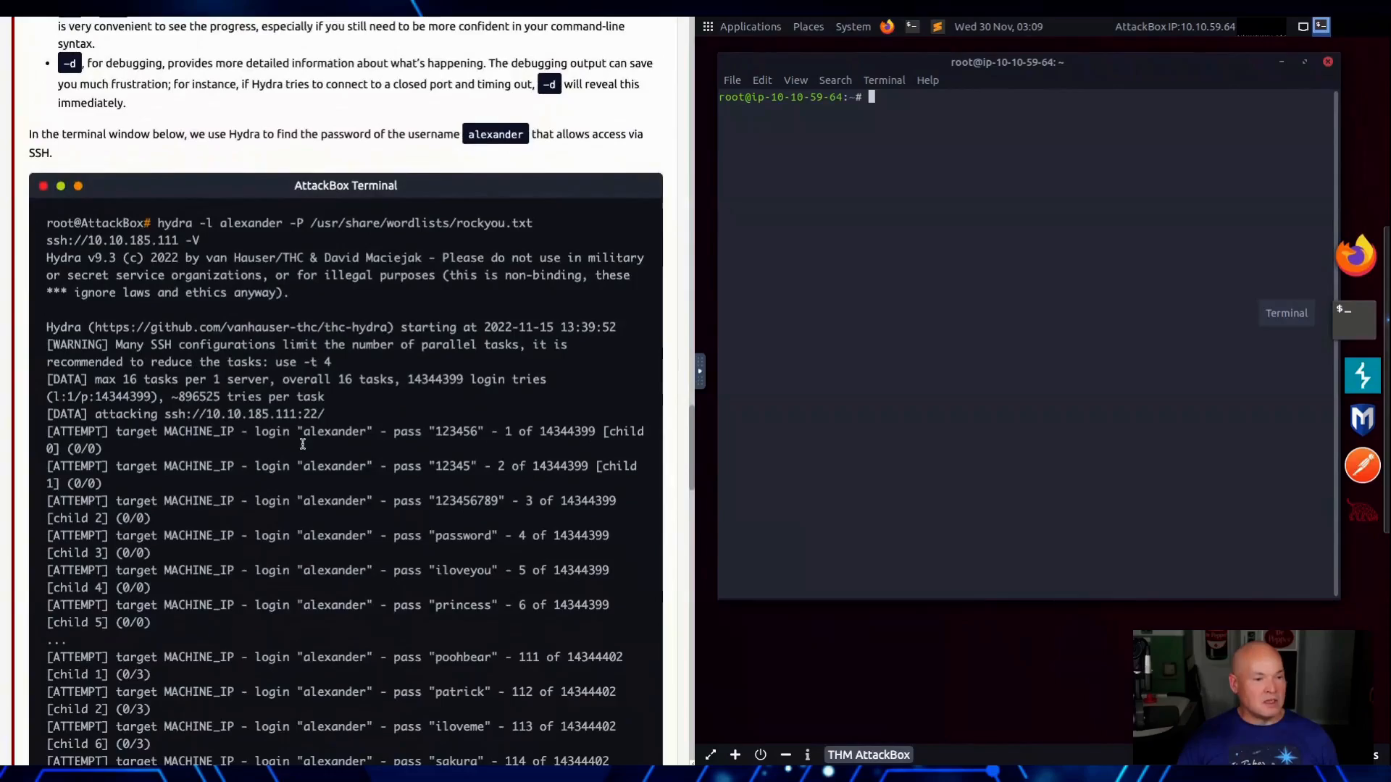
scroll("down", 3)
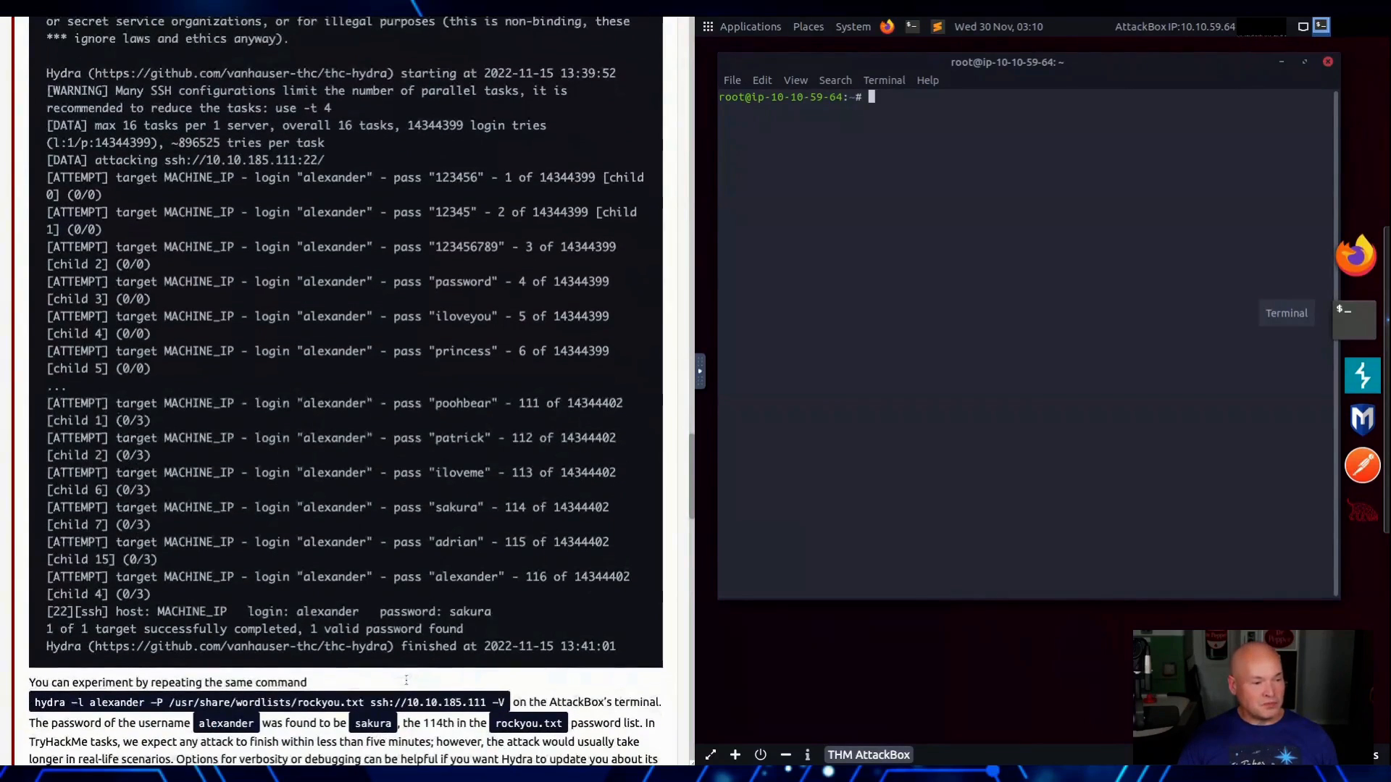
scroll("down", 3)
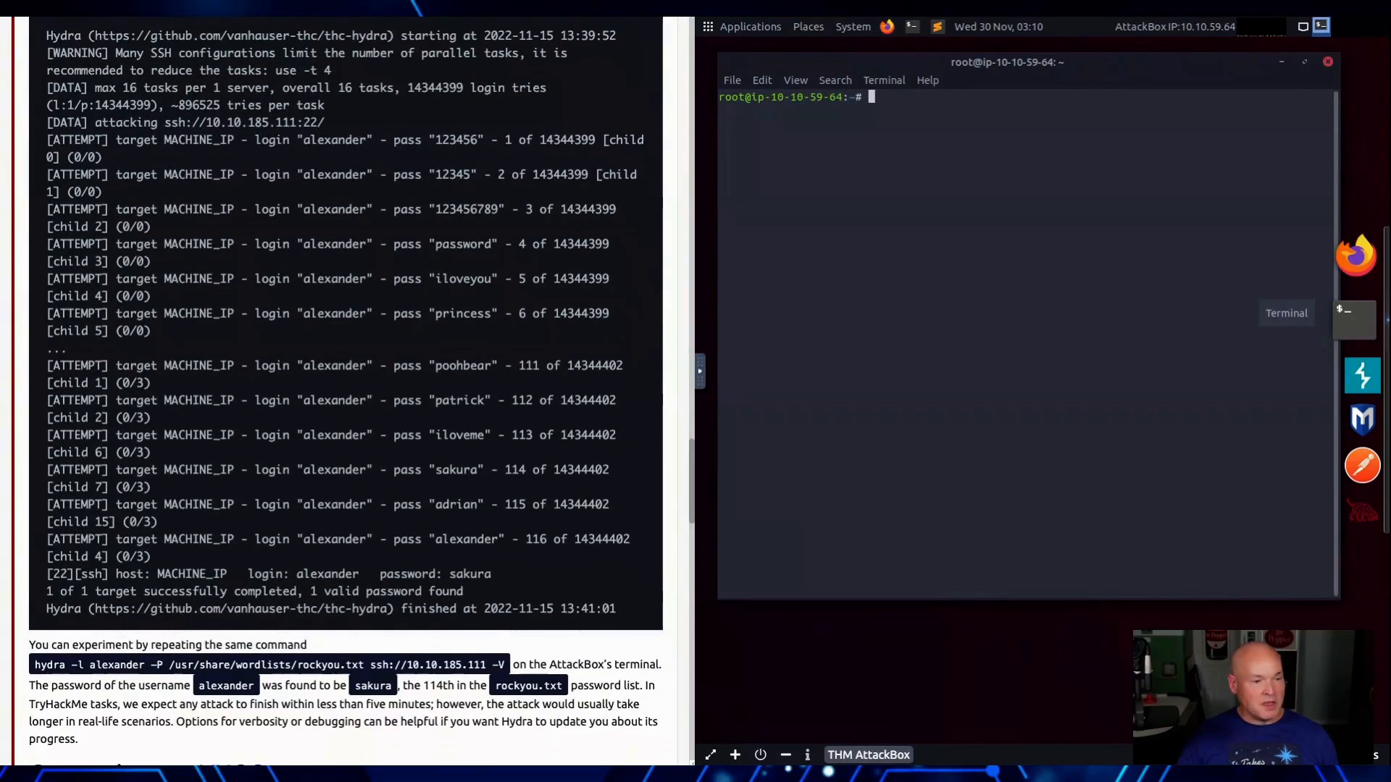
scroll("down", 3)
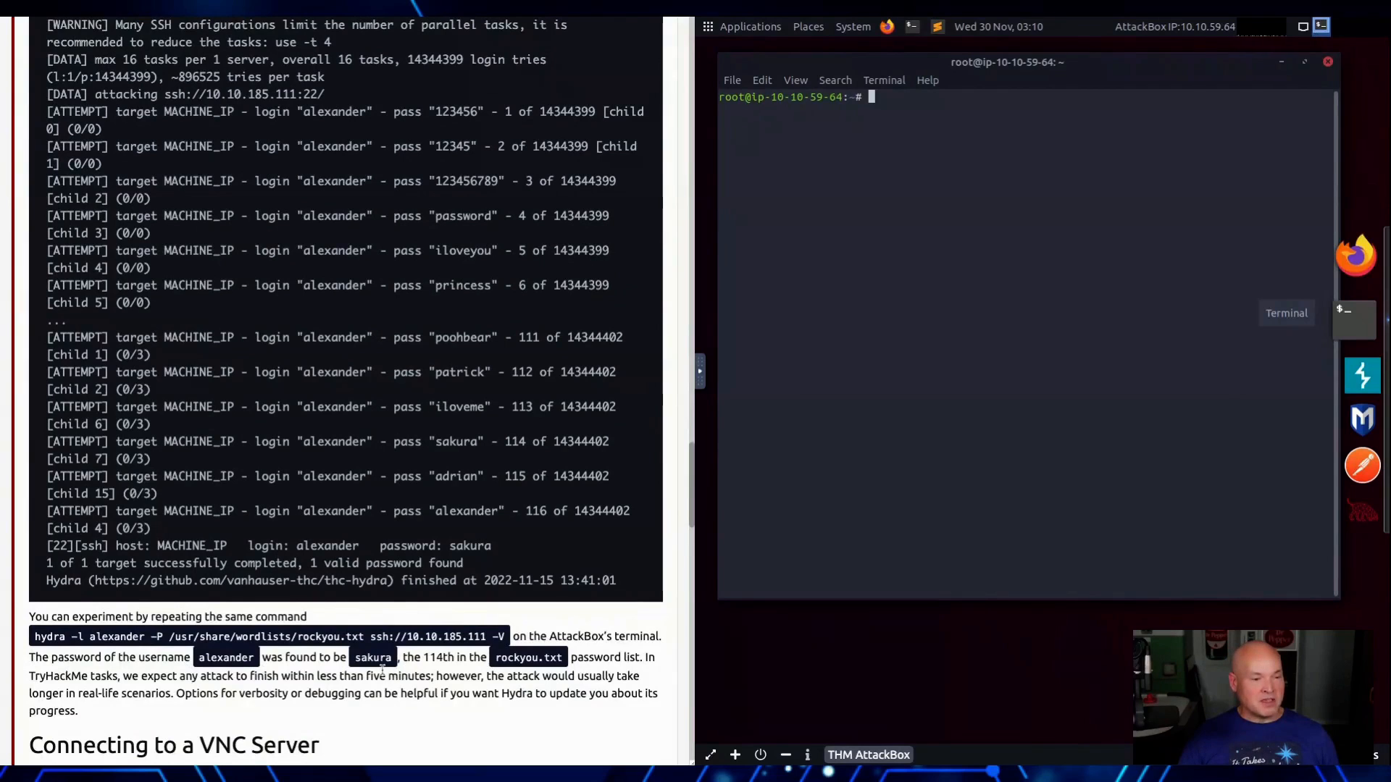
- Scroll through the Remmina VNC connection steps in the task text
scroll("down", 3)
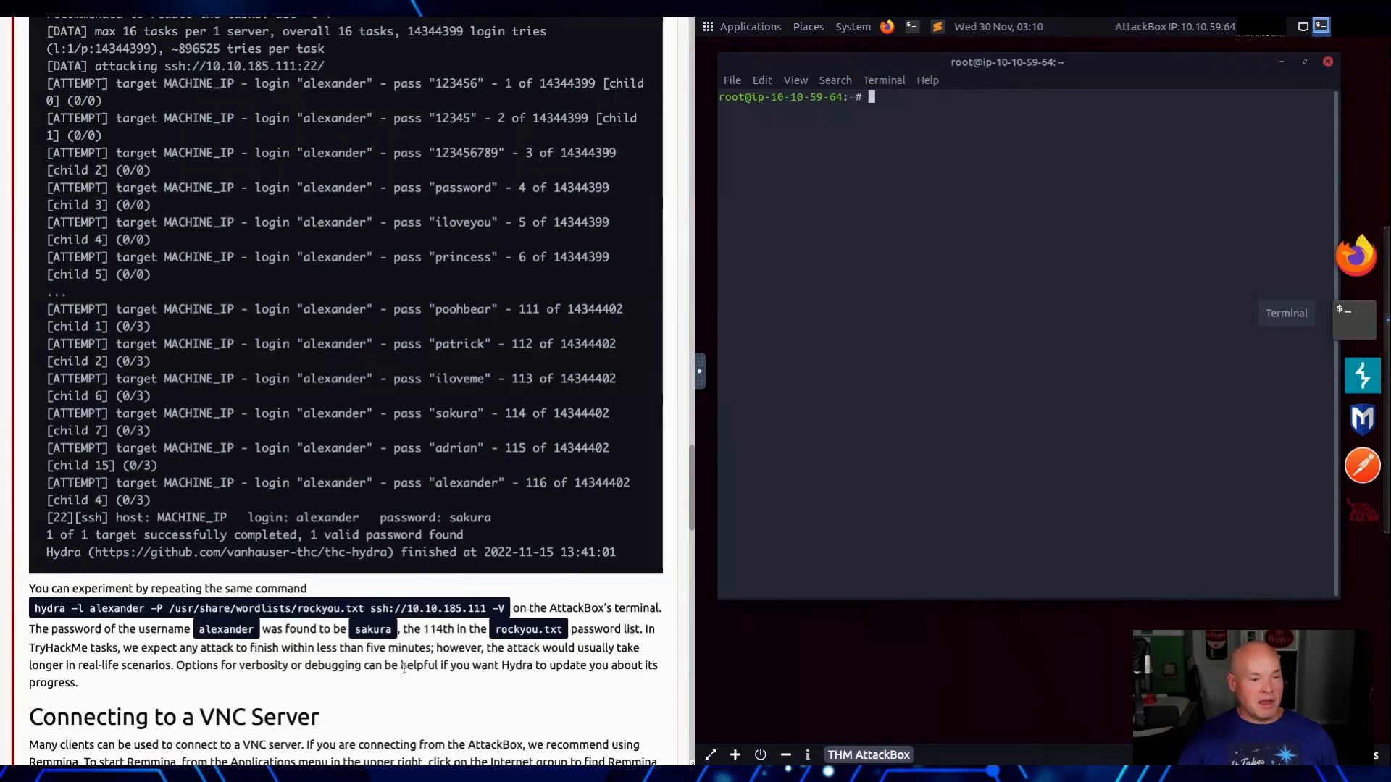
scroll("down", 3)
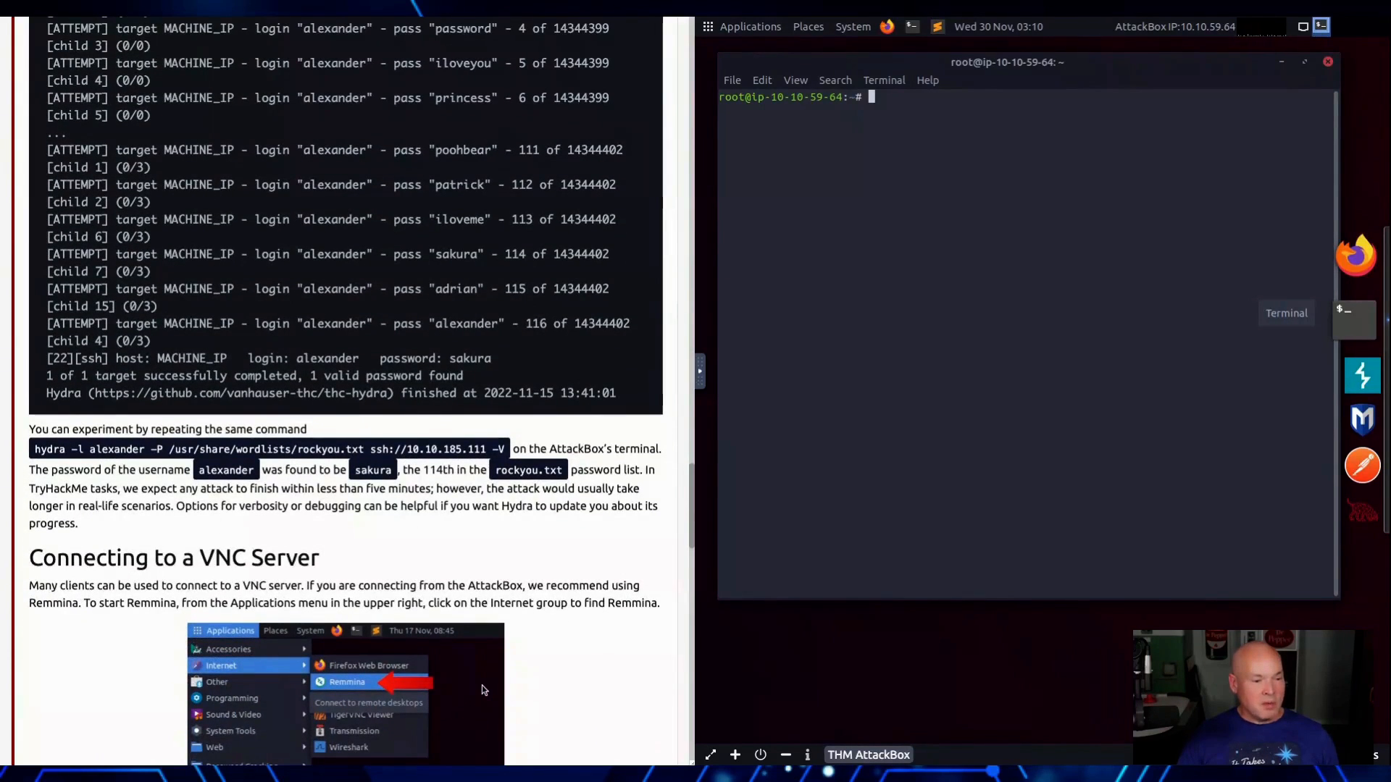
scroll("down", 3)
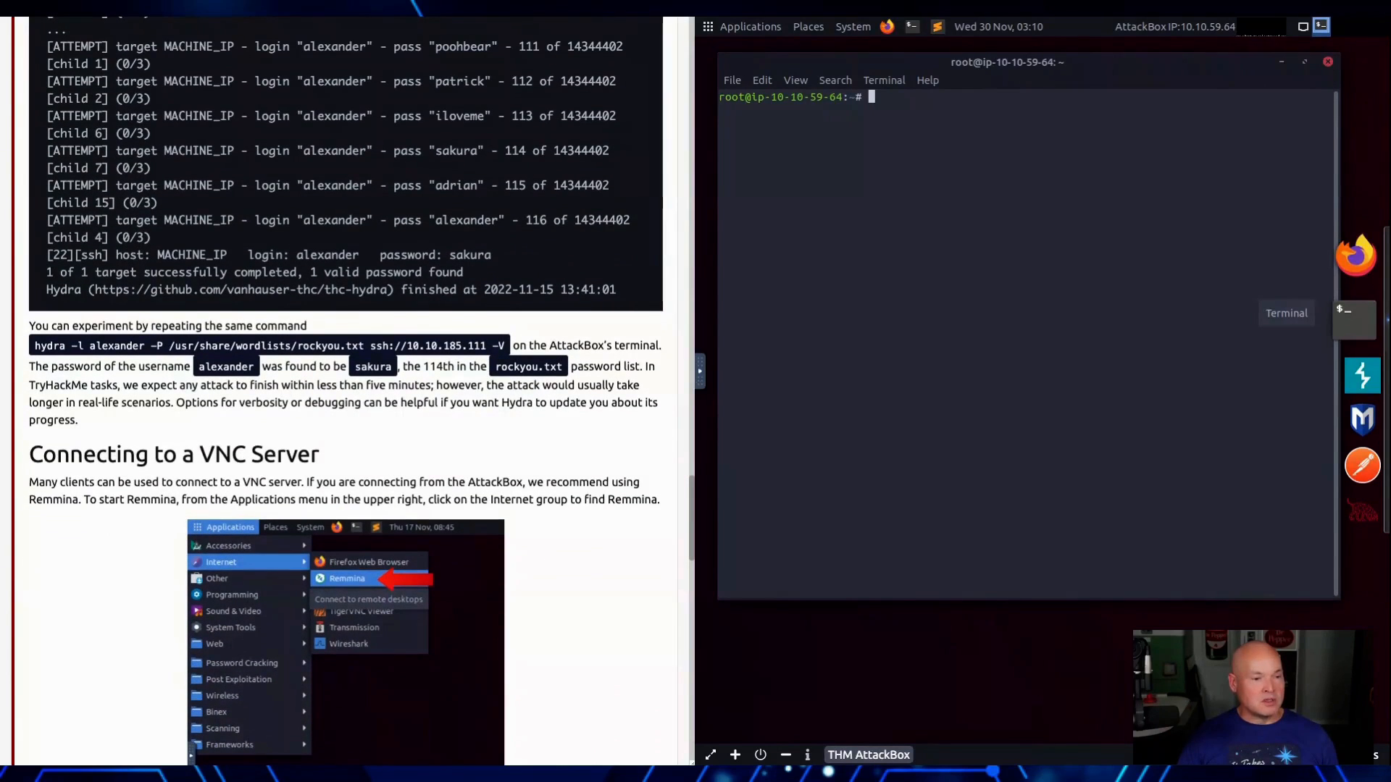
scroll("down", 3)
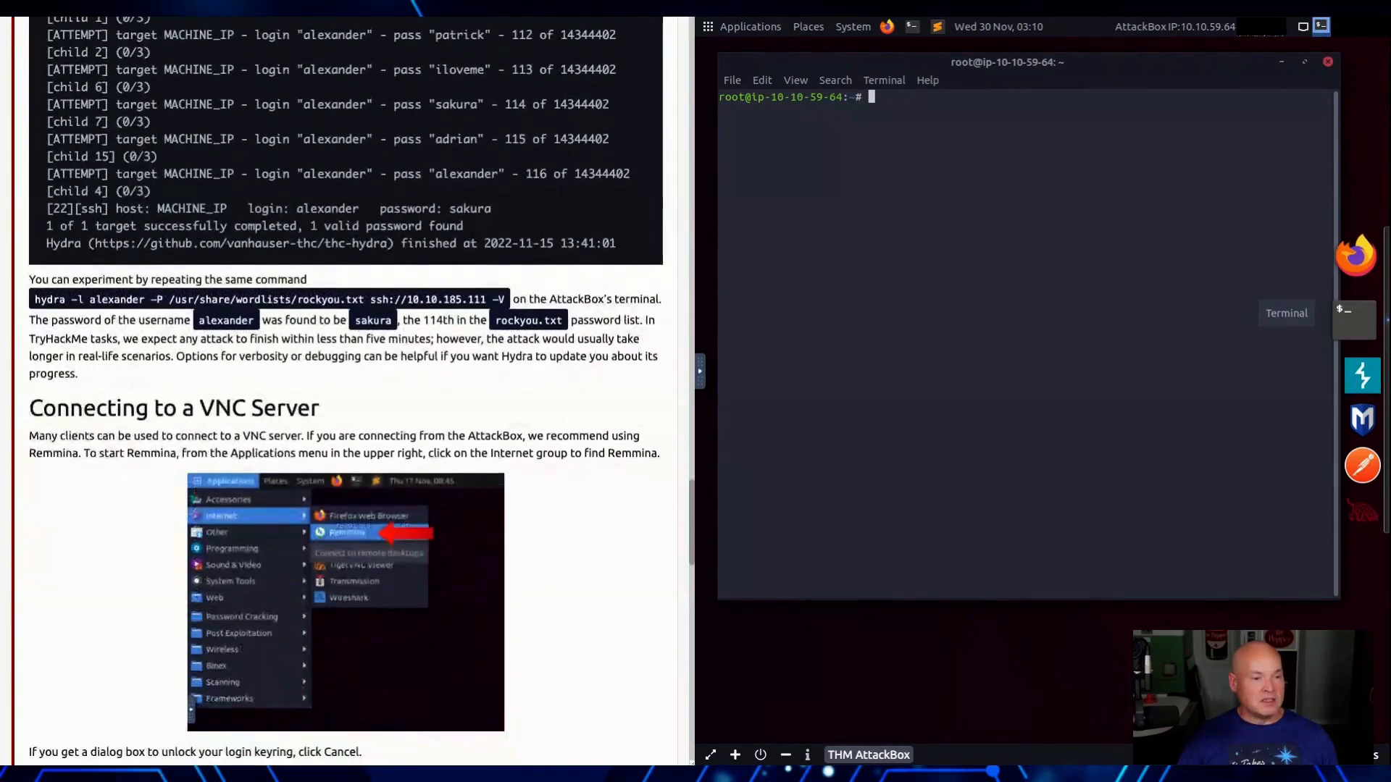
scroll("down", 3)
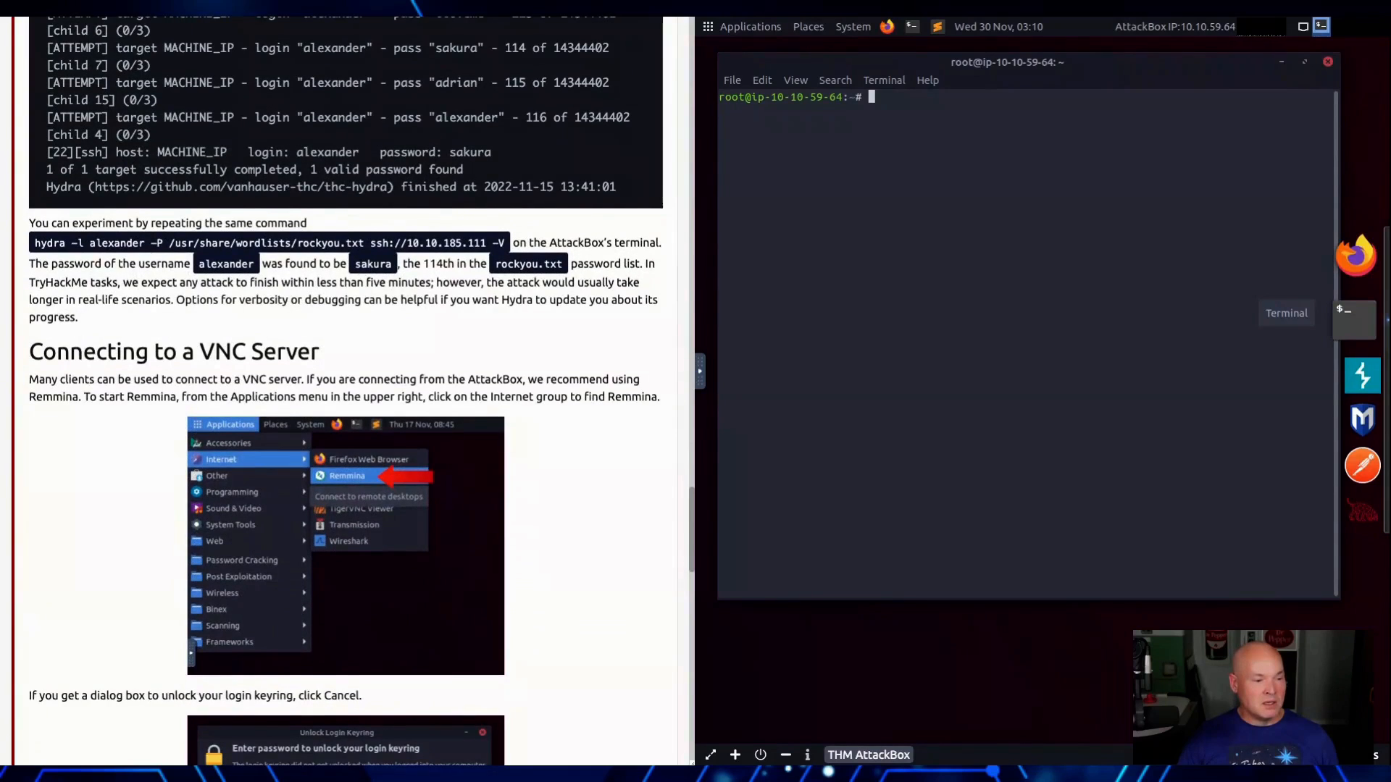
scroll("down", 3)
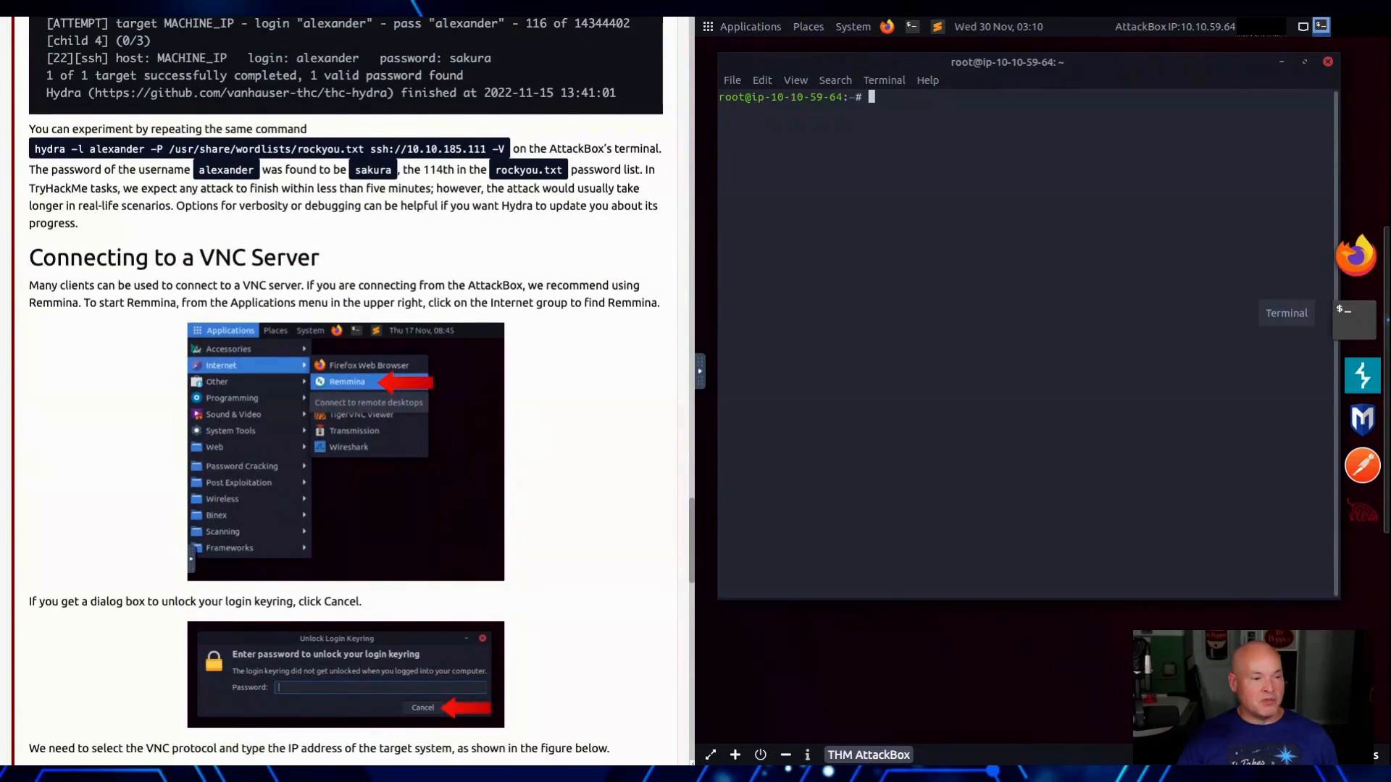
scroll("down", 3)
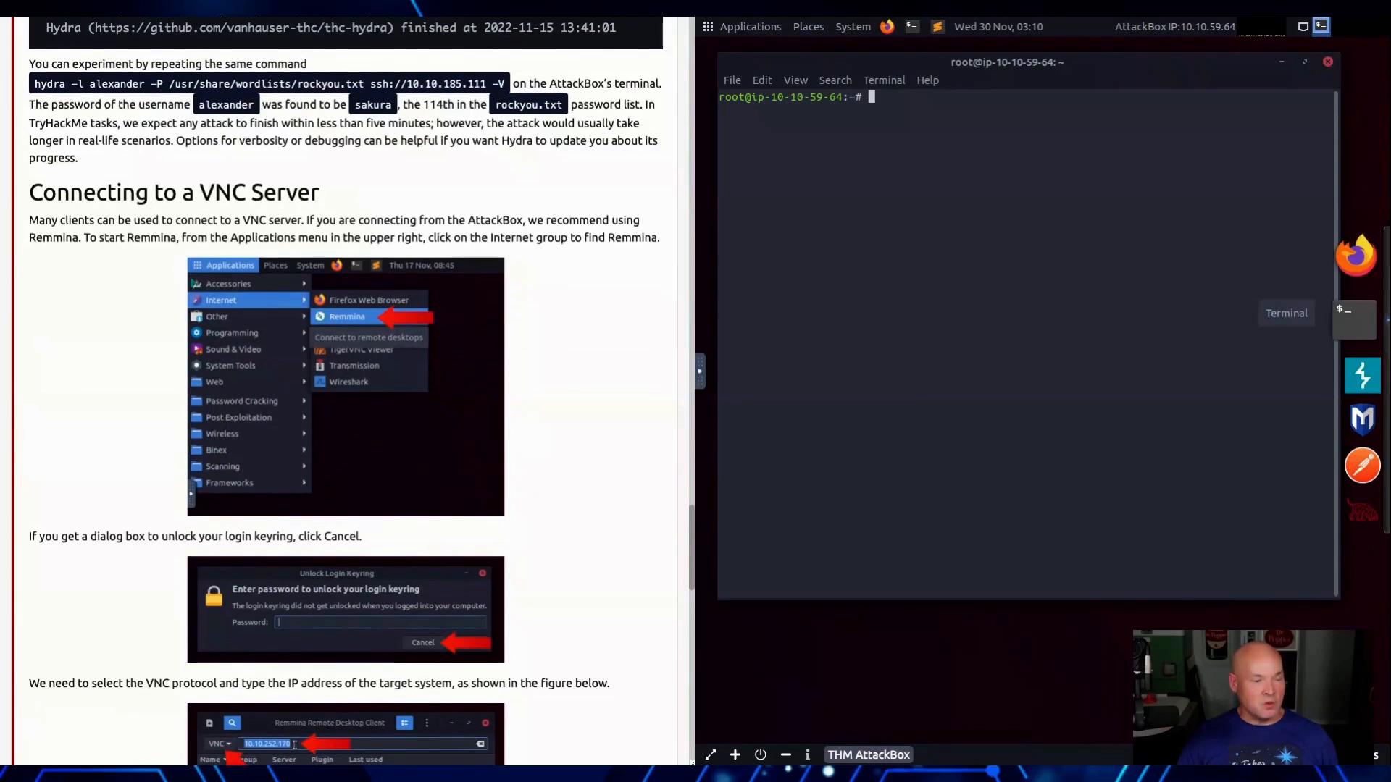
- Scroll to the Day 5 questions on the VNC password and the flag on the target's screen
scroll("down", 3)
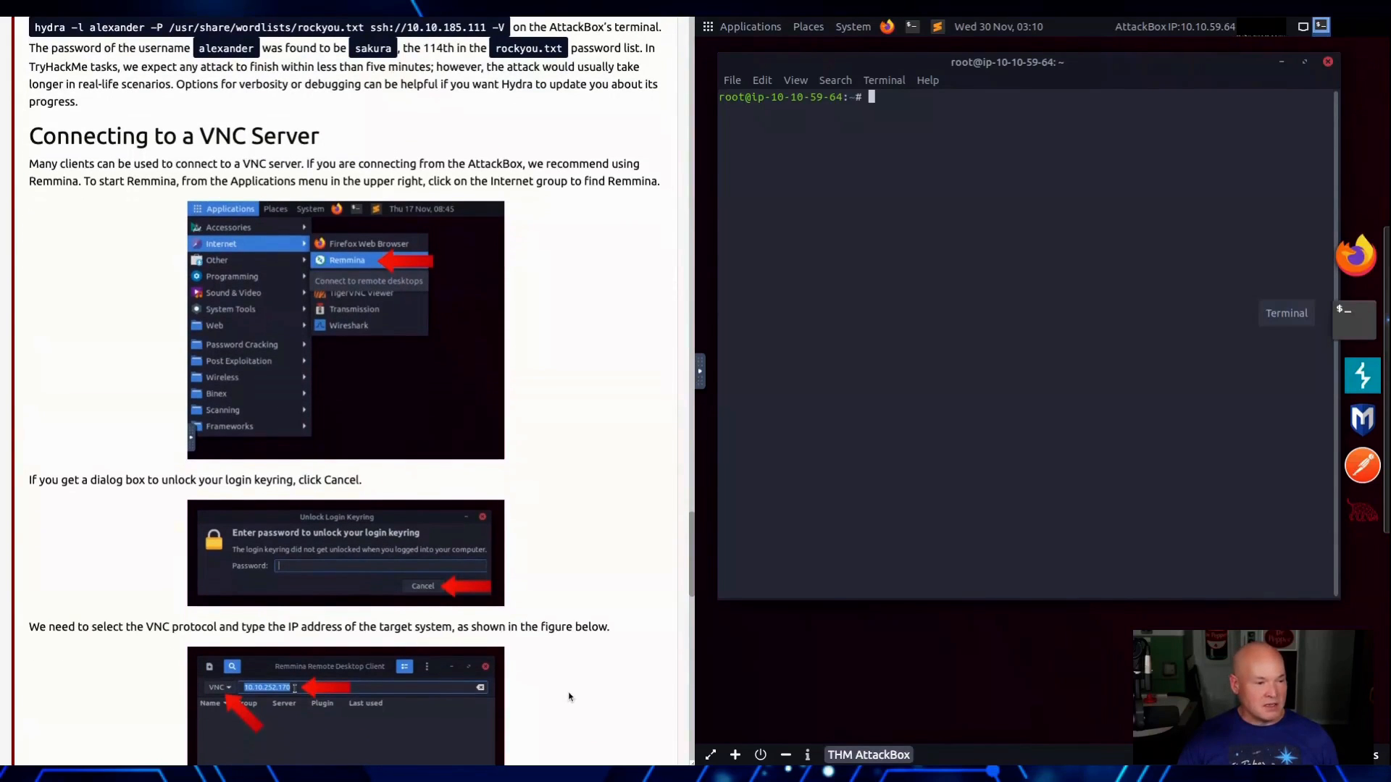
scroll("down", 3)
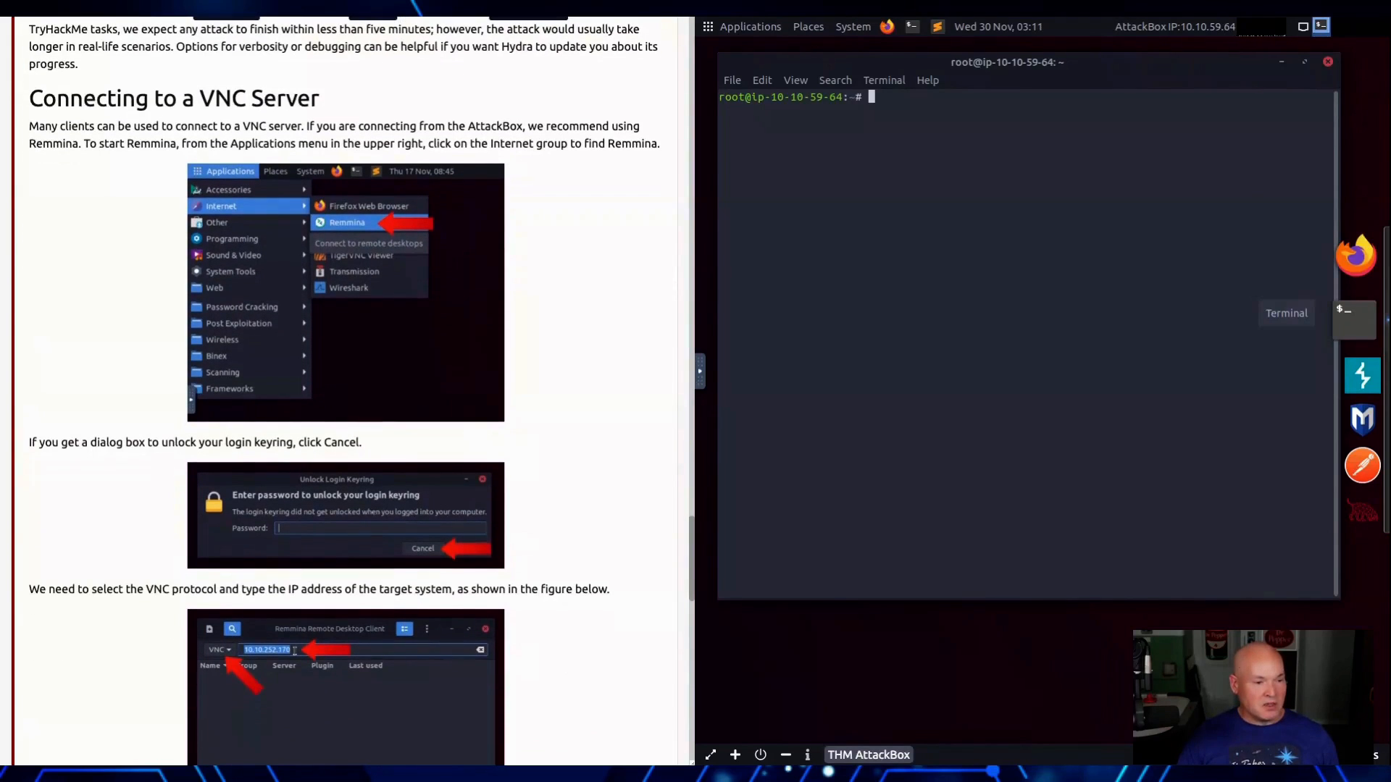
scroll("down", 3)
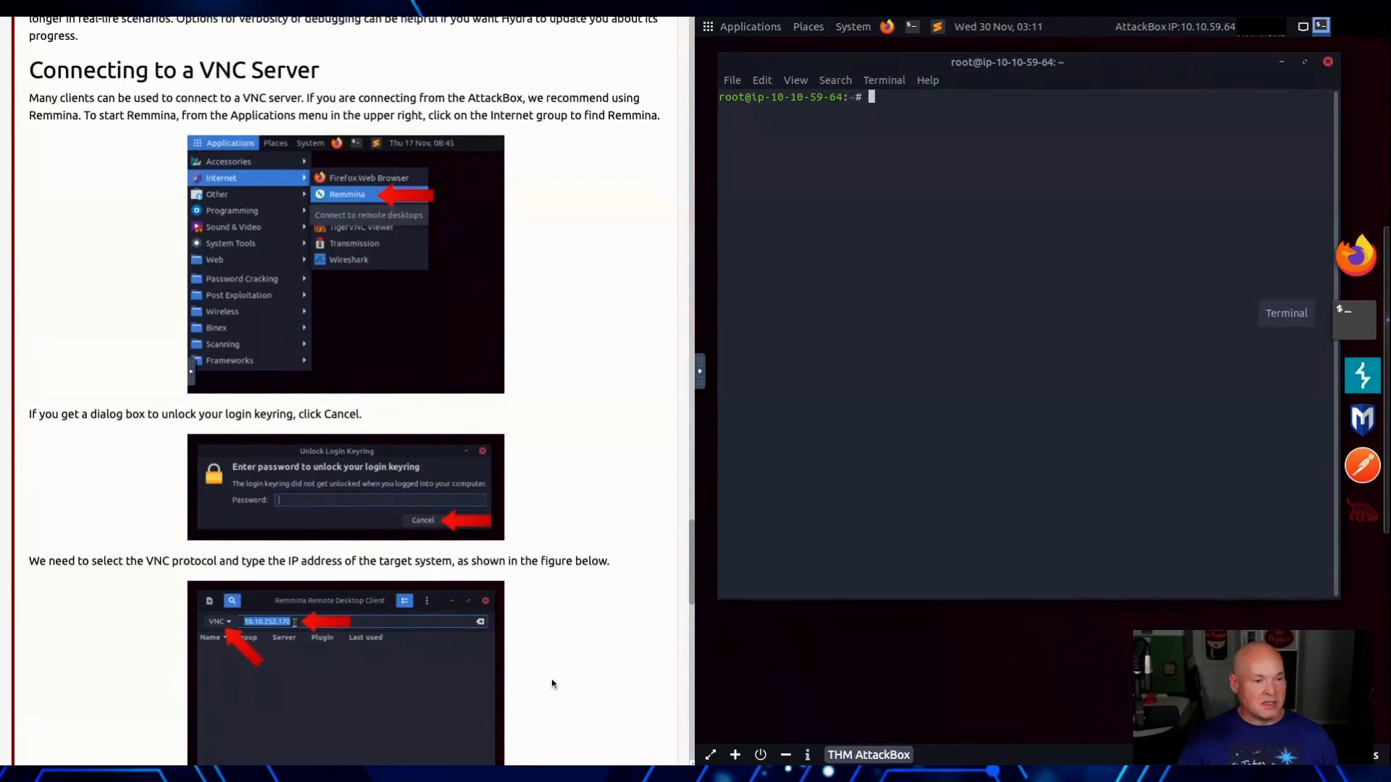
scroll("down", 3)
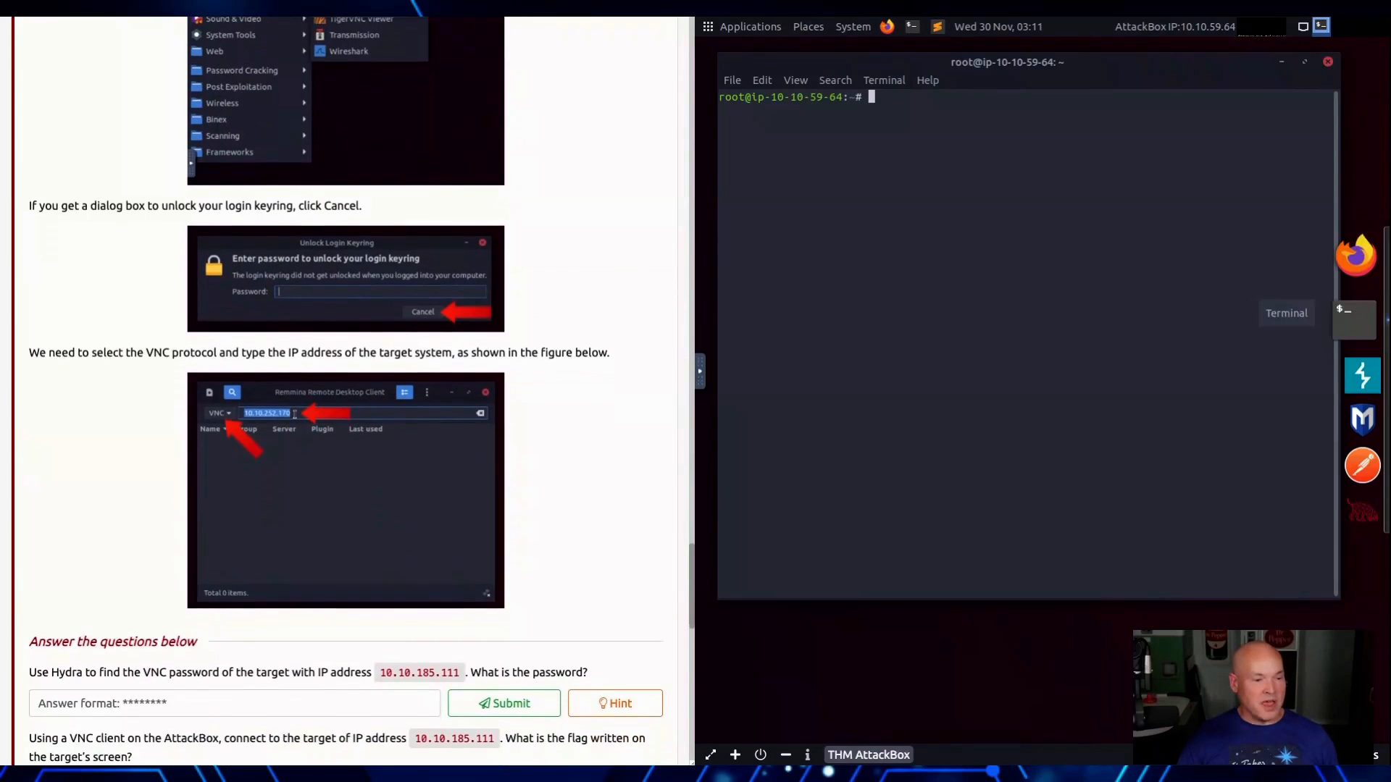
scroll("down", 3)
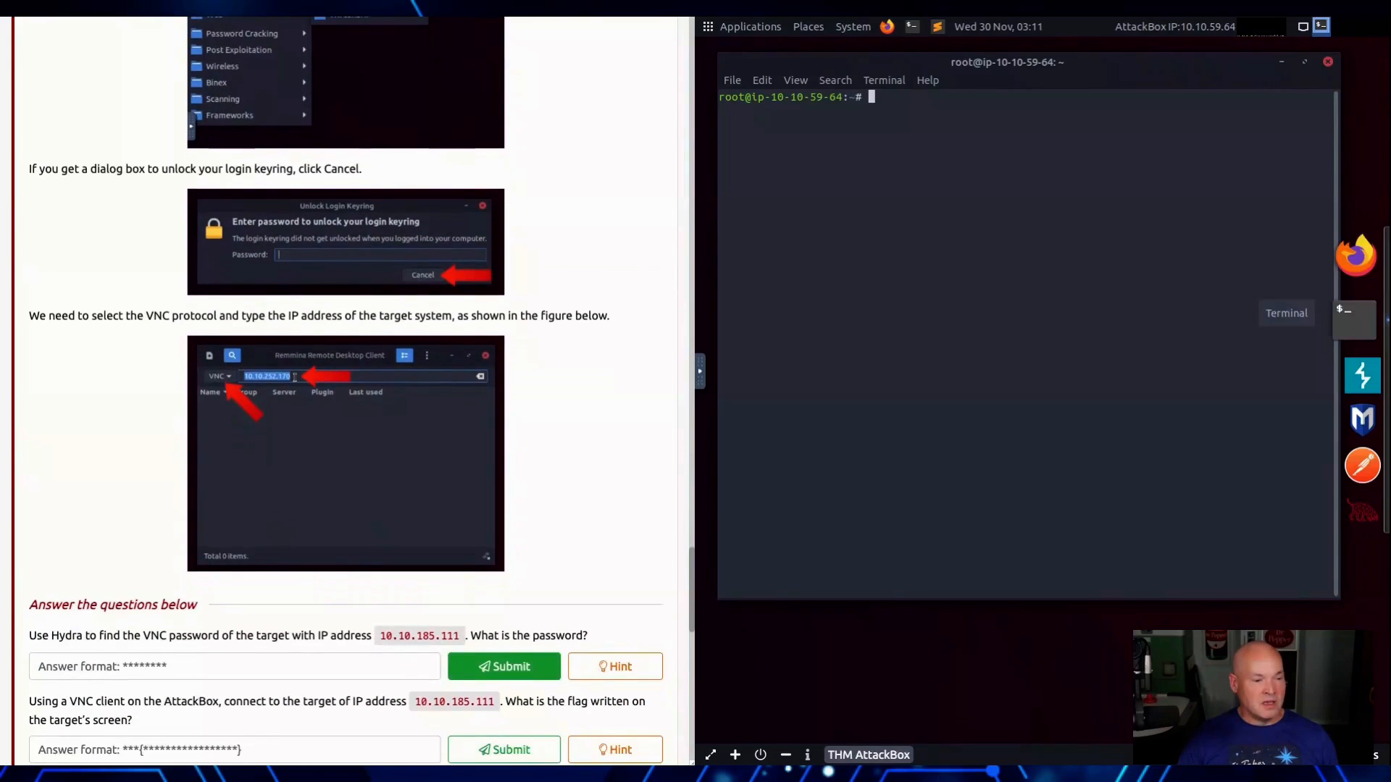
scroll("down", 3)
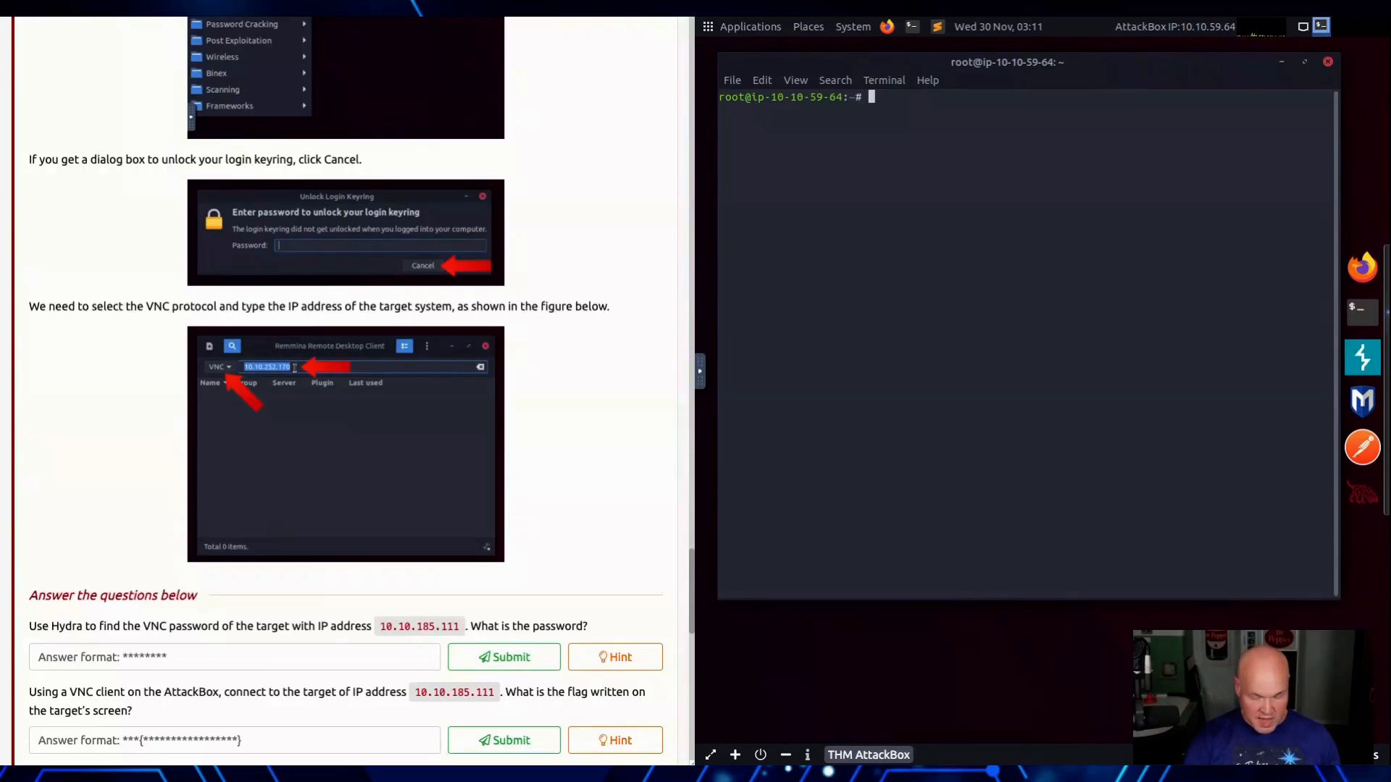
- Compose hydra -P /usr/share/wordlists/rockyou.txt vnc://10.10.185.111 -V -f -t 4 in the AttackBox terminal
type("hyt")
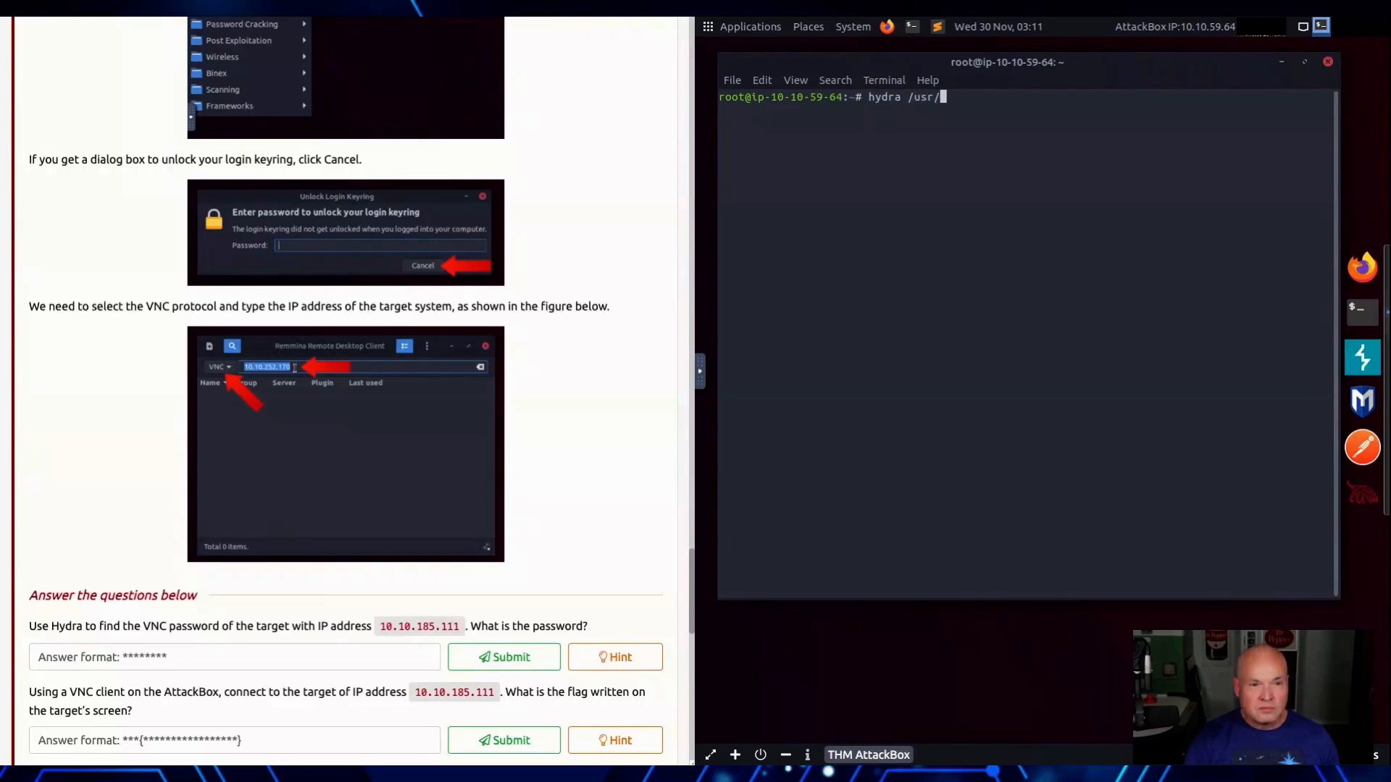
type("share/")
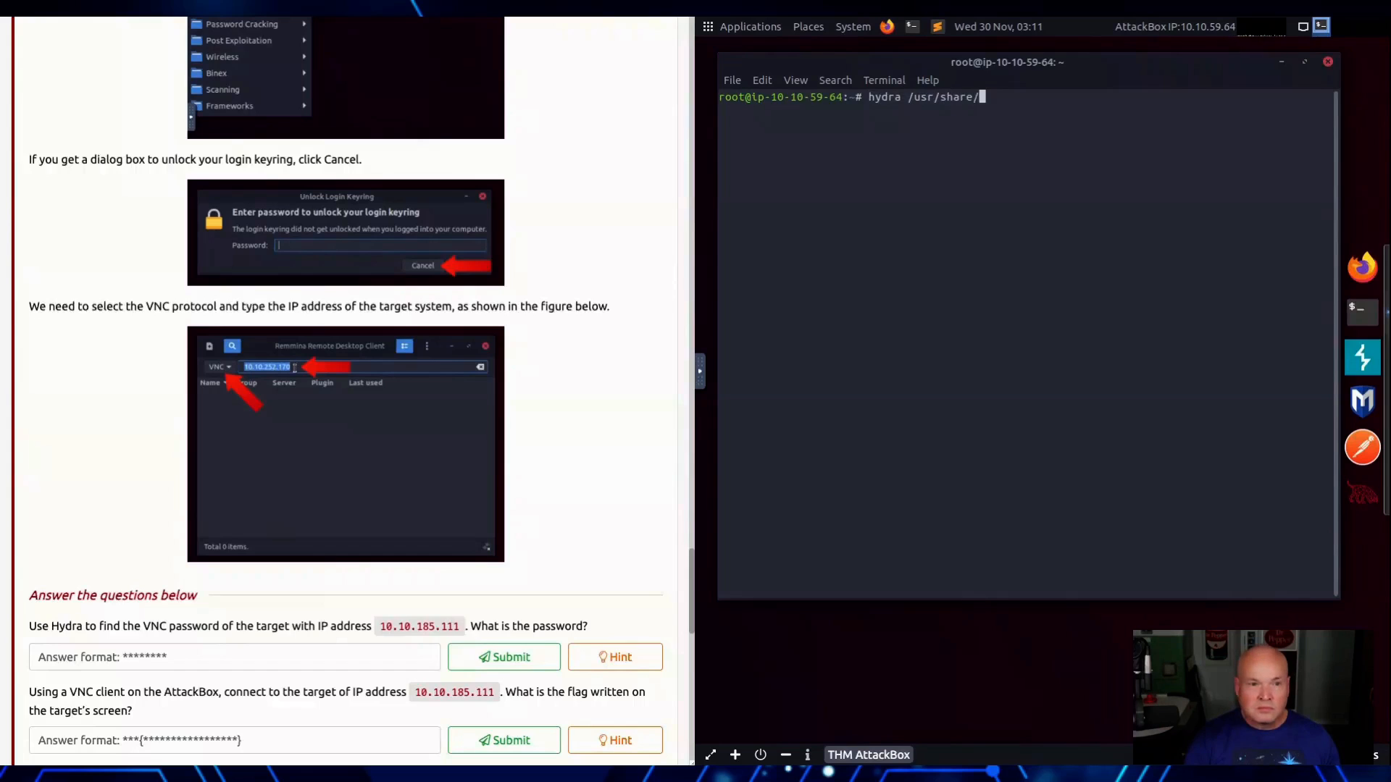
type("wordlists")
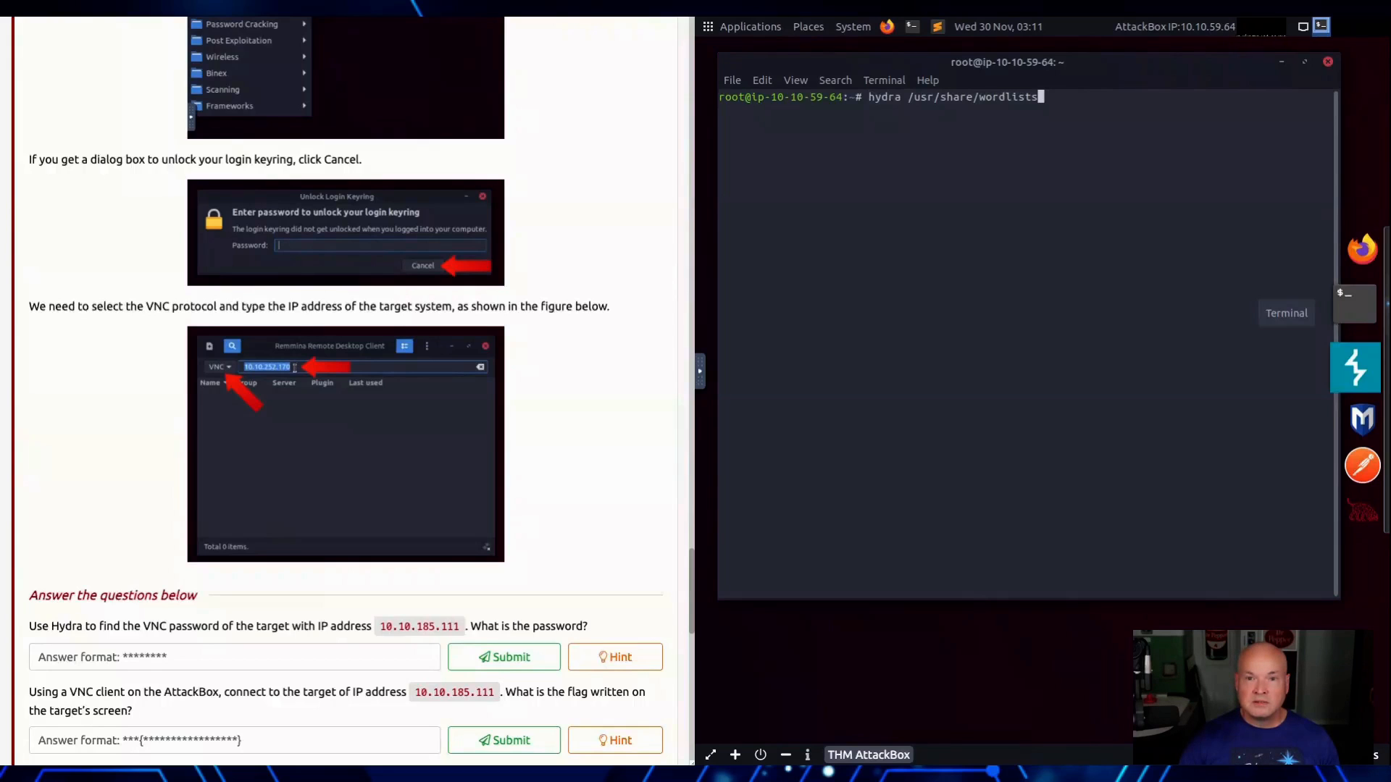
mouse_move(1362, 271)
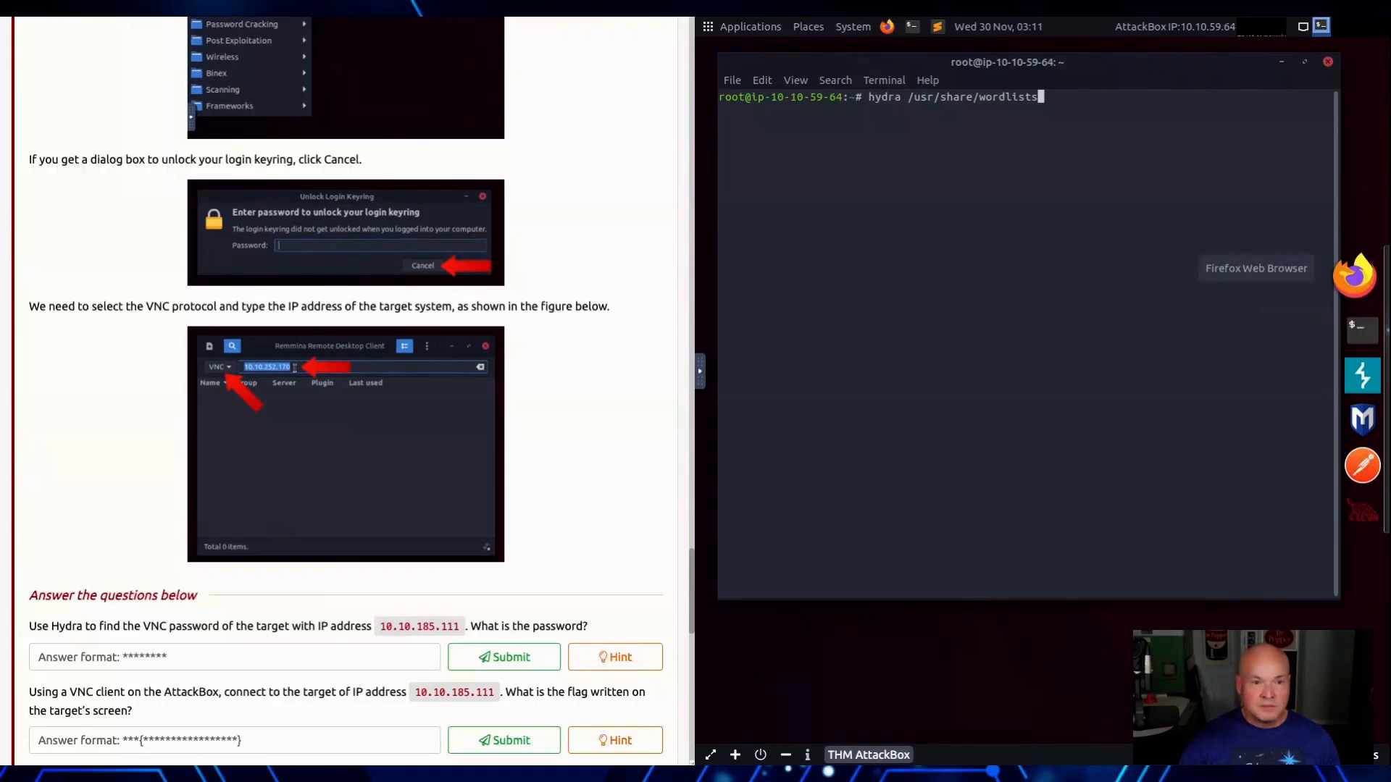
type("/")
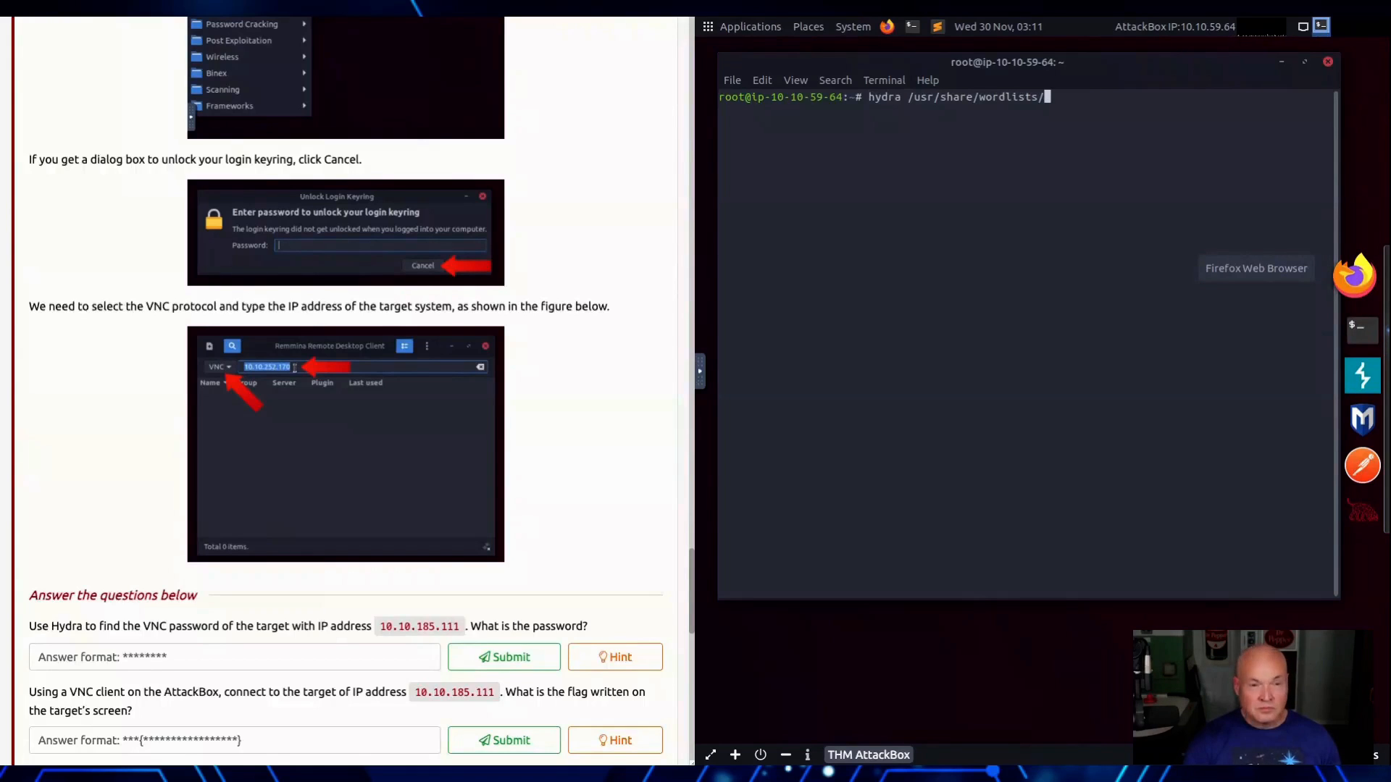
type("rocl")
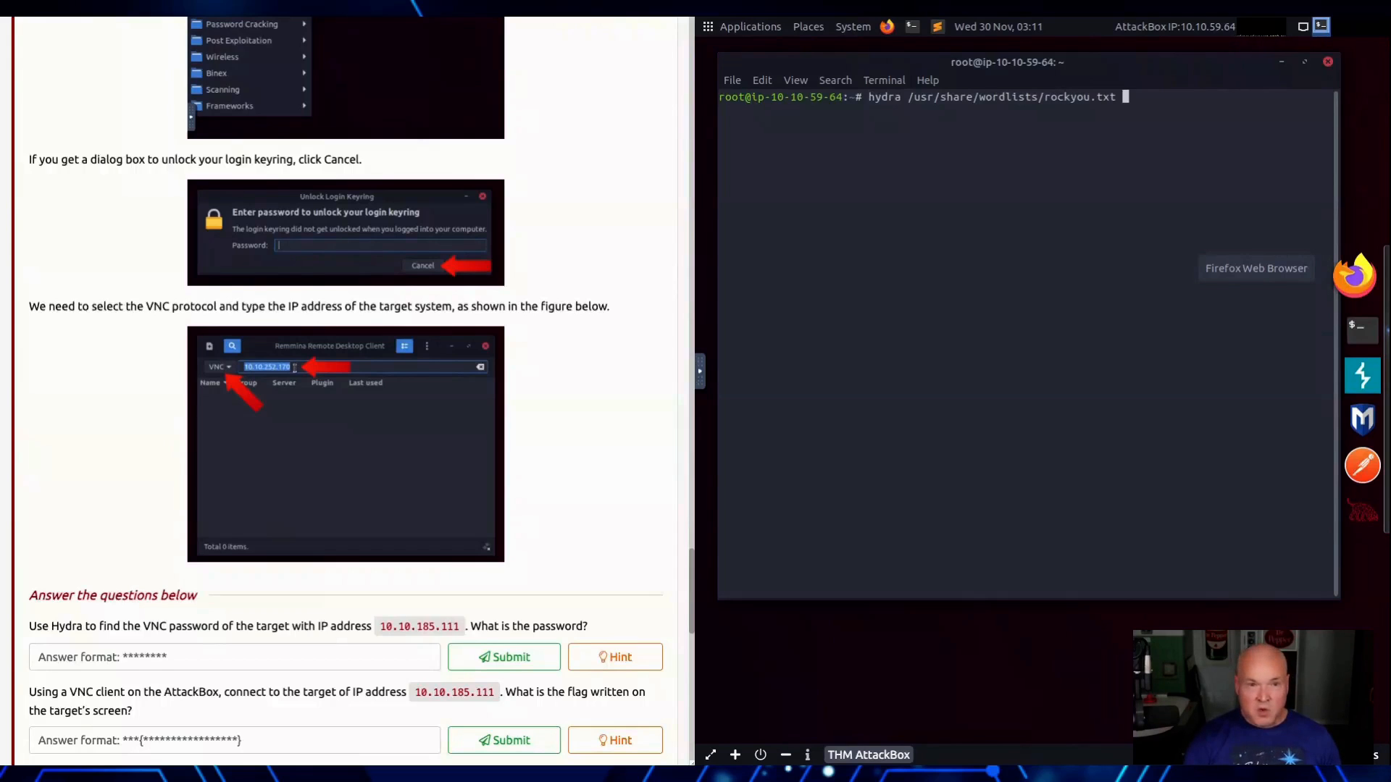
type("n")
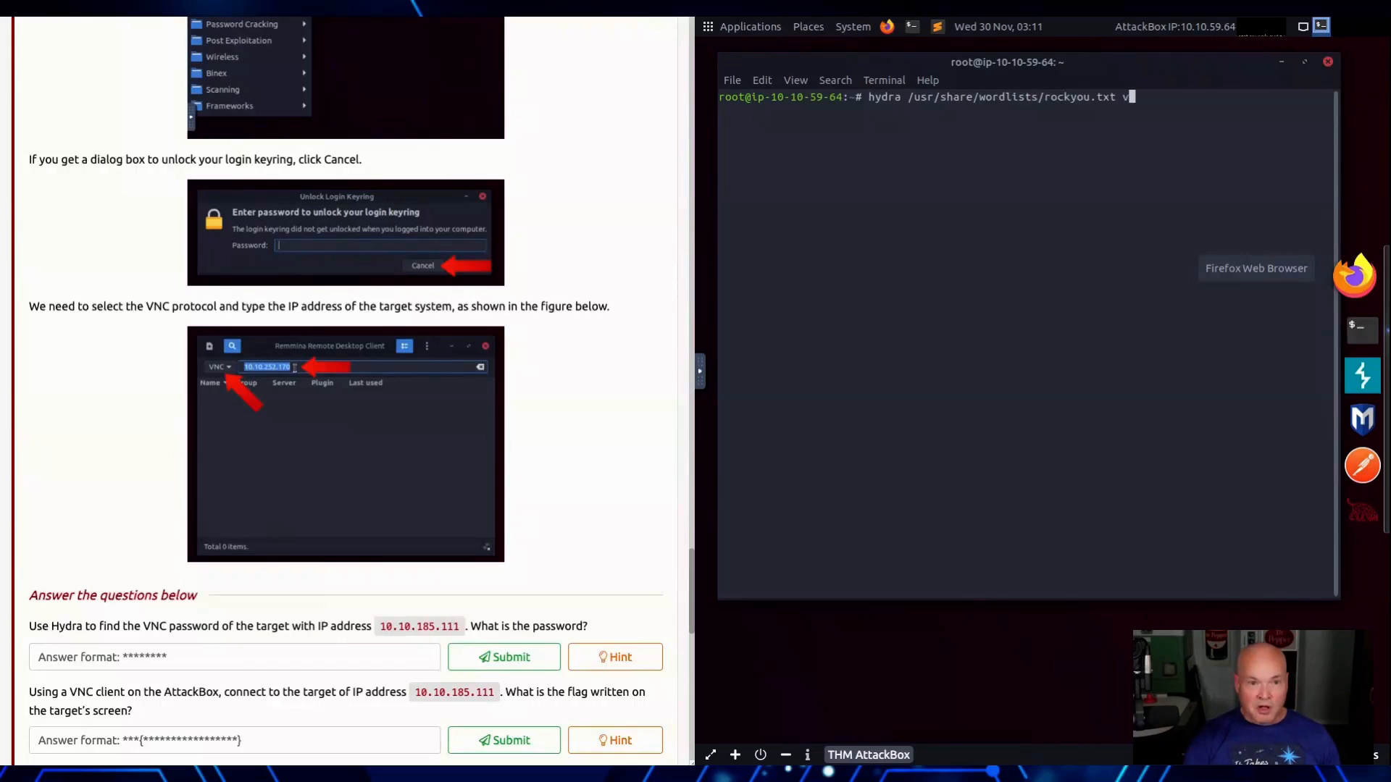
type("nc")
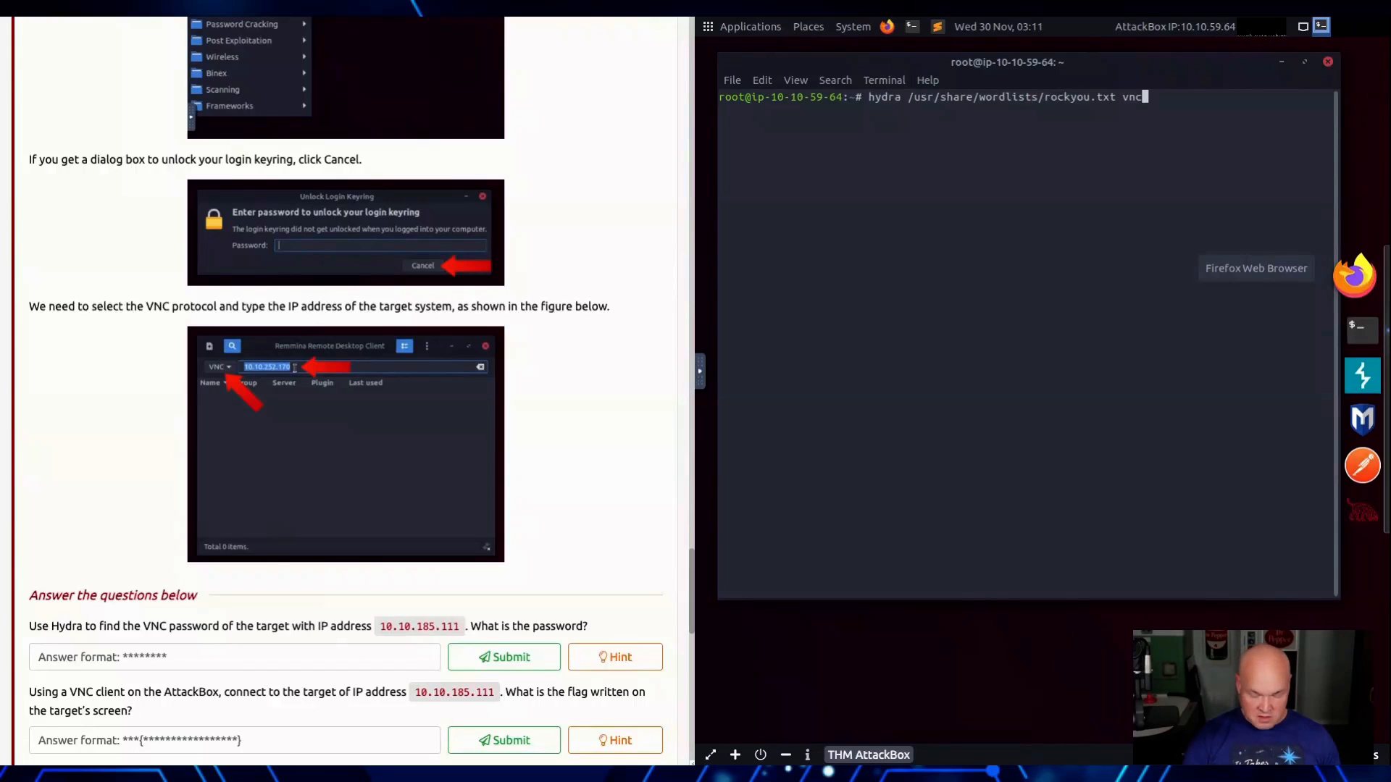
type("://10.10.185.111 -")
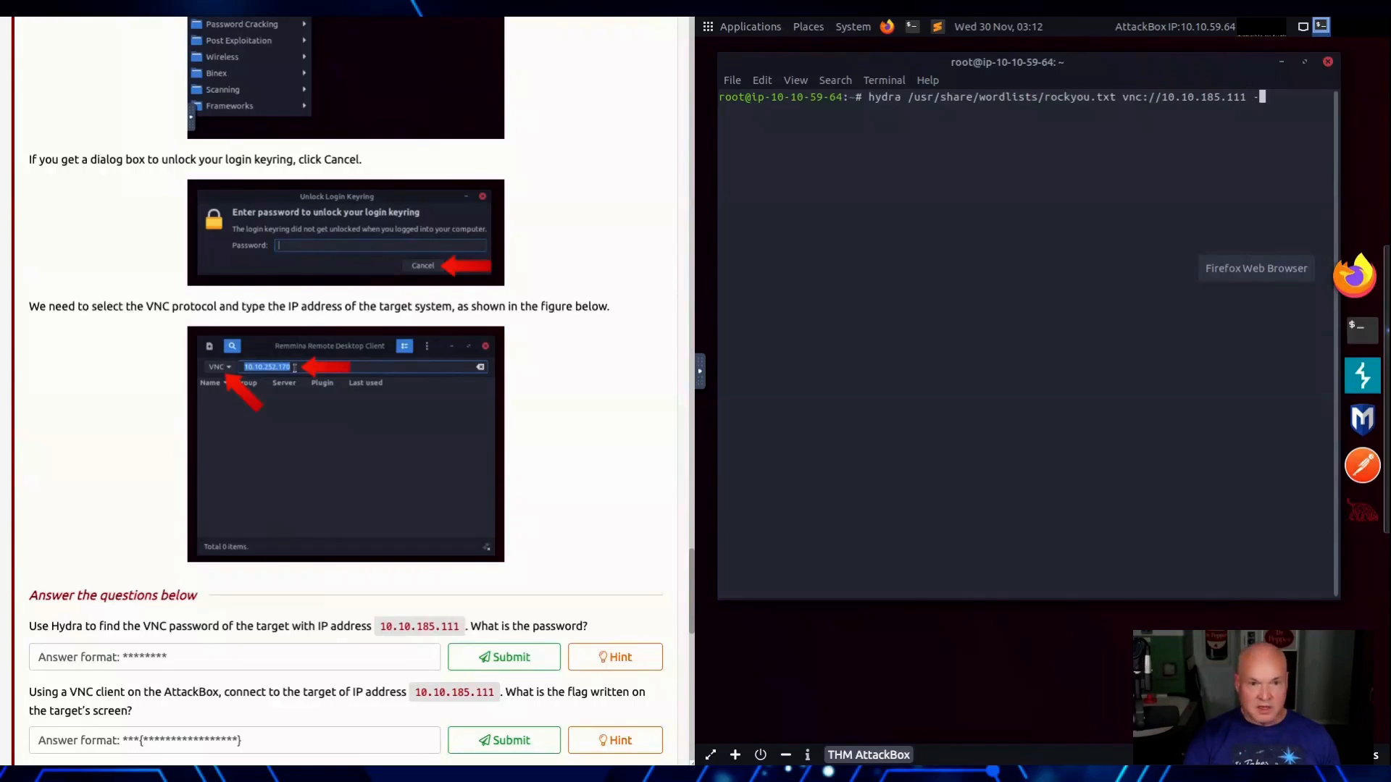
type("V")
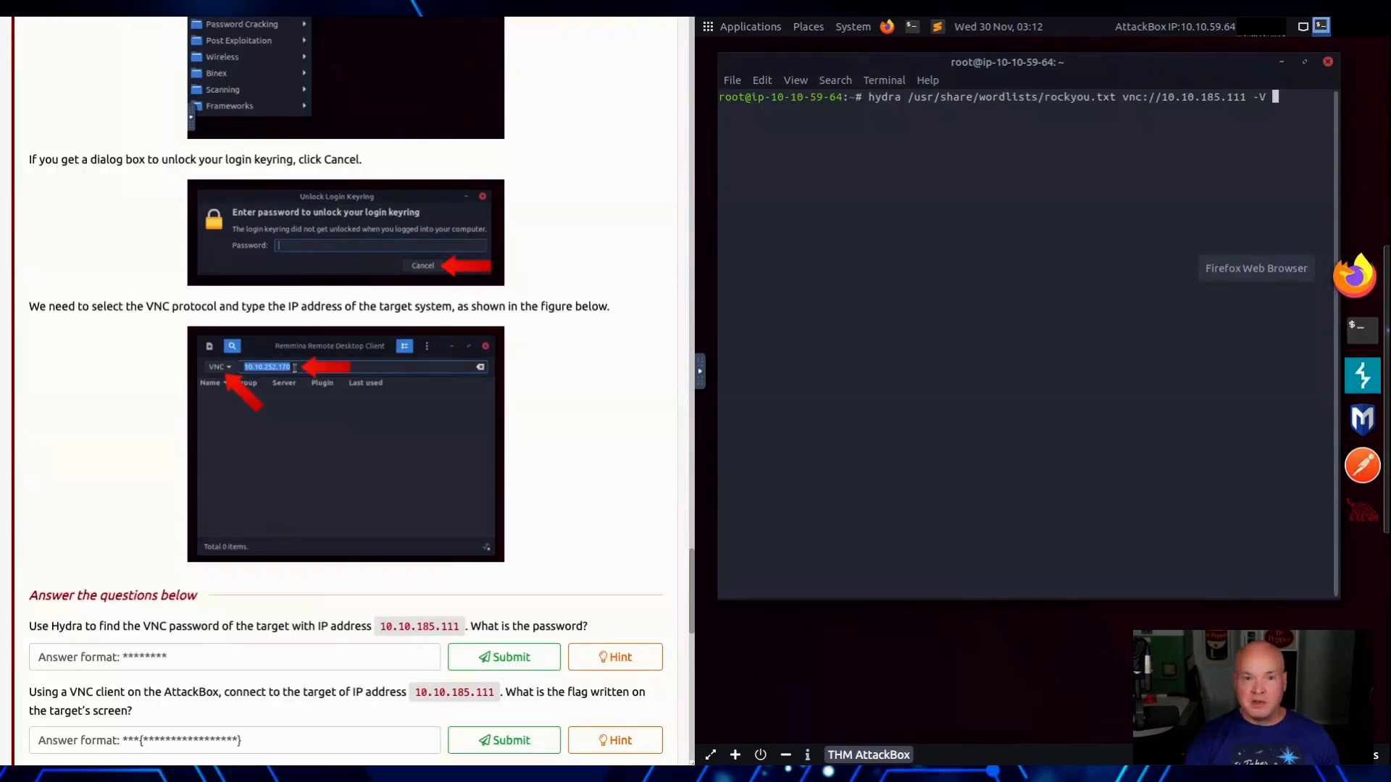
type("-f")
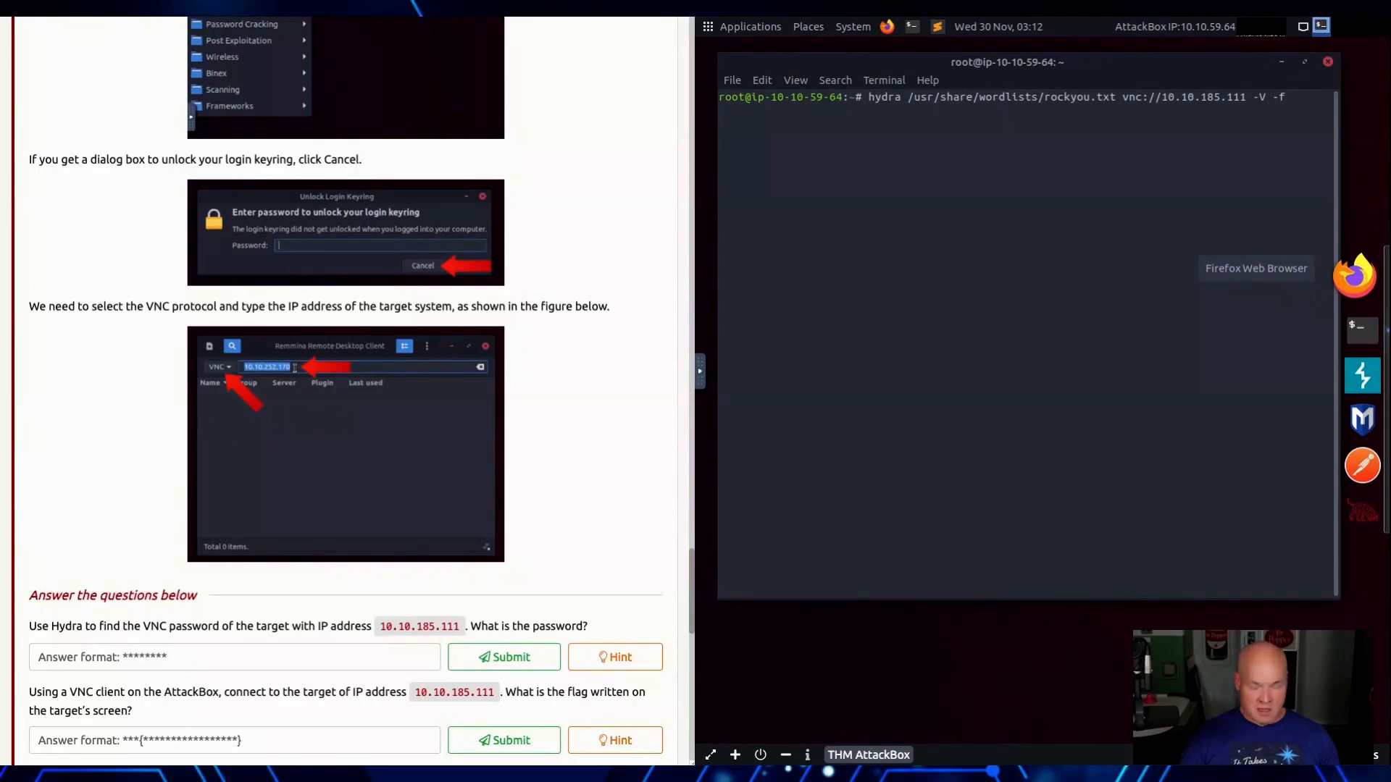
type("-P")
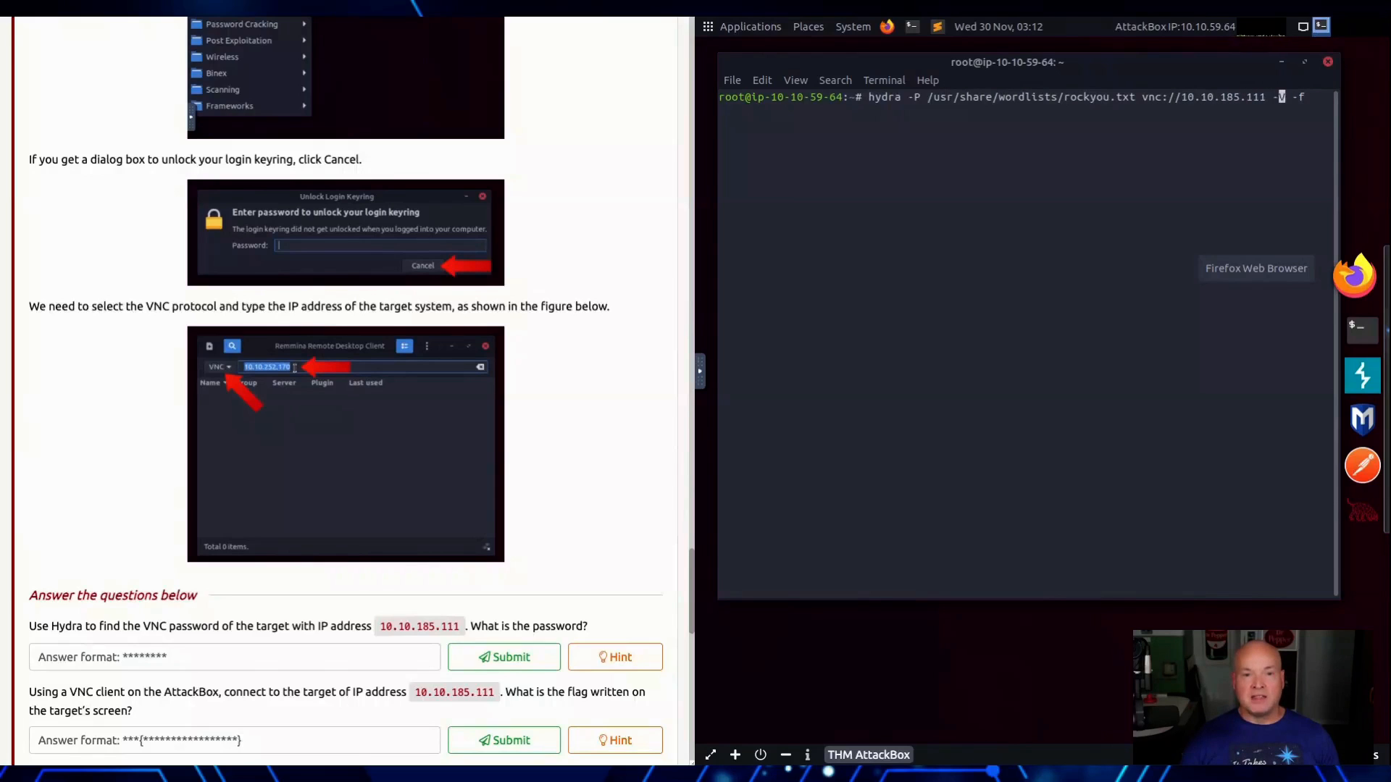
type("f")
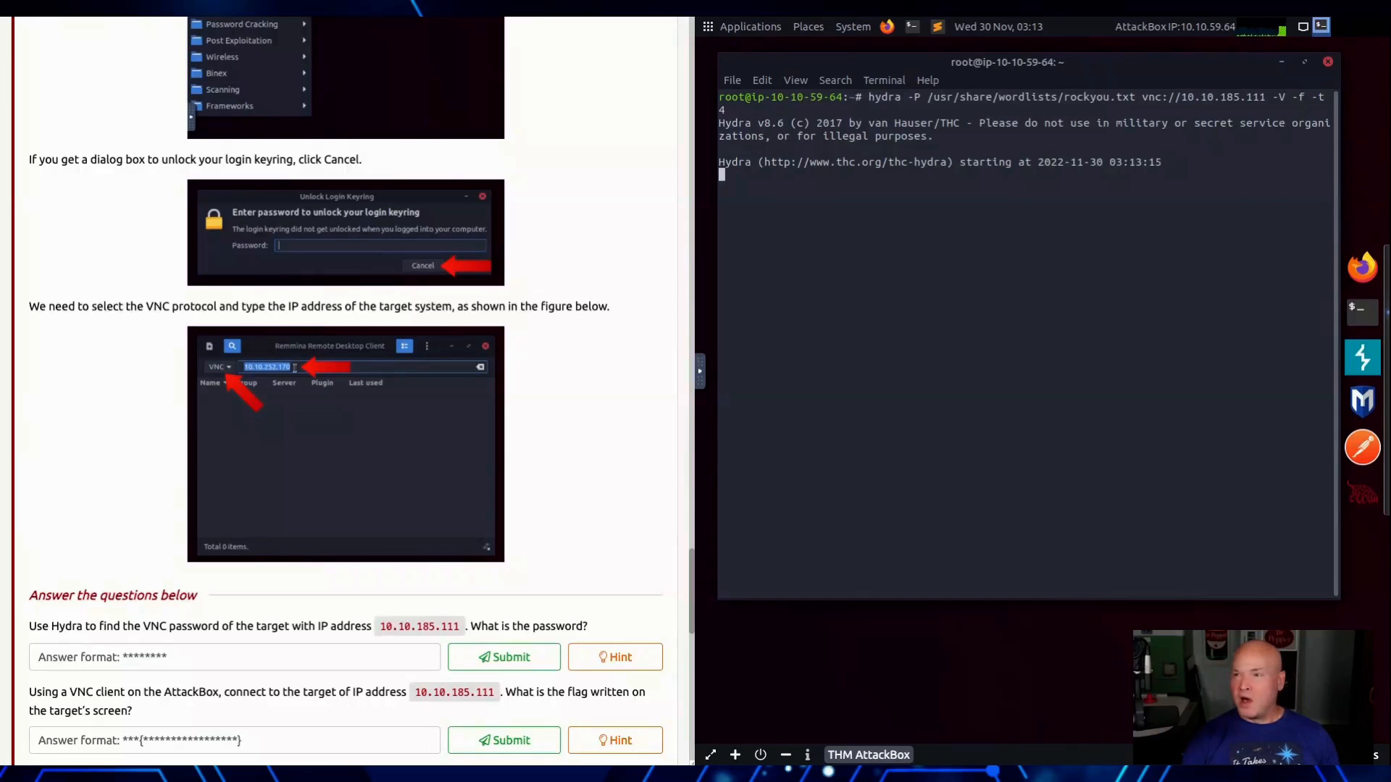
key("Return")
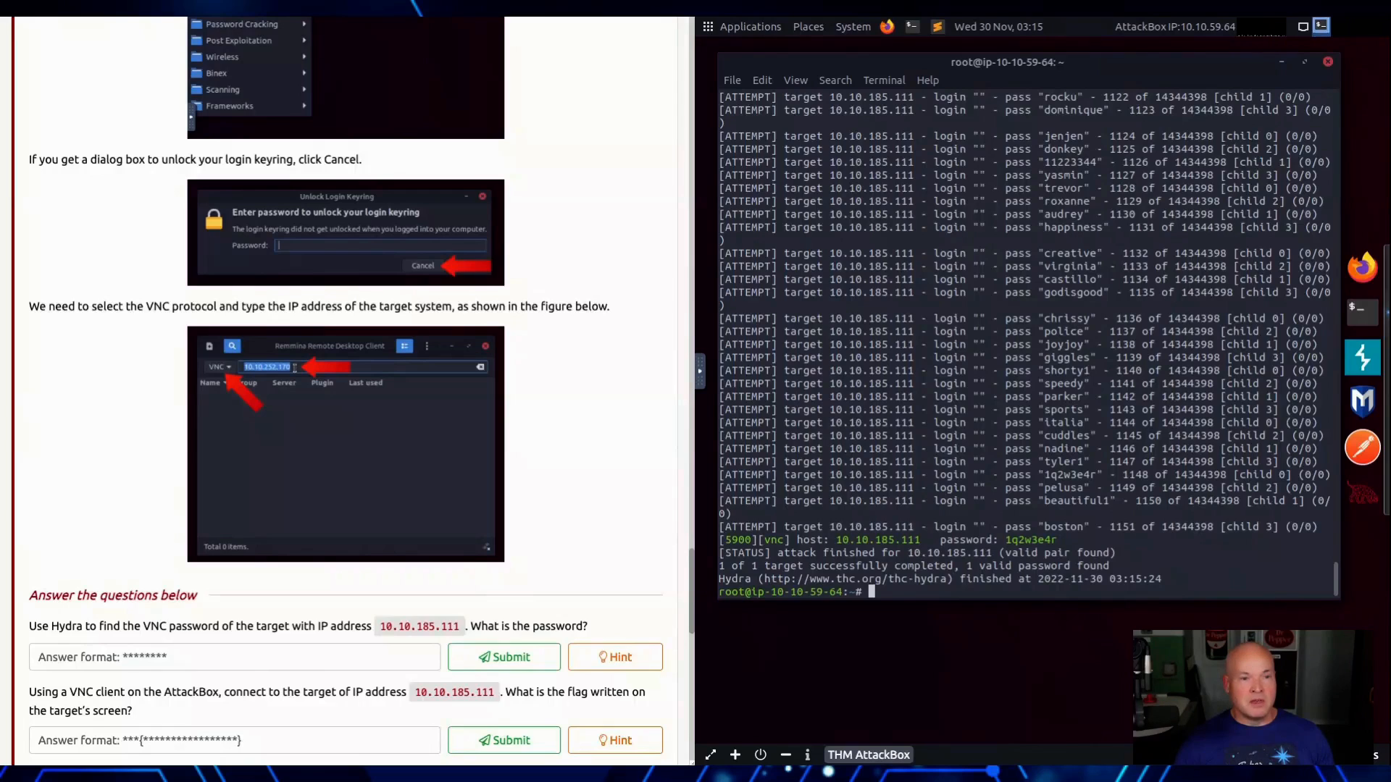
- Open a second AttackBox terminal tab beside the running Hydra output
left_click(884, 80)
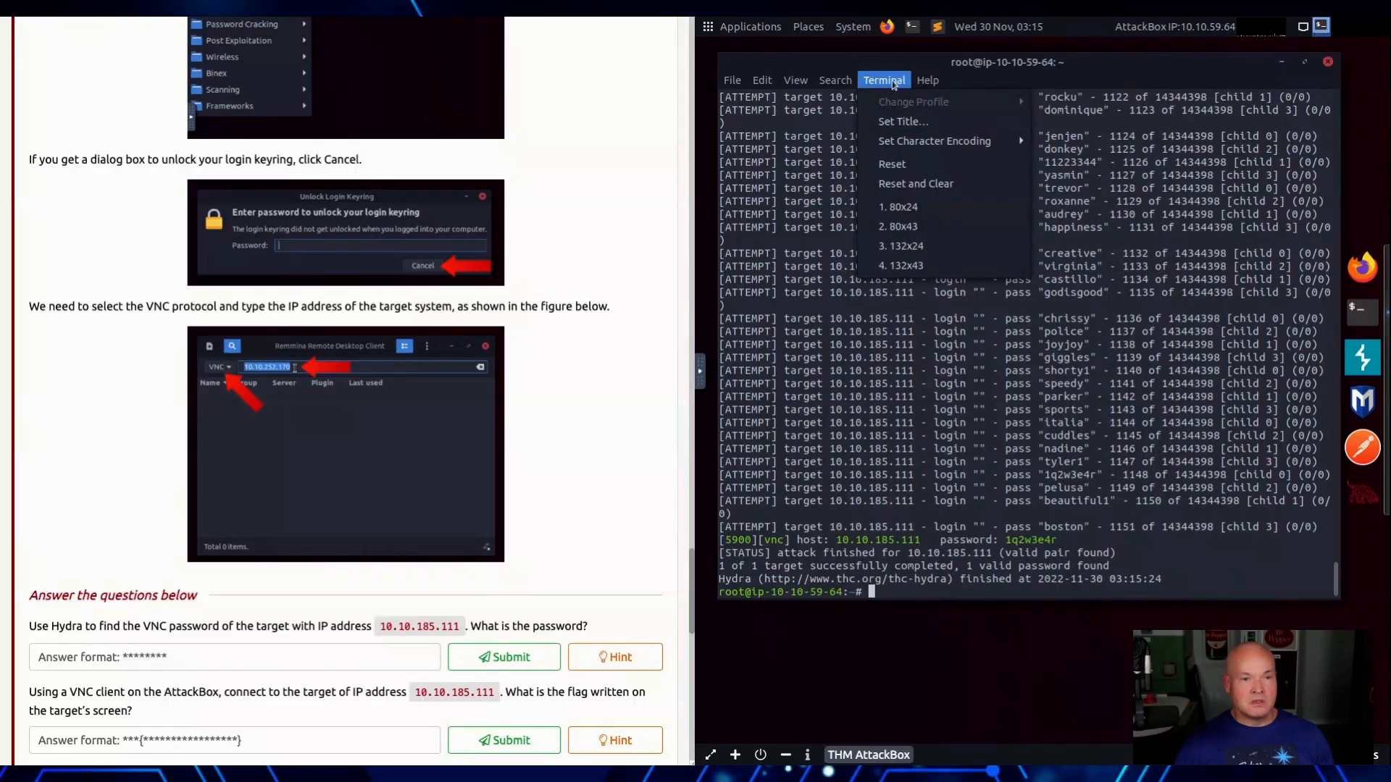
left_click(732, 79)
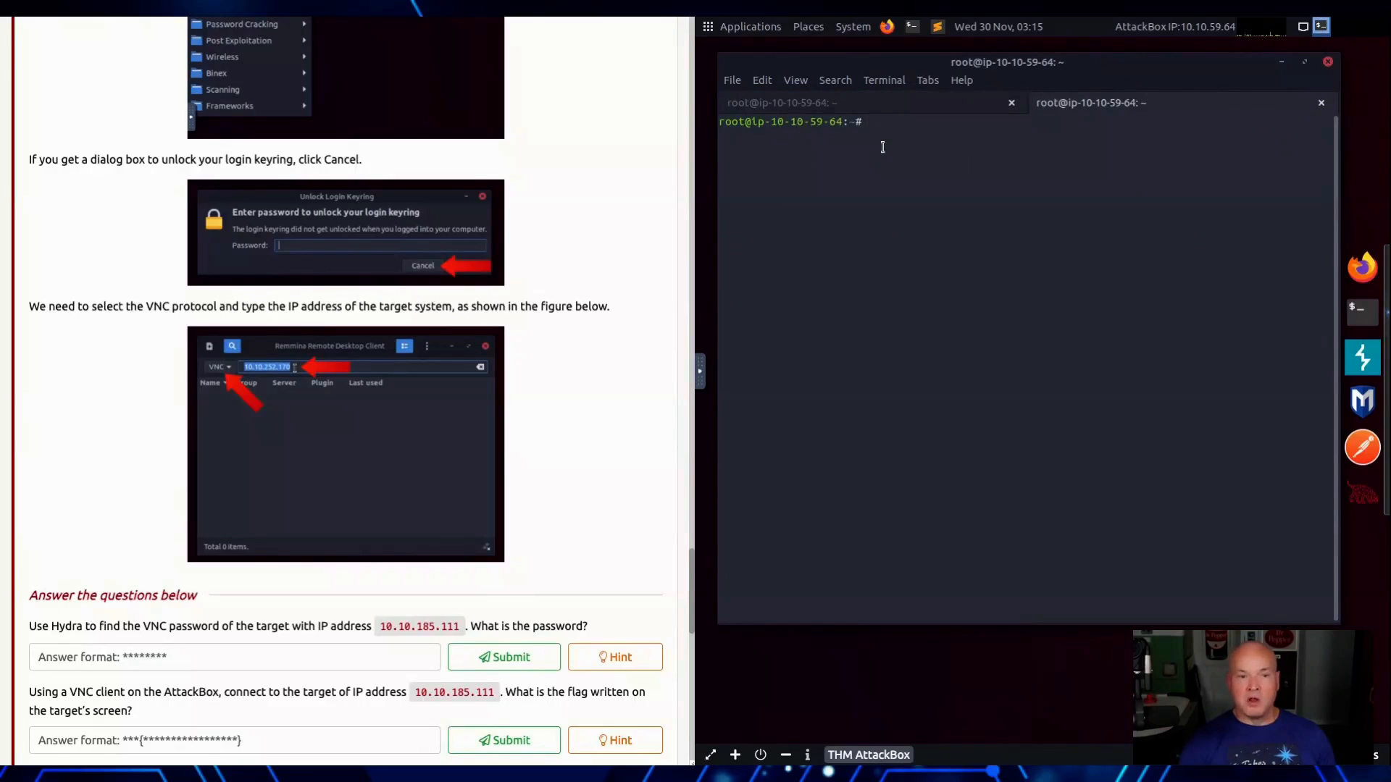
- Run nmap --script vnc-brute -p 5900 against 10.10.185.111
type("n")
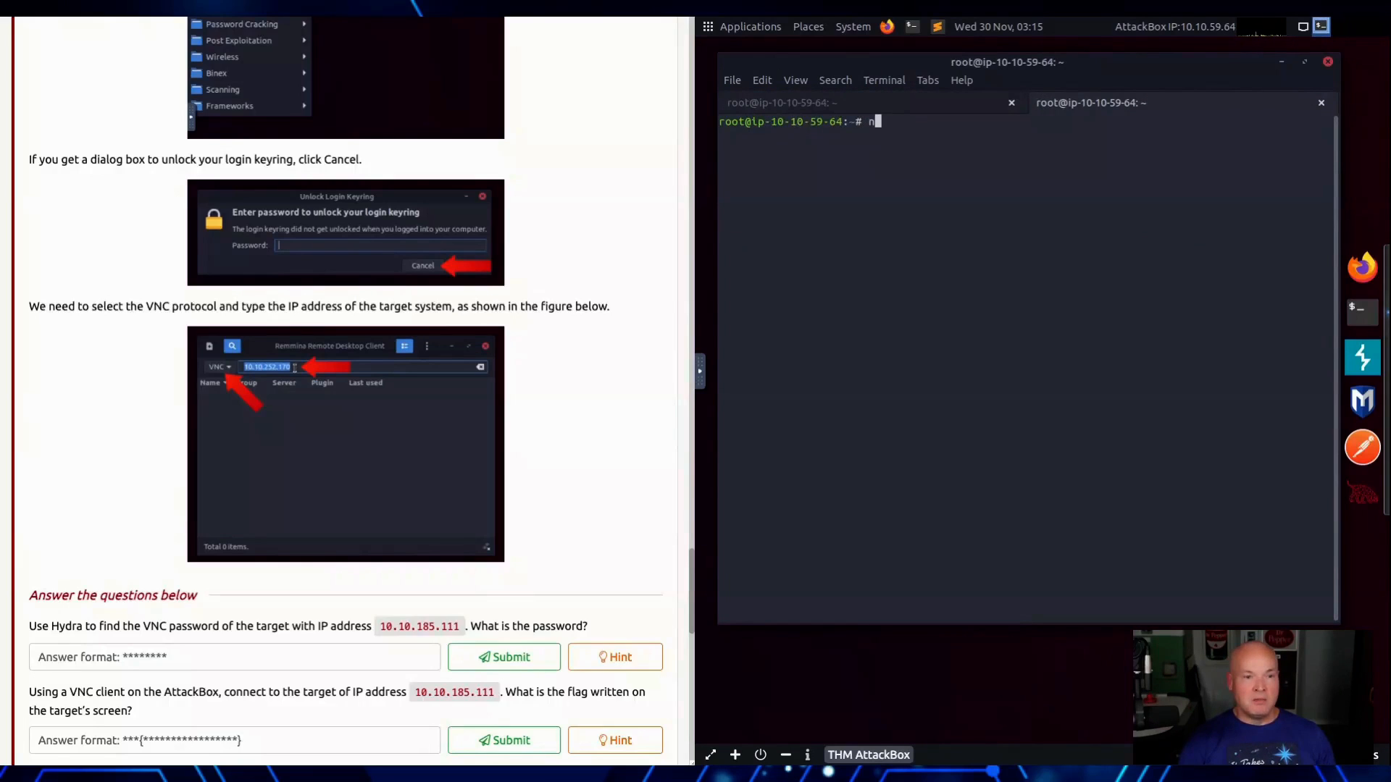
type("map")
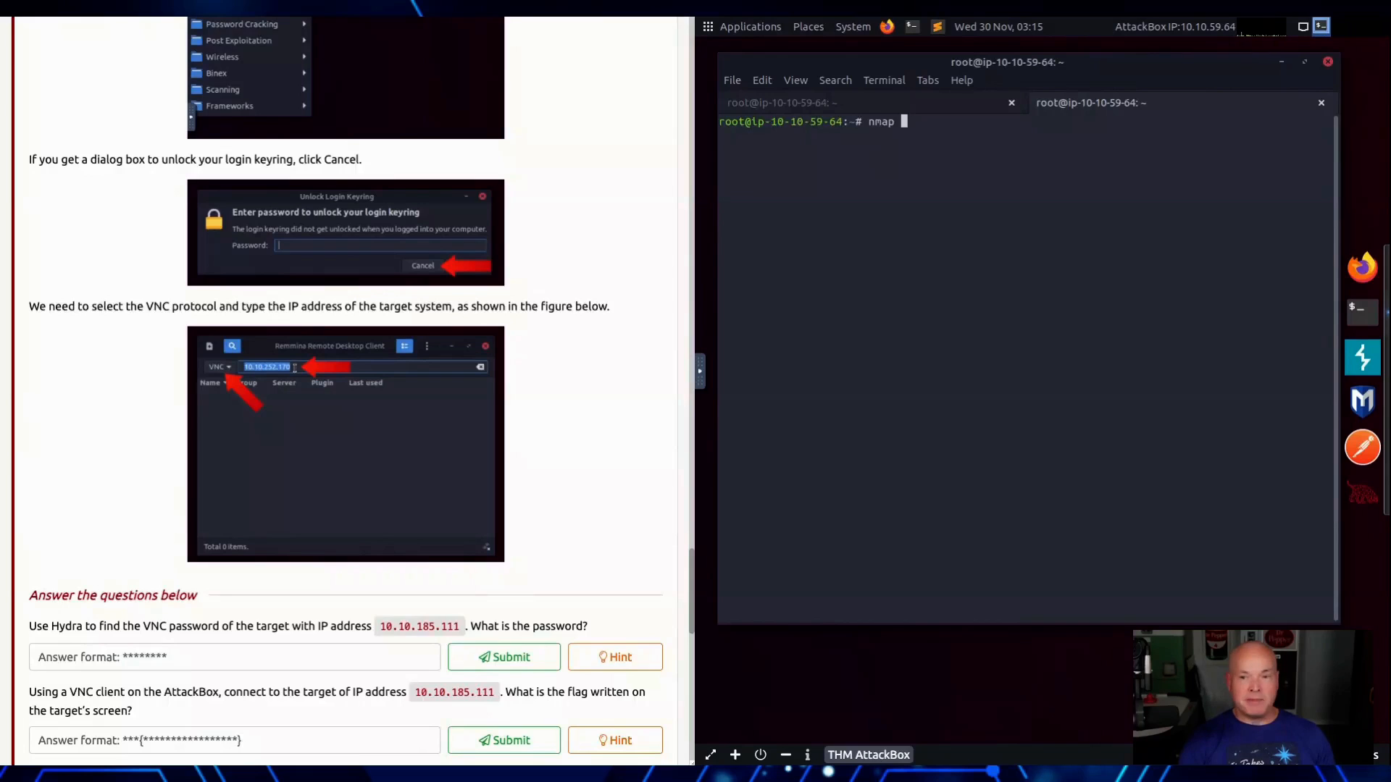
type("--script v")
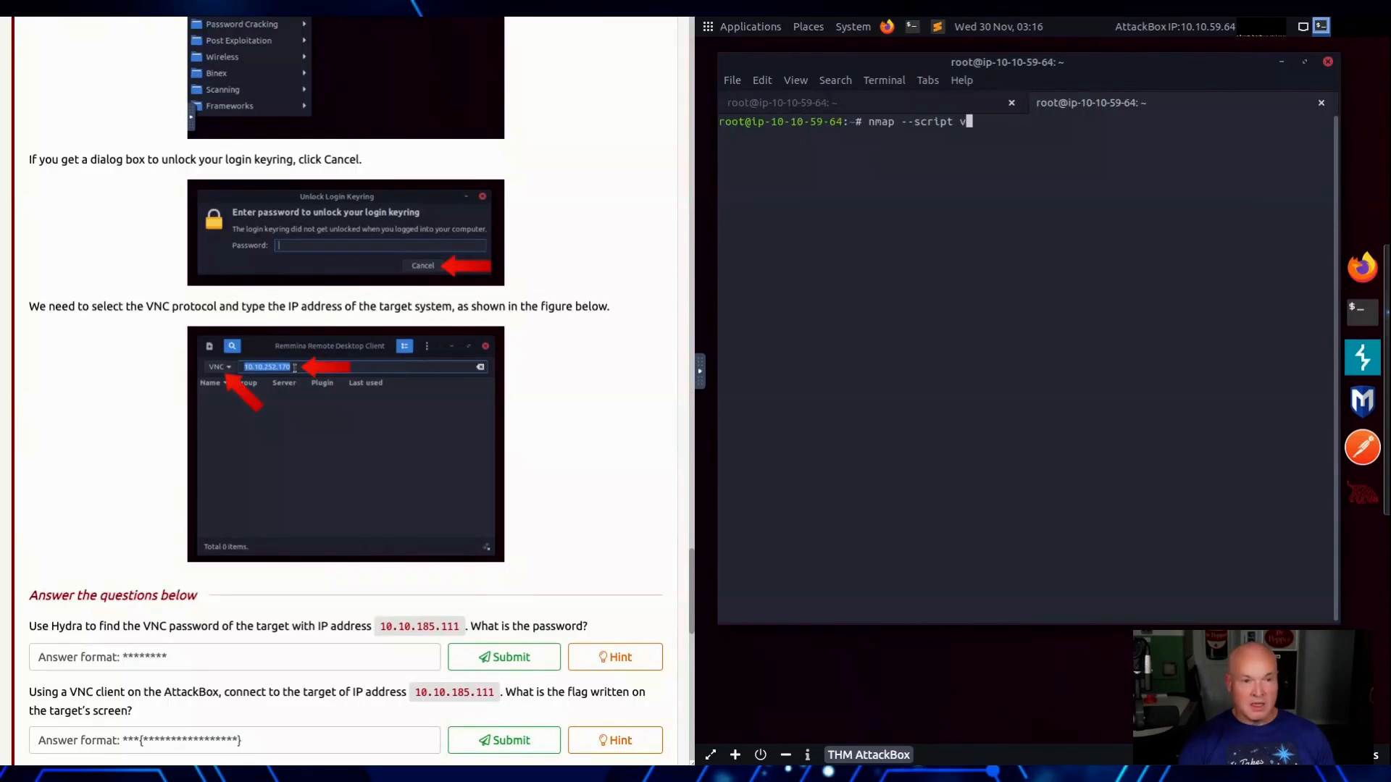
type("nc")
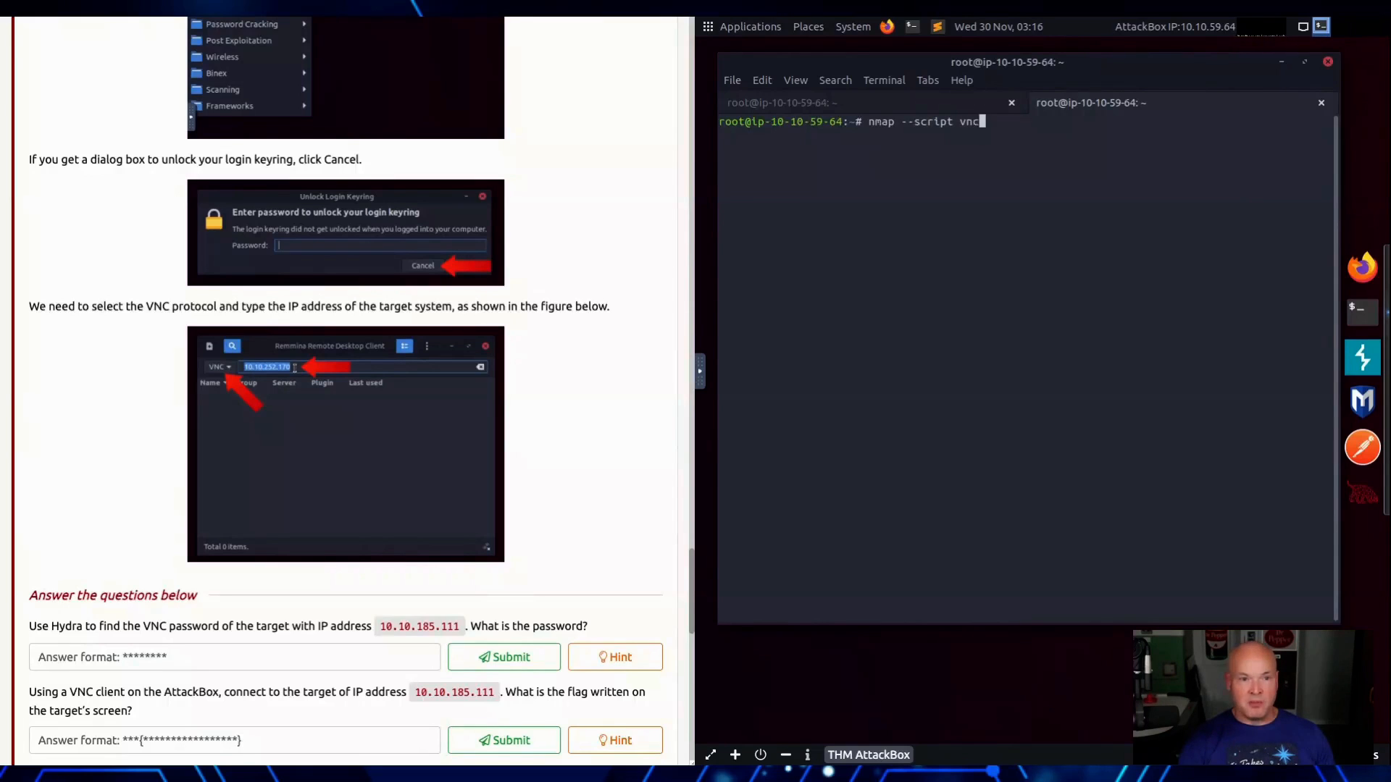
type("-")
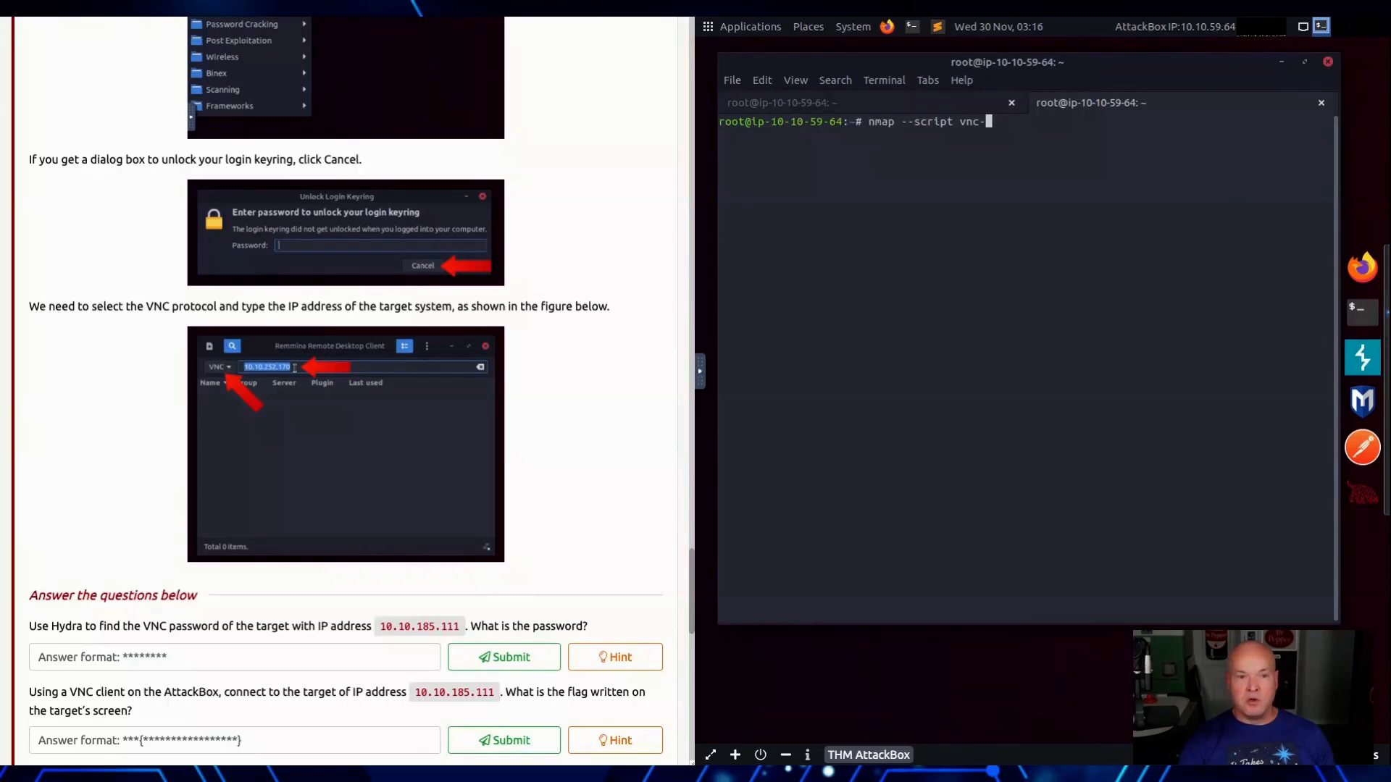
type("br")
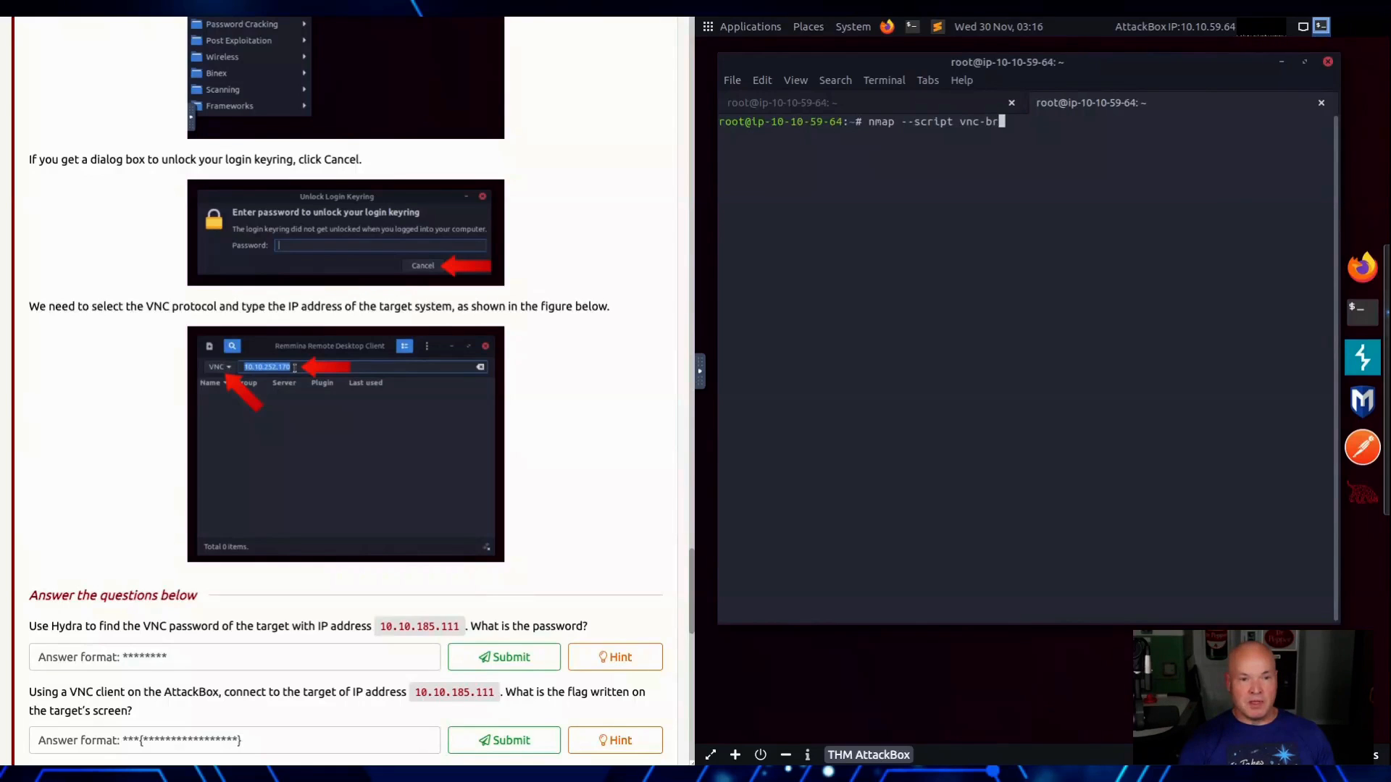
type("ute")
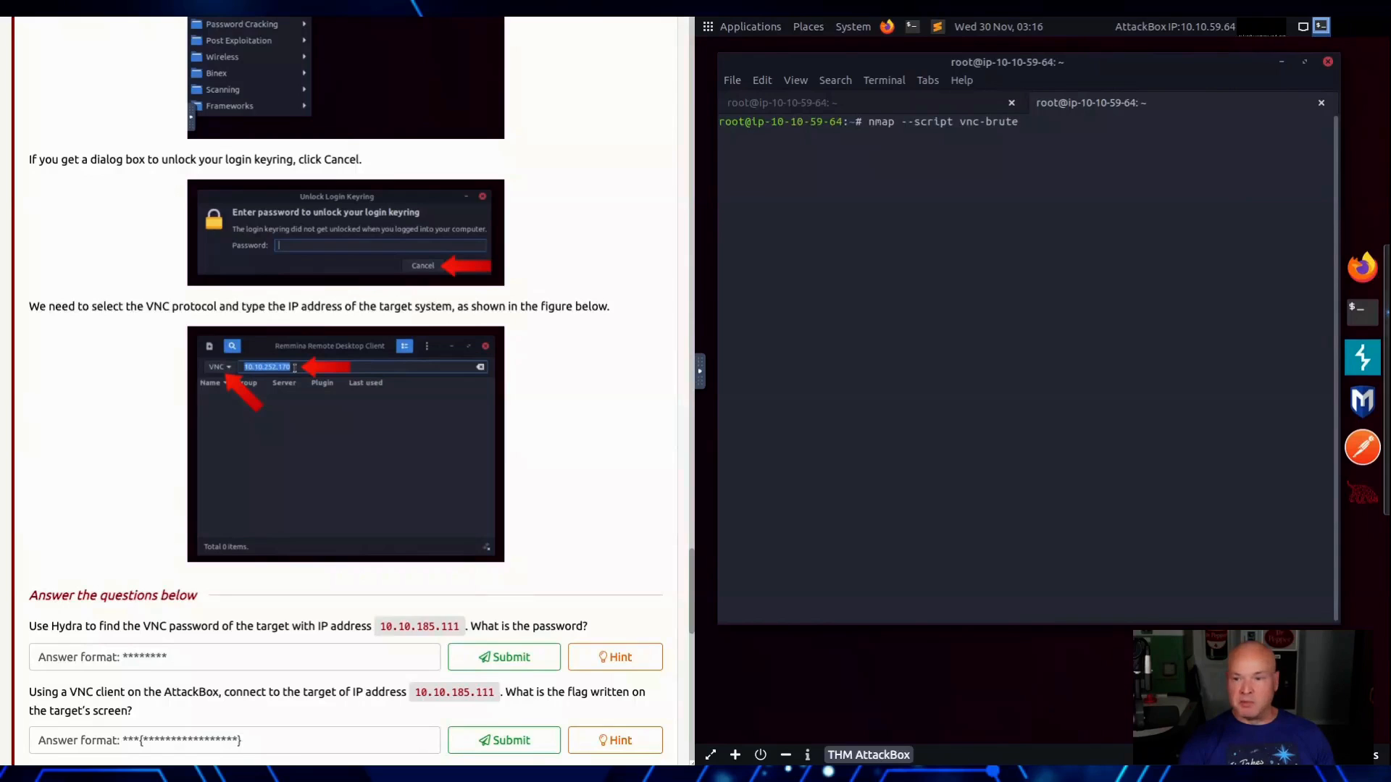
type("-p")
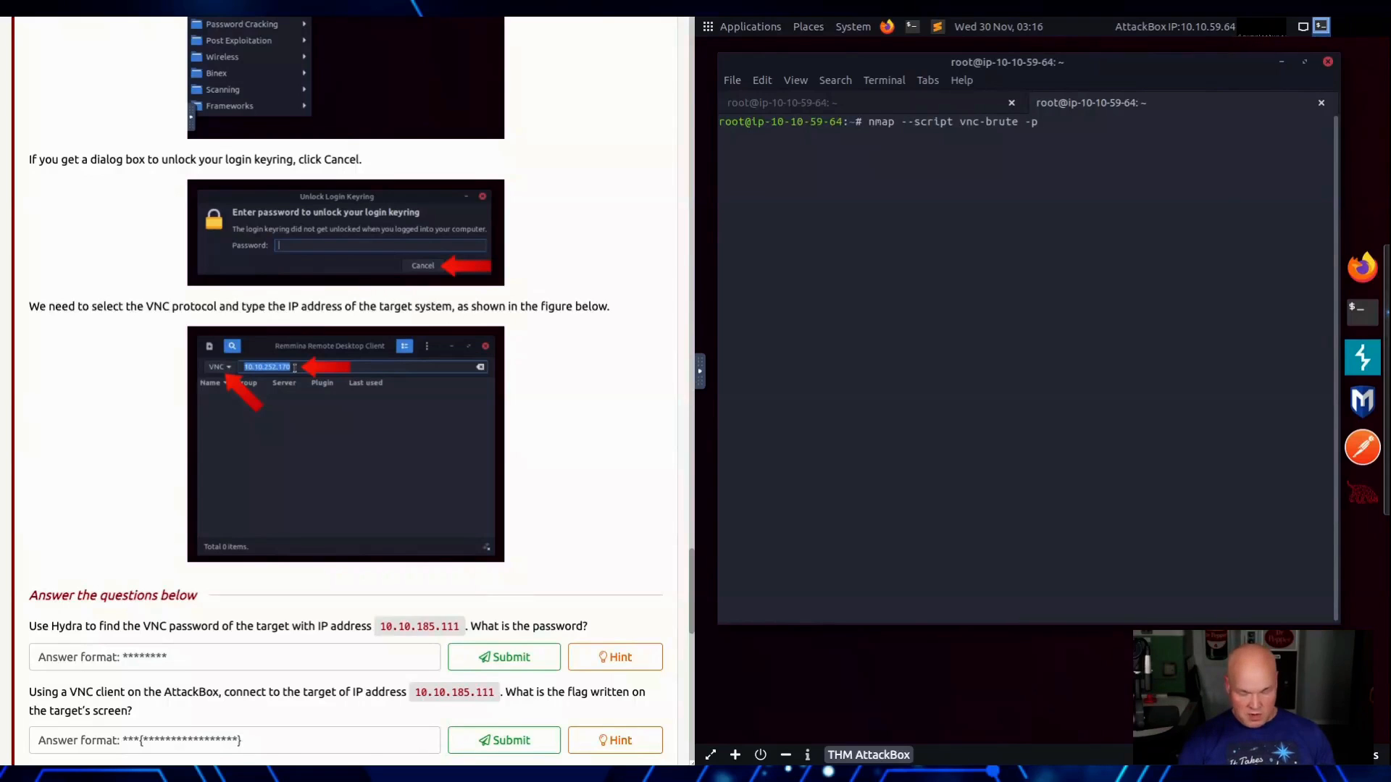
type("5900")
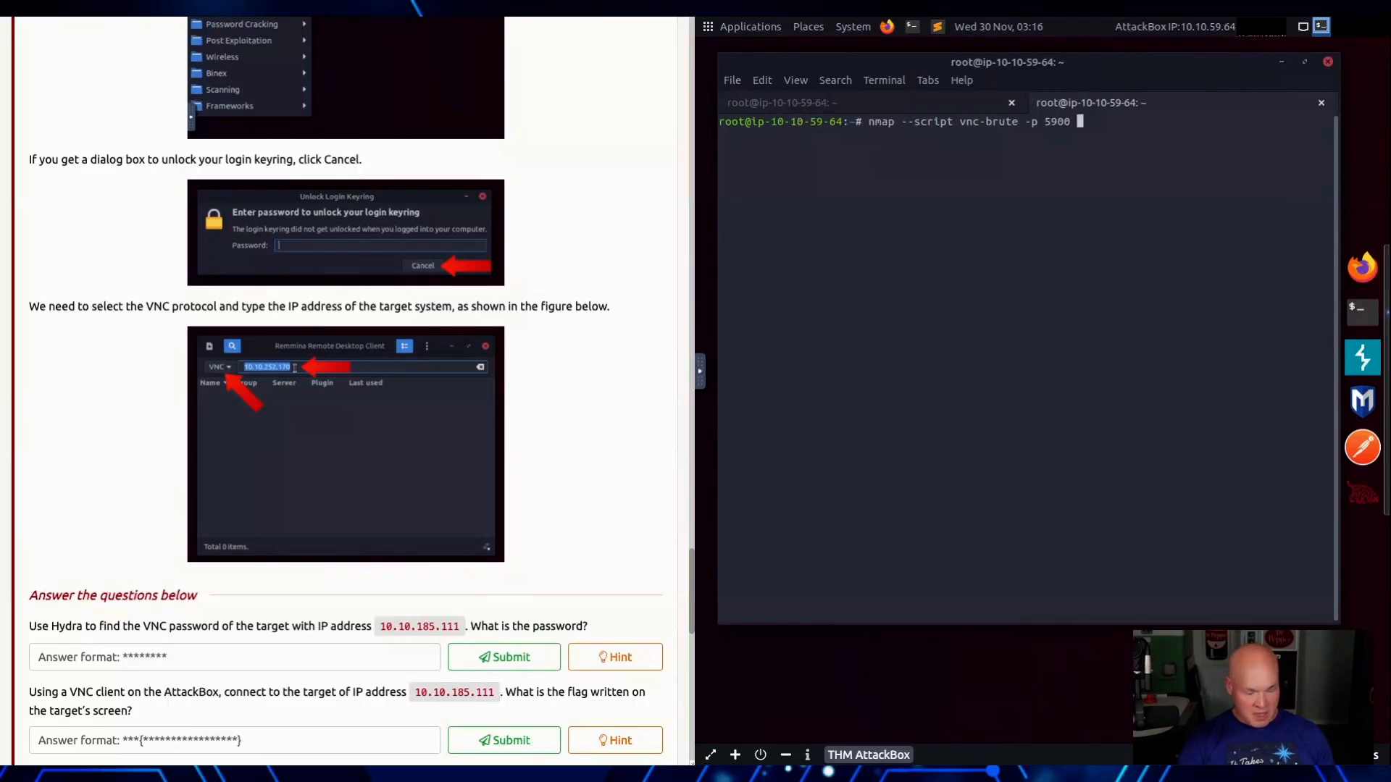
type("10.10.185.")
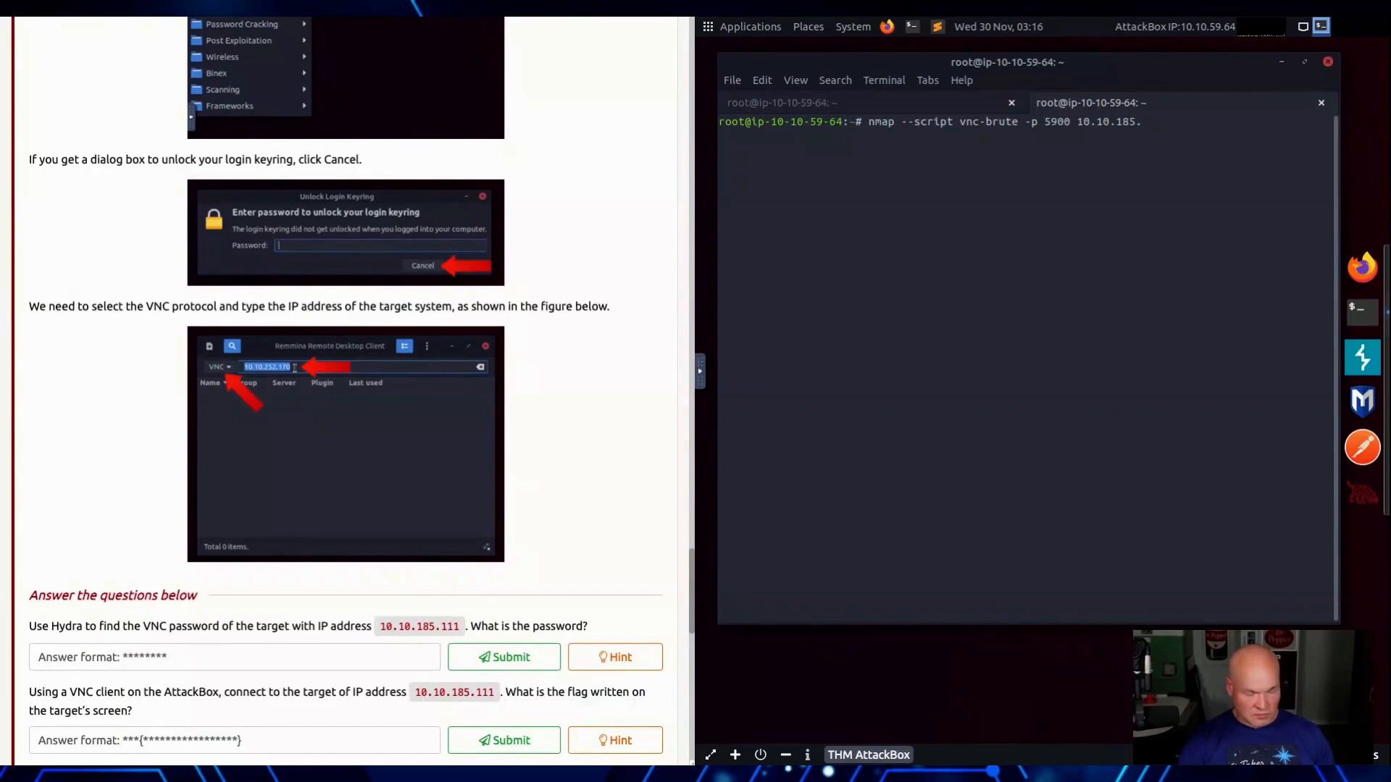
type("111")
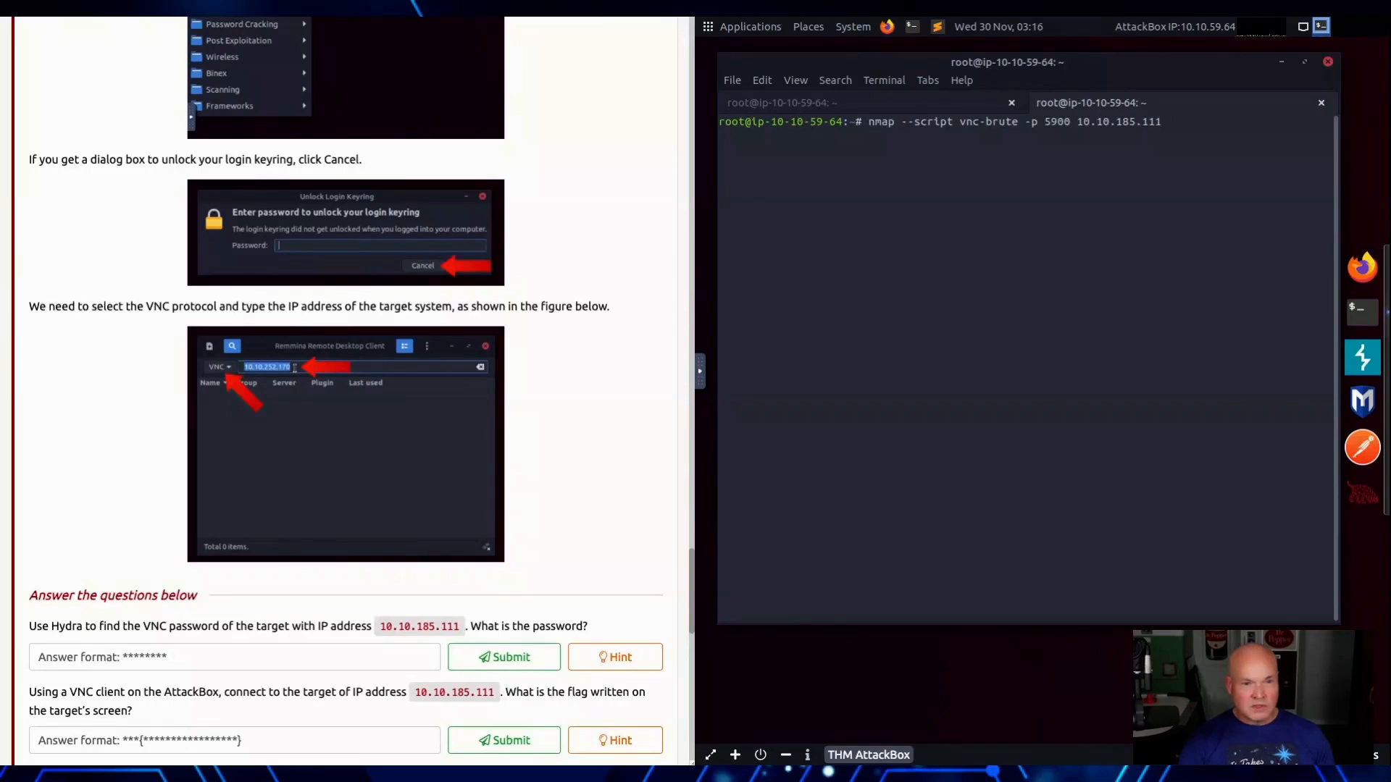
key("Return")
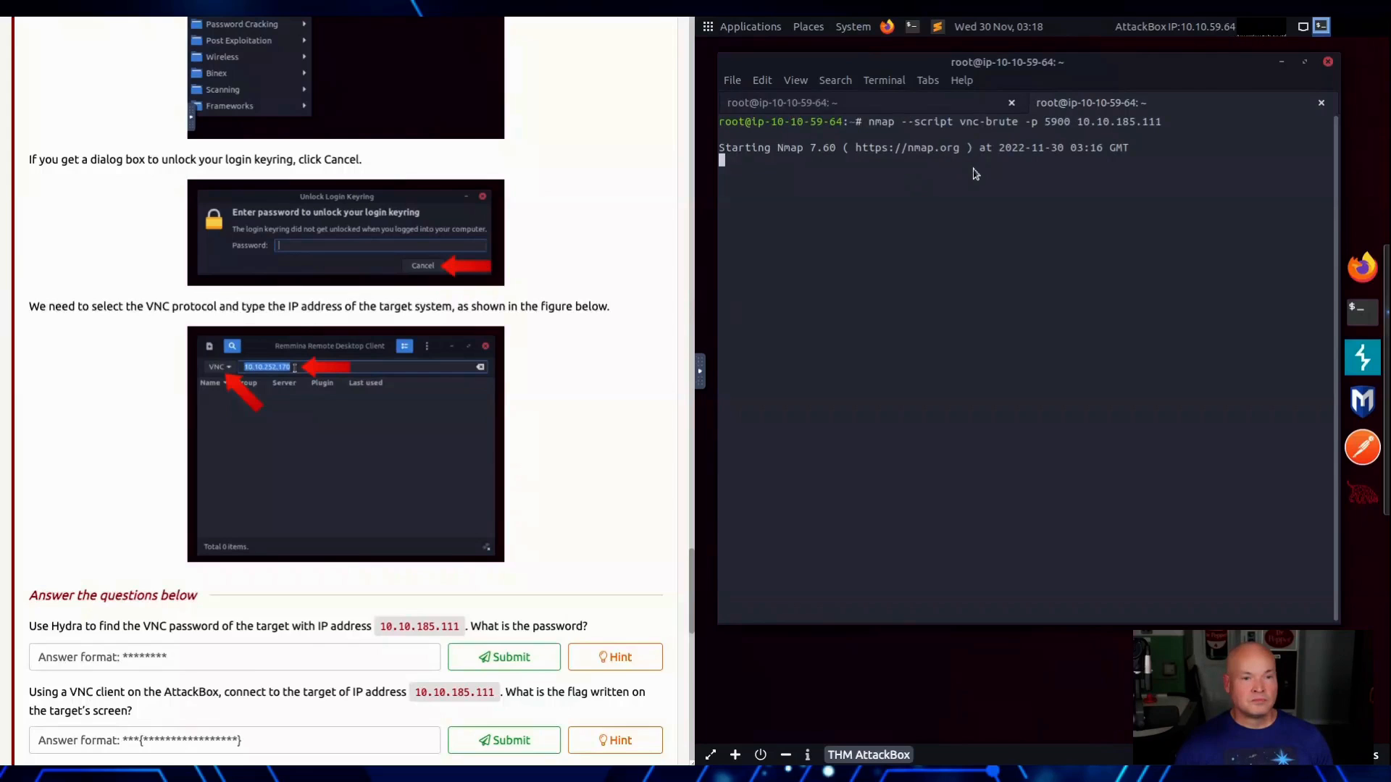
mouse_move(884, 109)
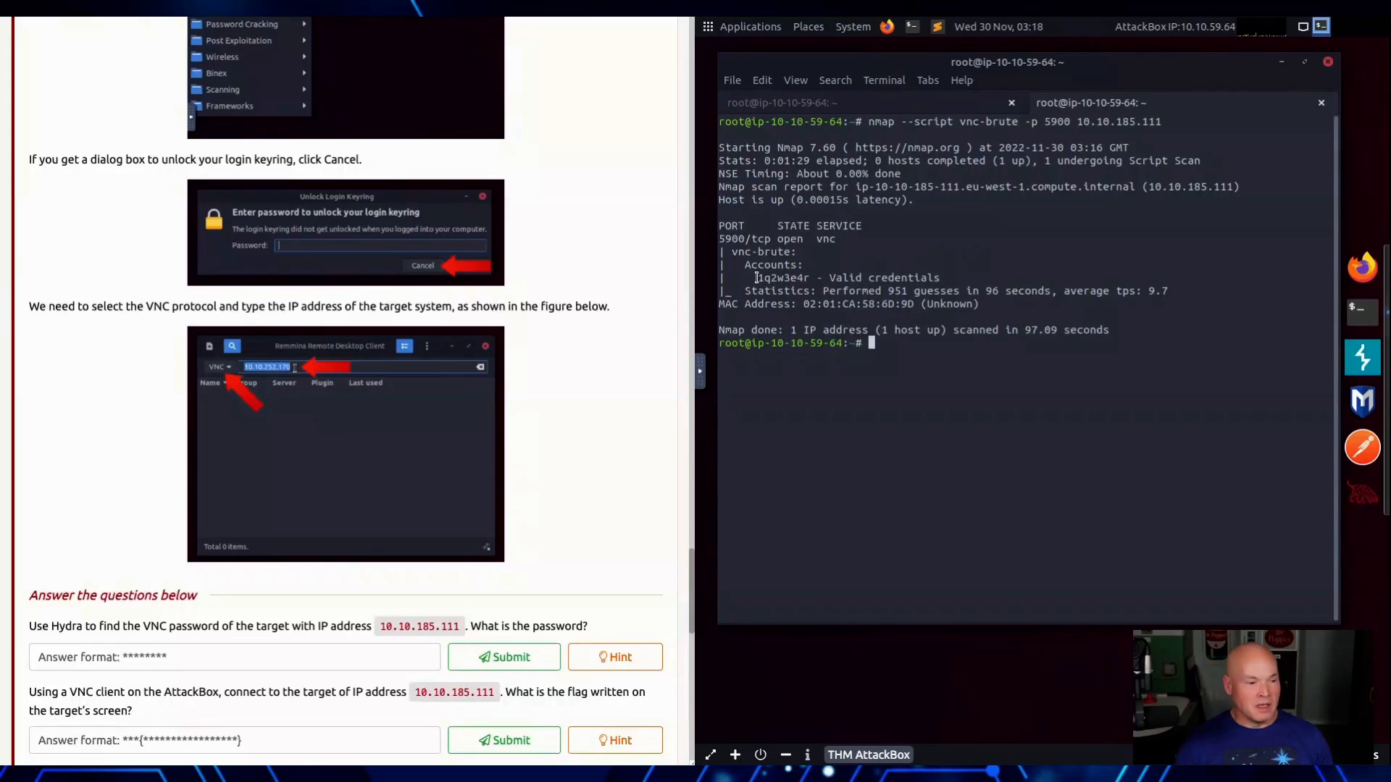
mouse_move(406, 558)
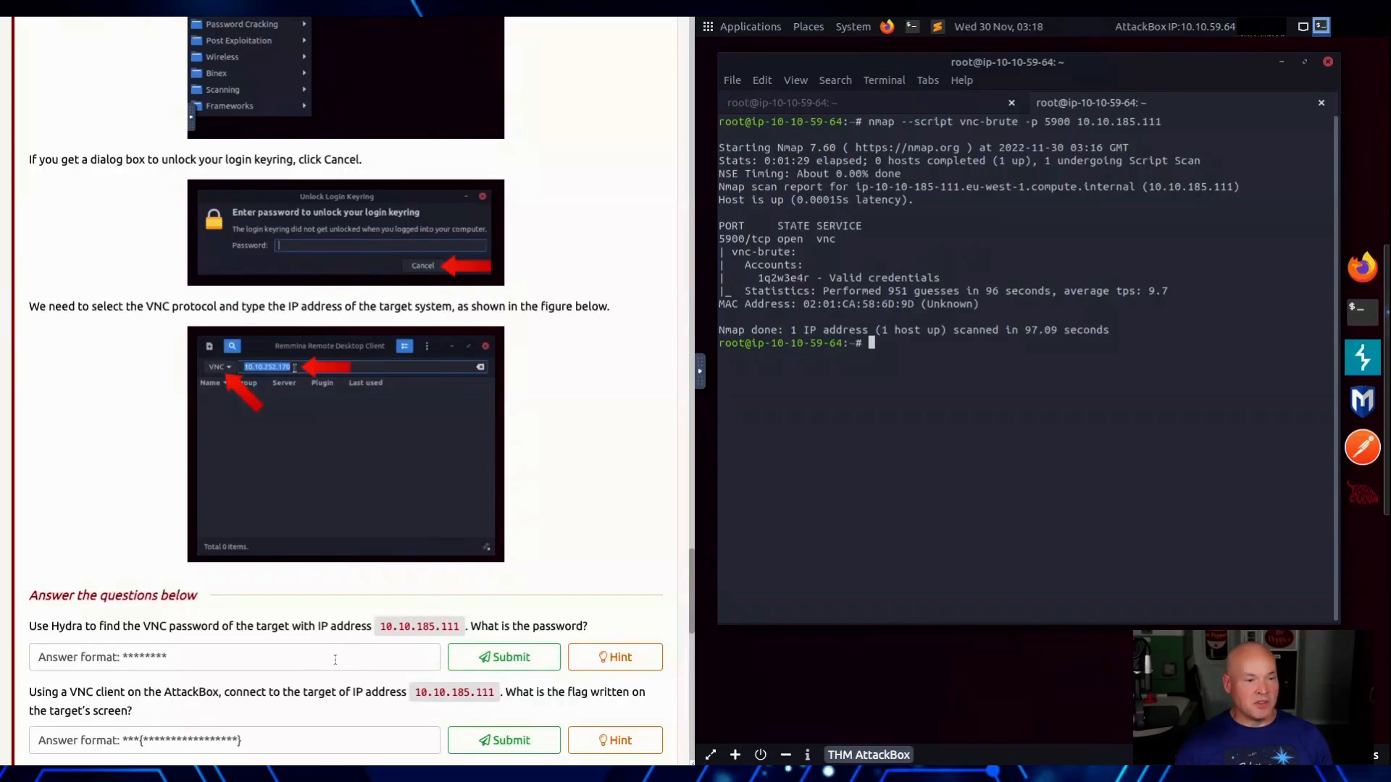
mouse_move(516, 602)
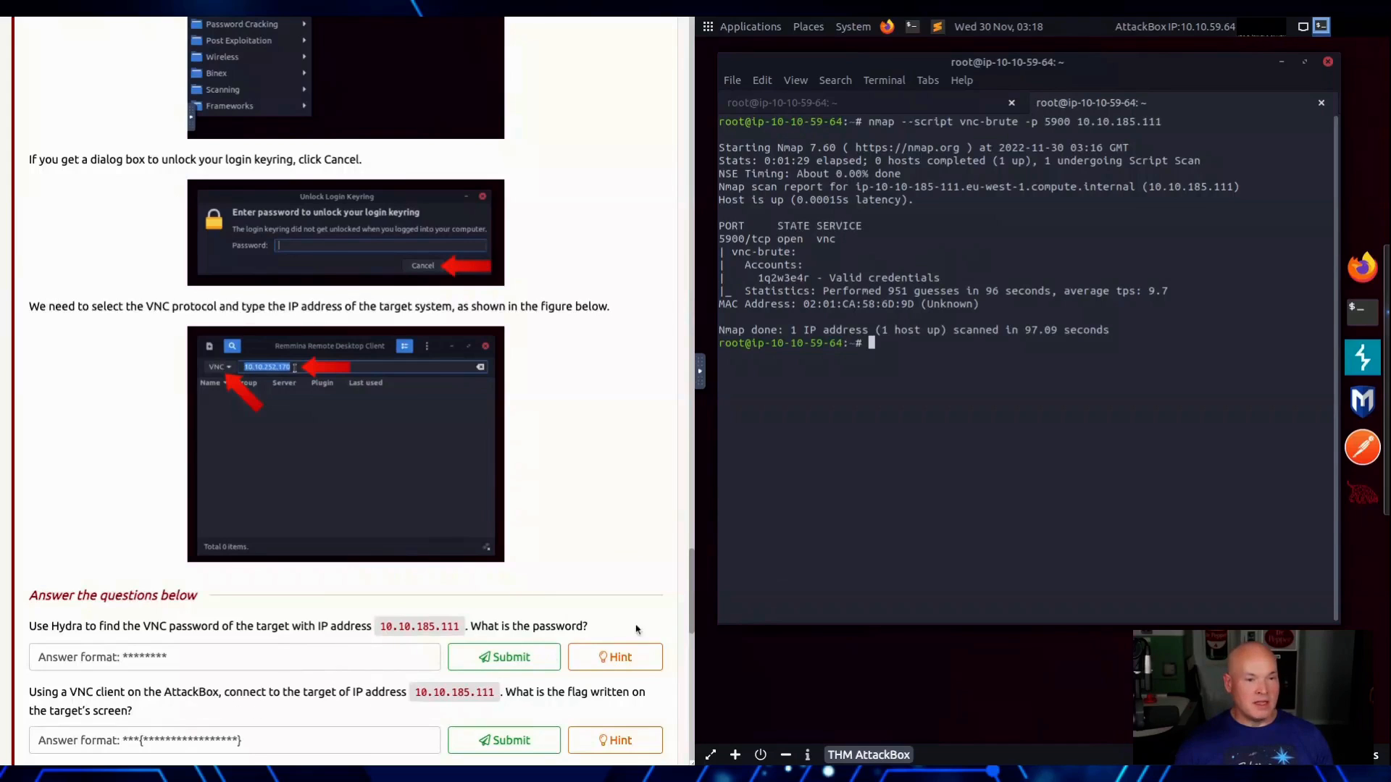
mouse_move(796, 539)
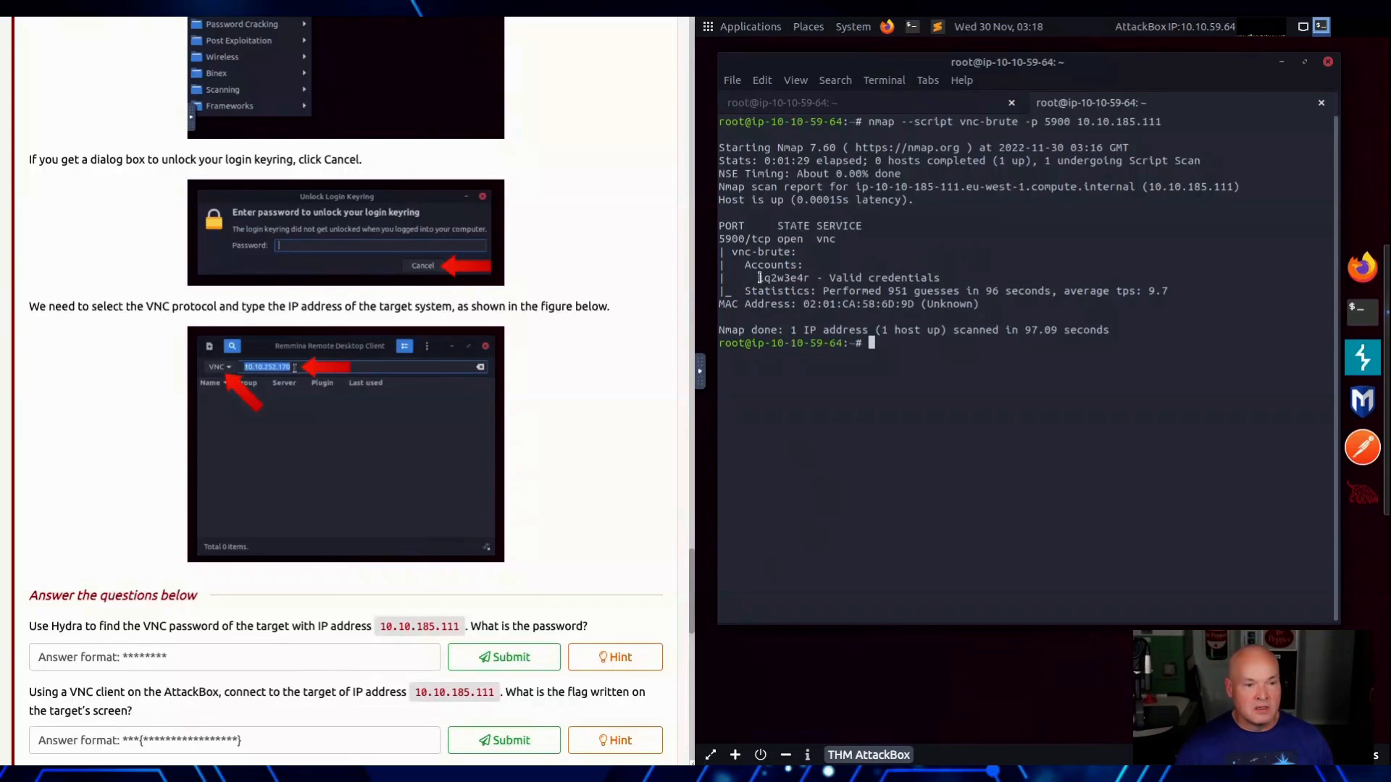
double_click(783, 277)
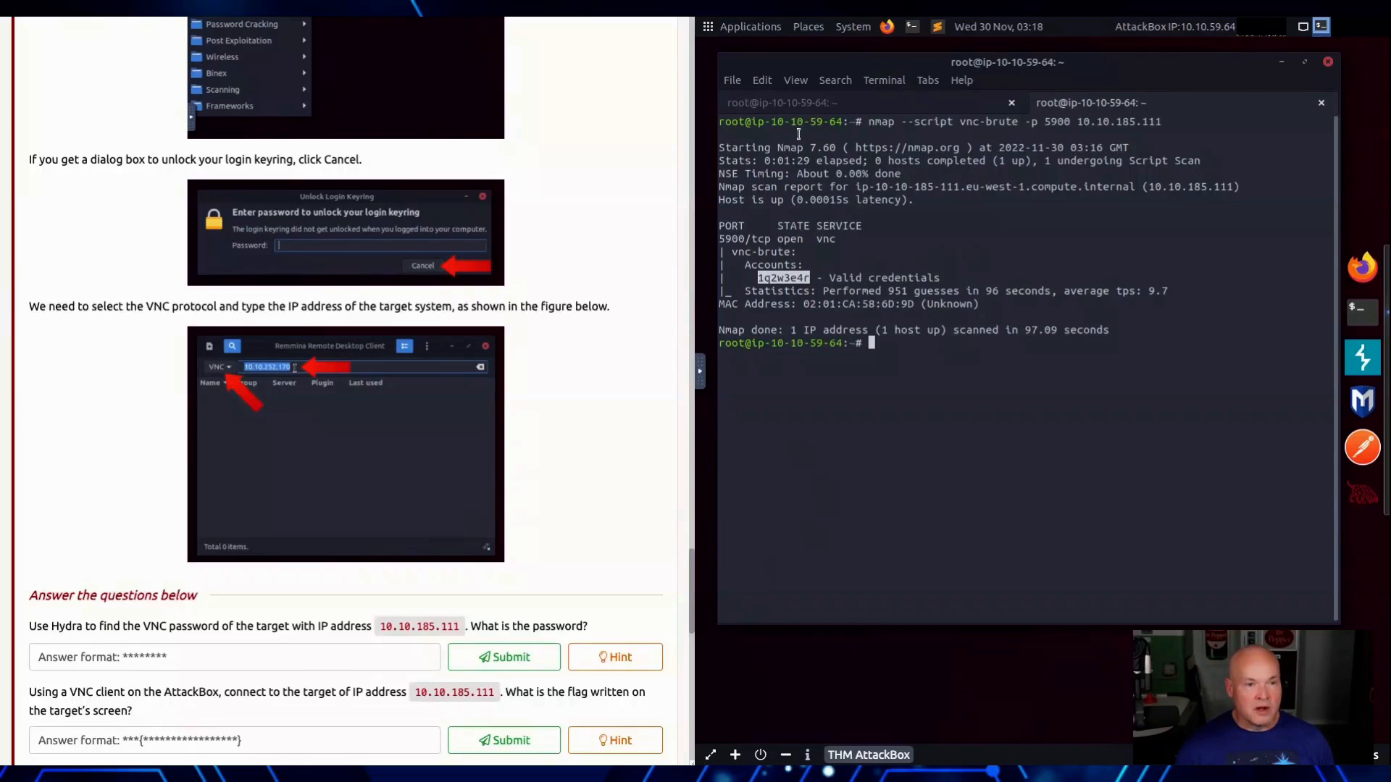
left_click(760, 80)
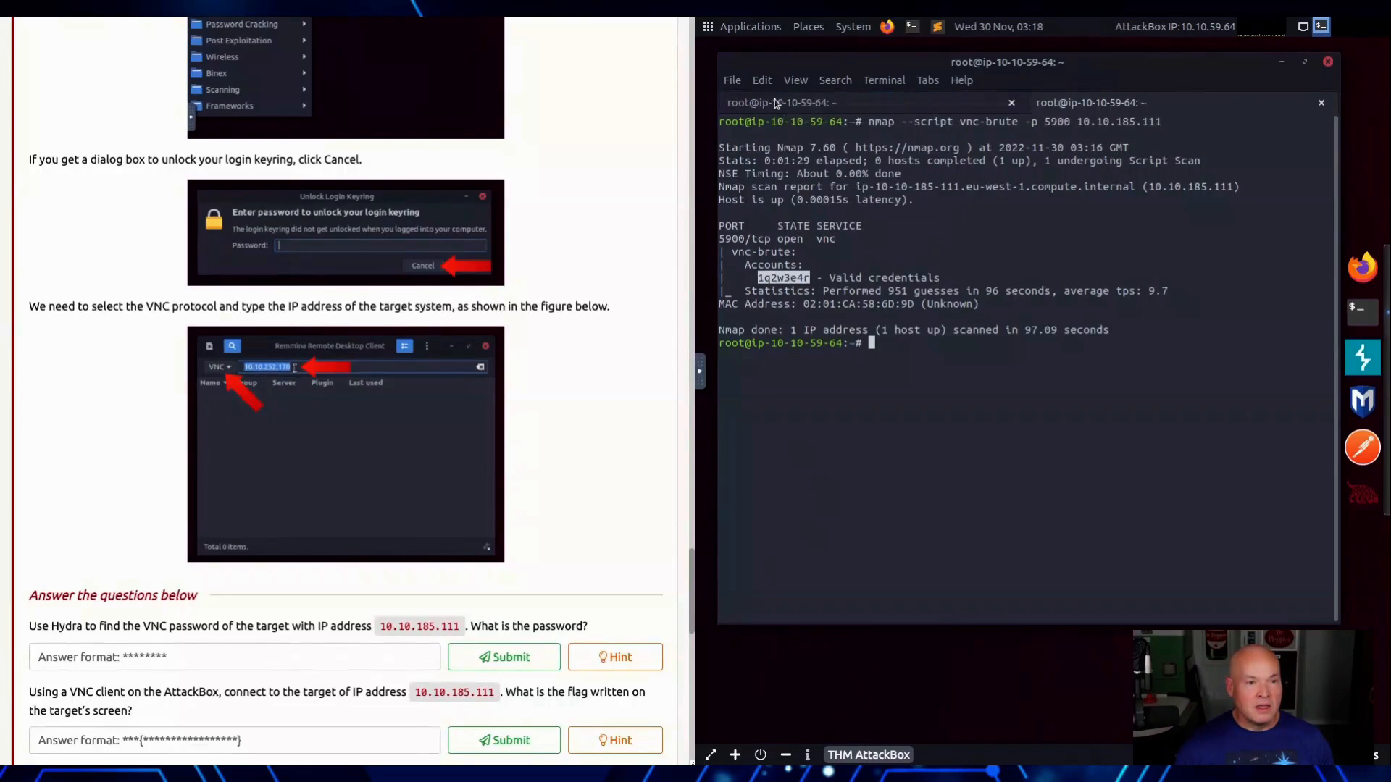
left_click(749, 26)
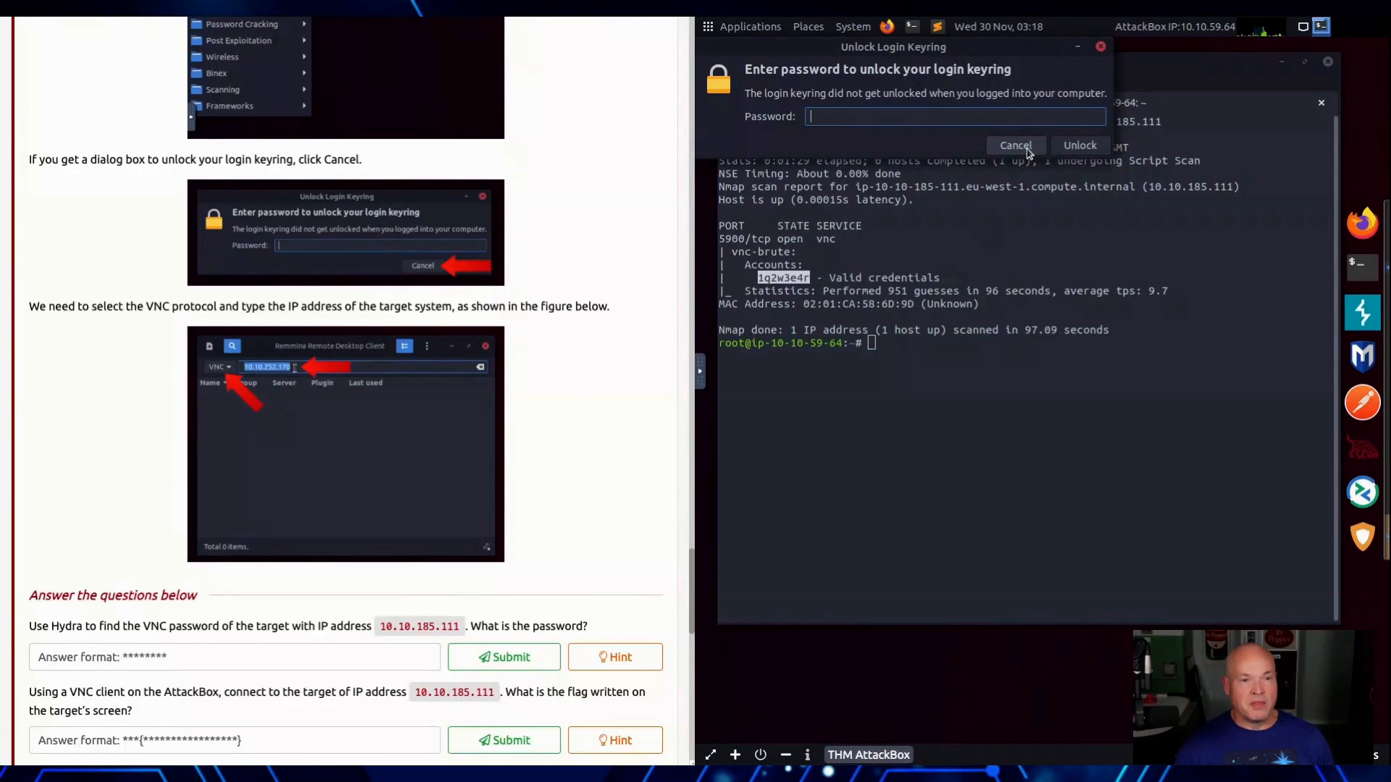
- Cancel the keyring prompt and connect Remmina over VNC to 10.10.185.111
left_click(1014, 145)
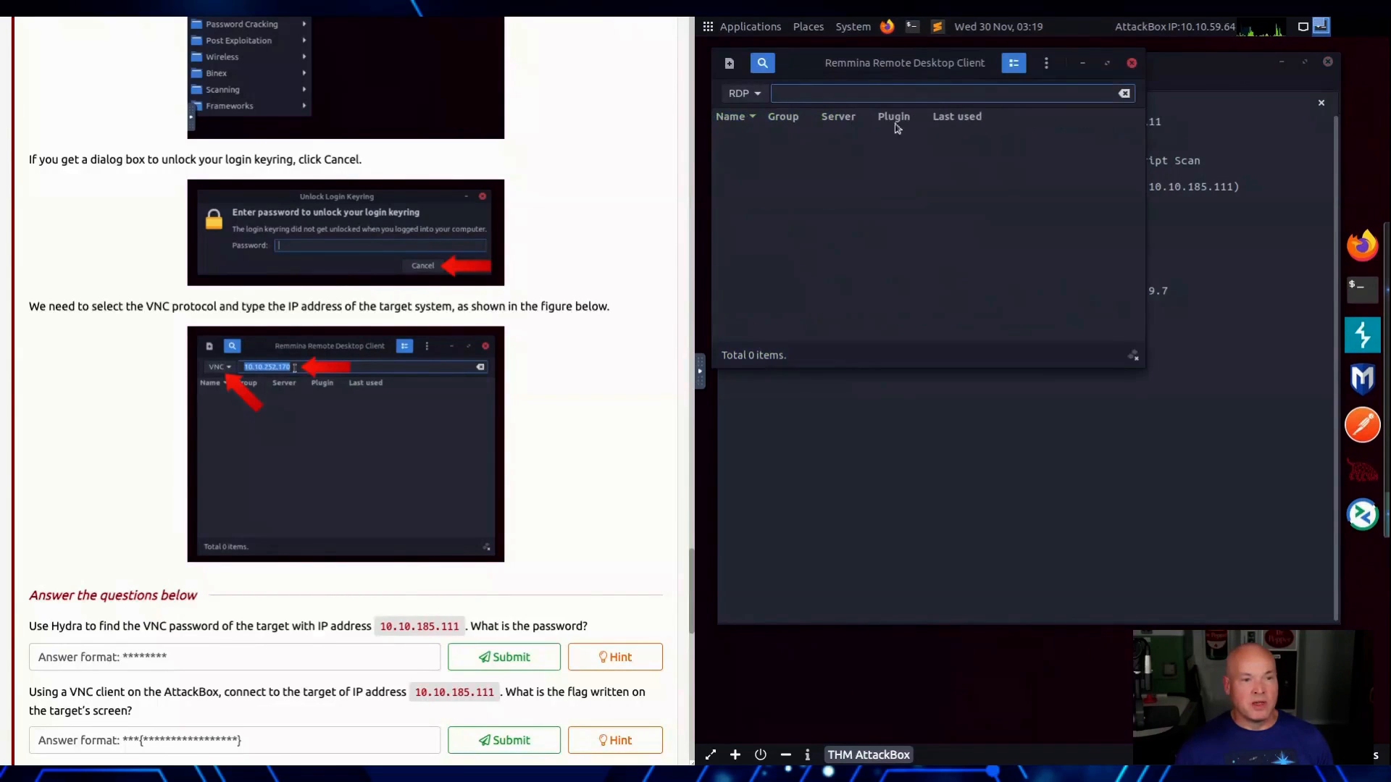
left_click(743, 92)
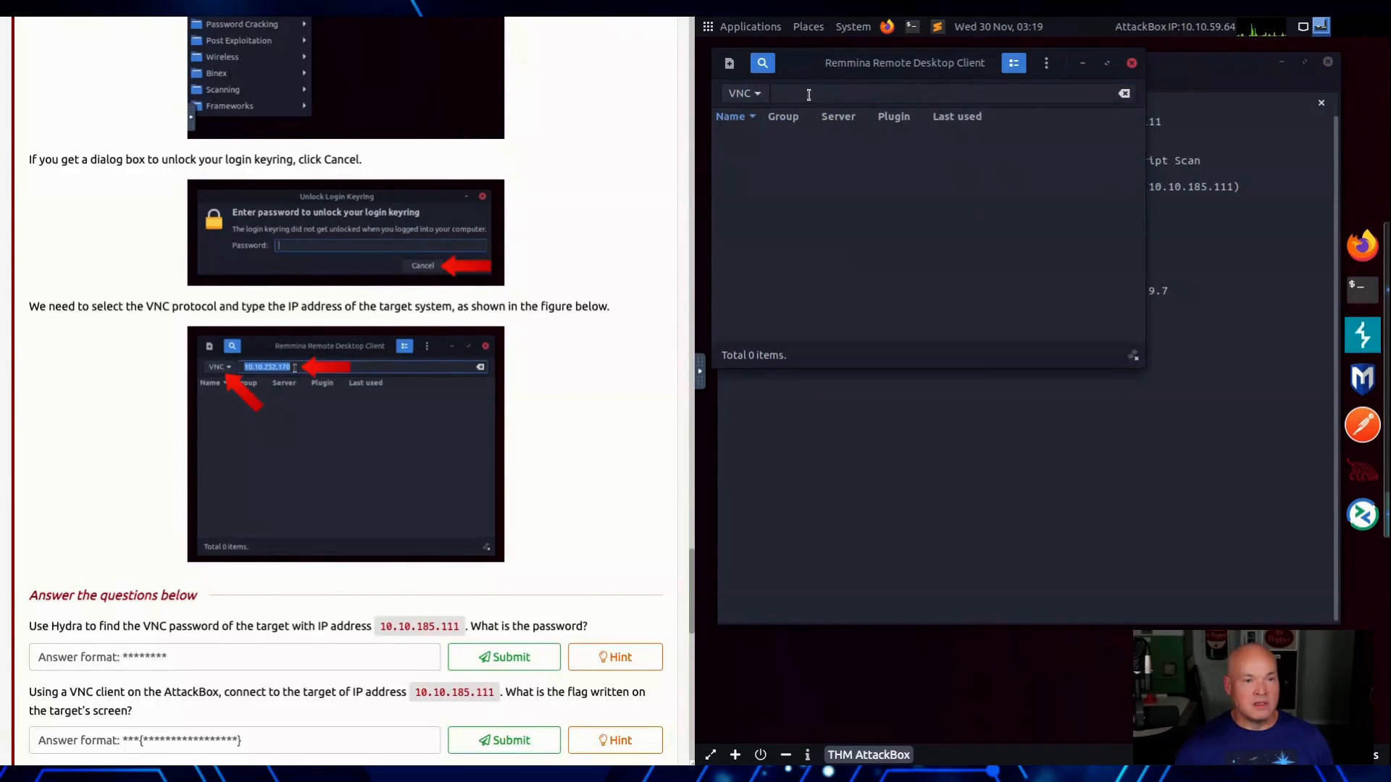
type("1")
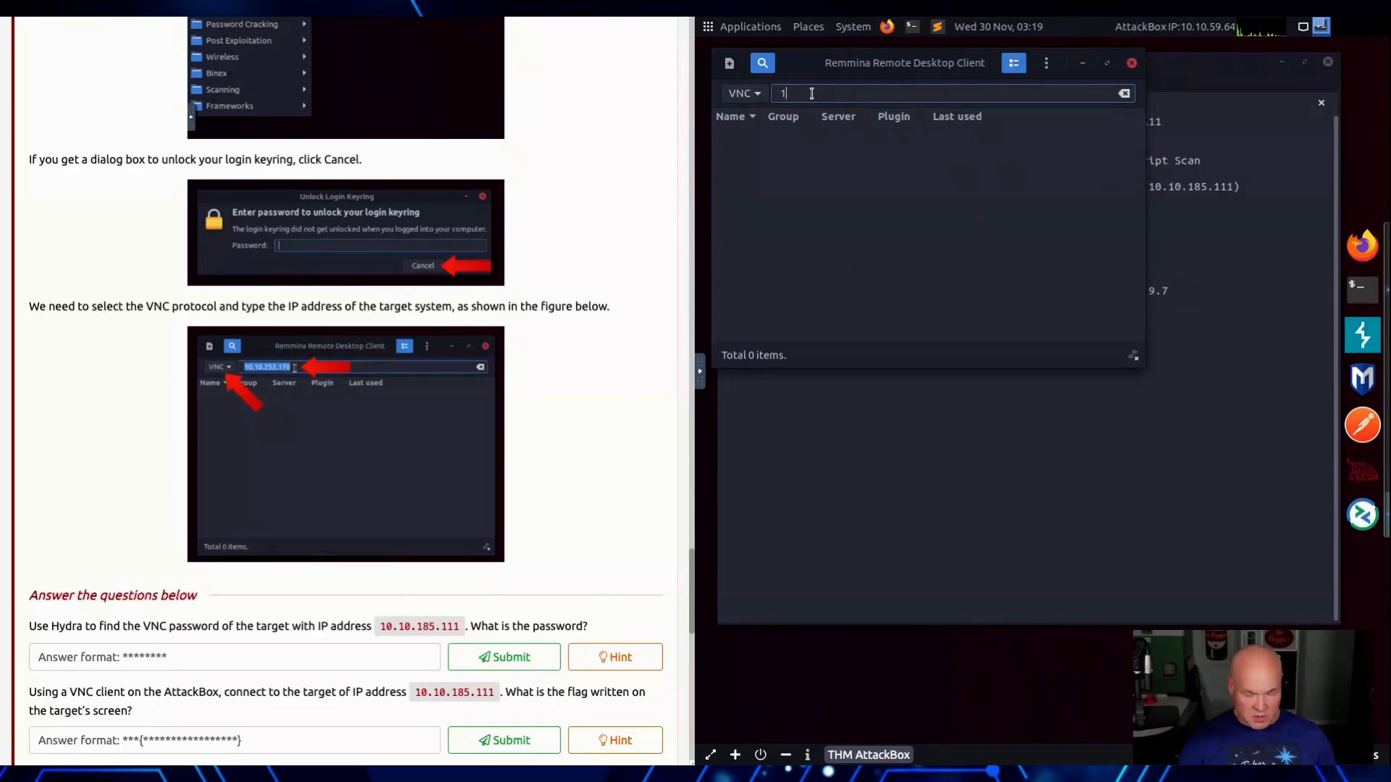
type("0.")
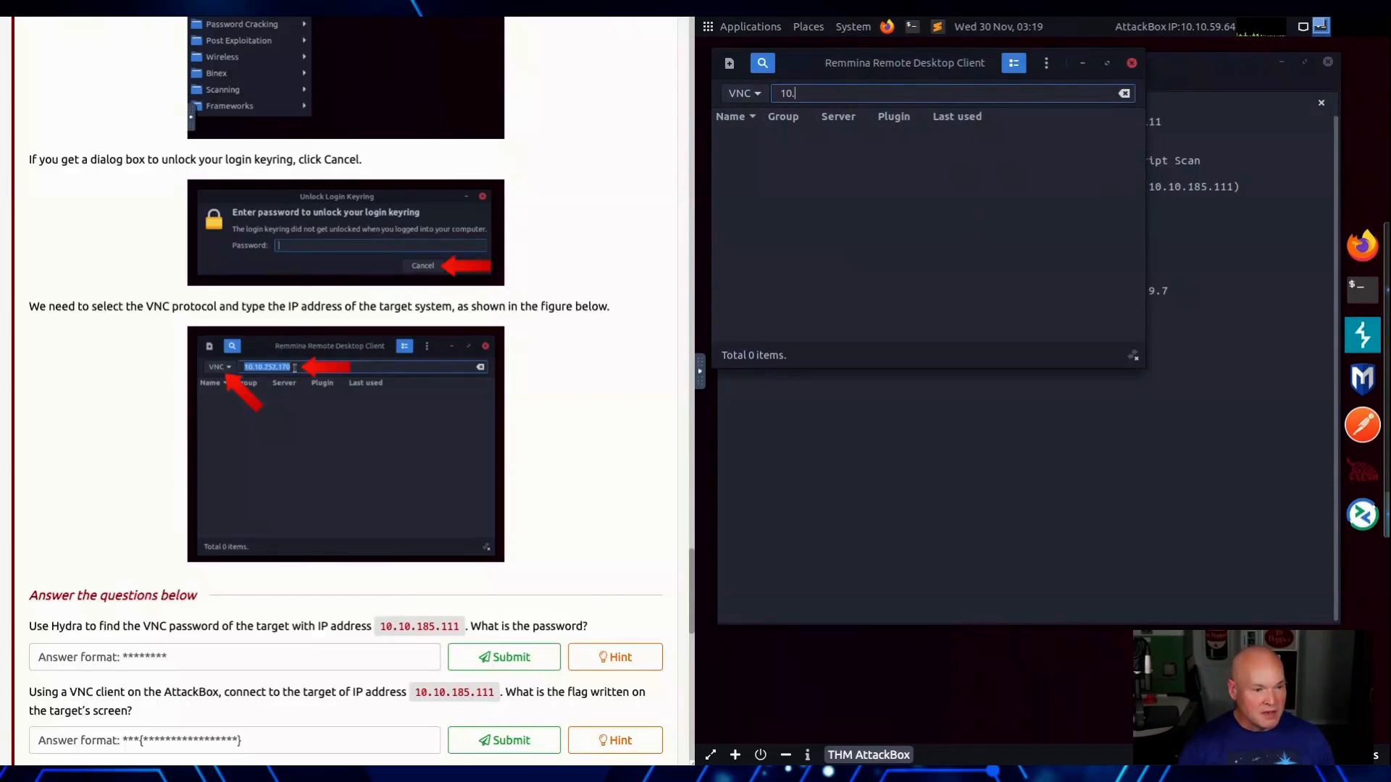
type("10")
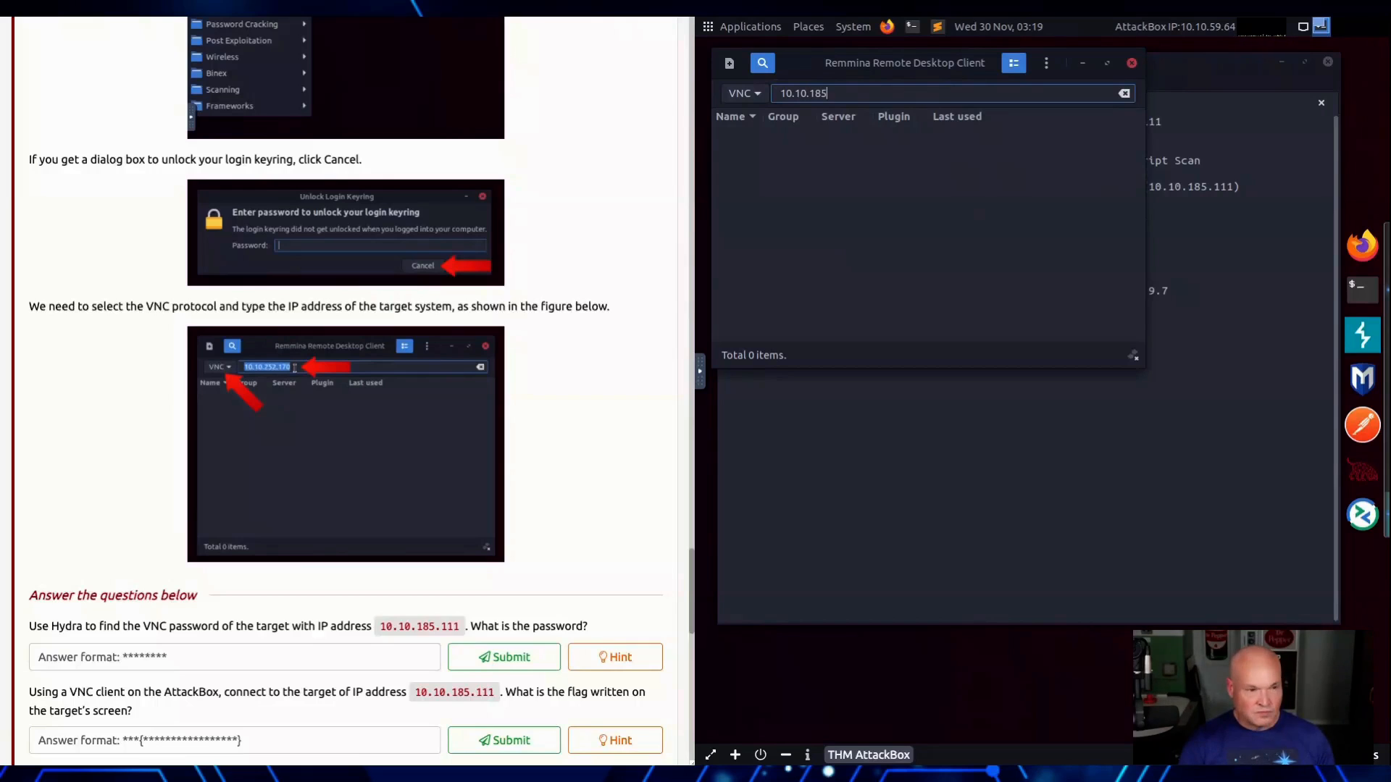
type(".1")
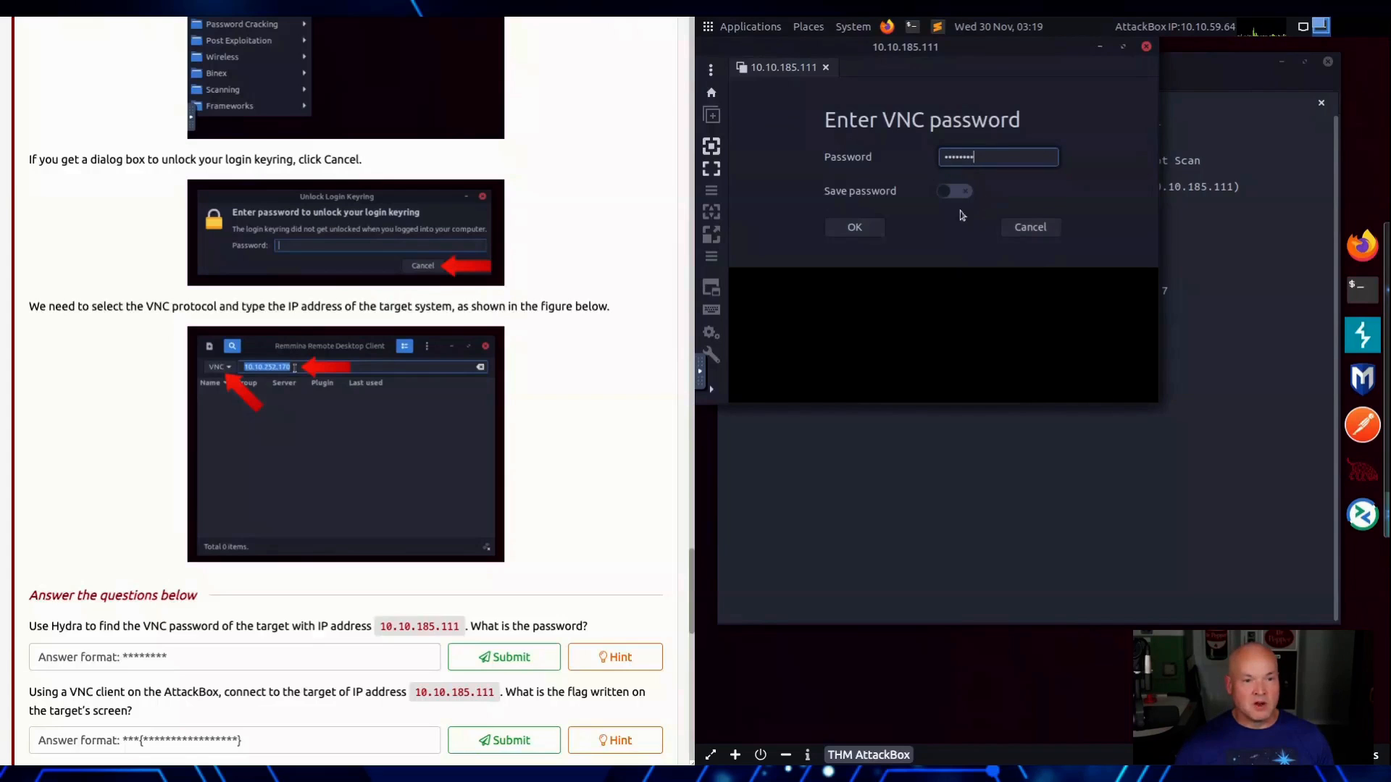
- Submit the brute-forced VNC password so the remote session to 10.10.185.111 opens
left_click(853, 227)
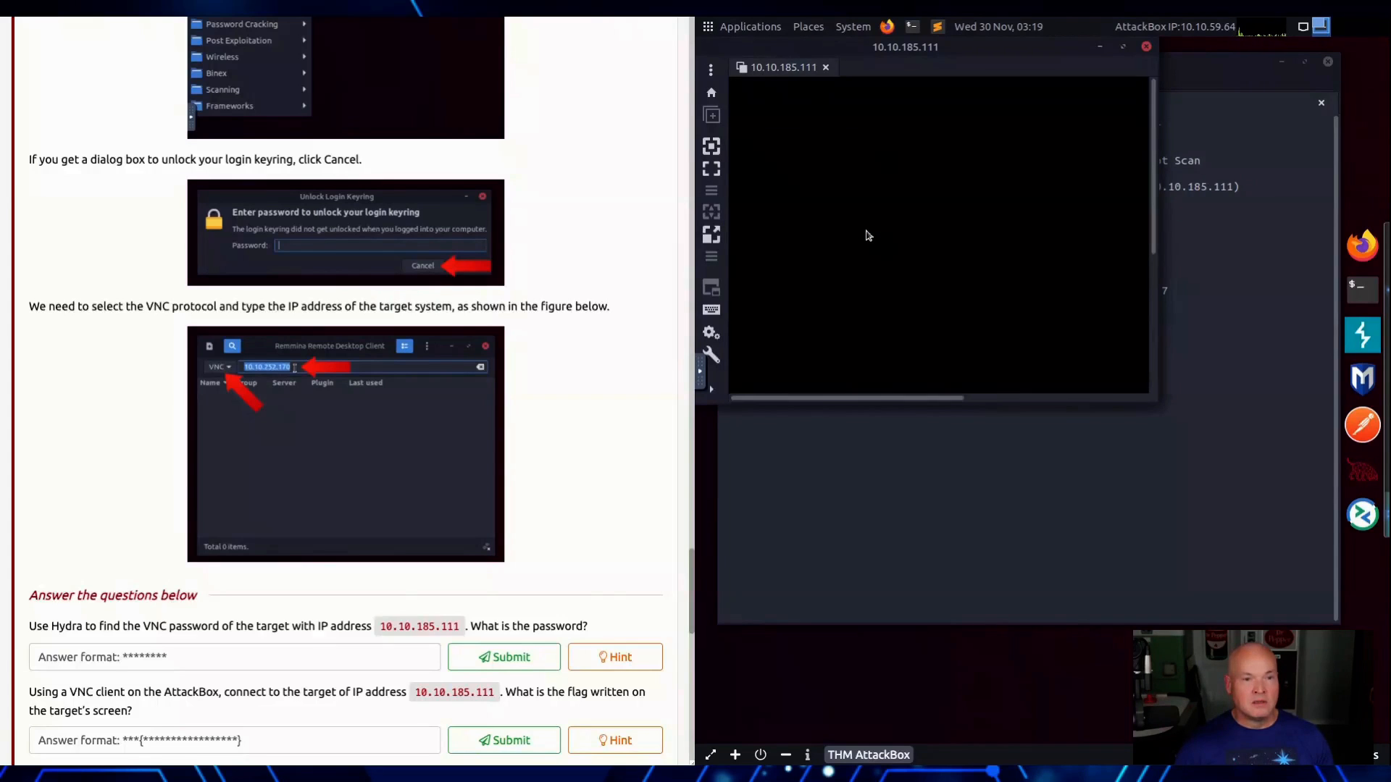